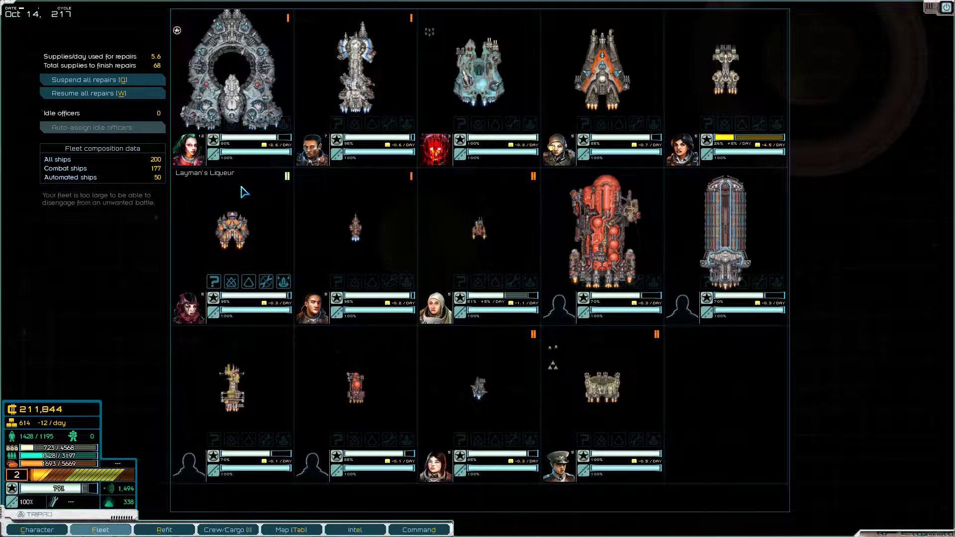
{"action": "mouse_move", "coordinate": [337, 208]}
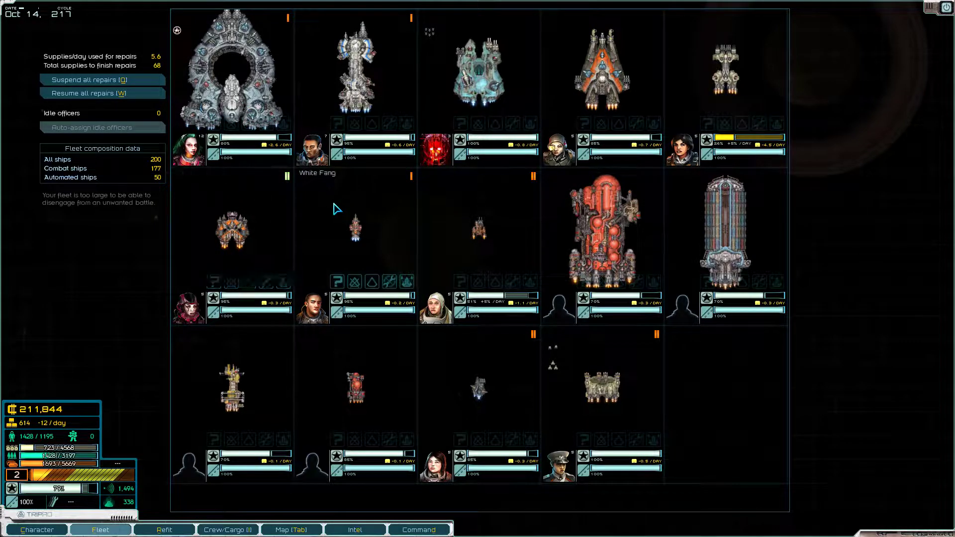
{"action": "mouse_move", "coordinate": [478, 209]}
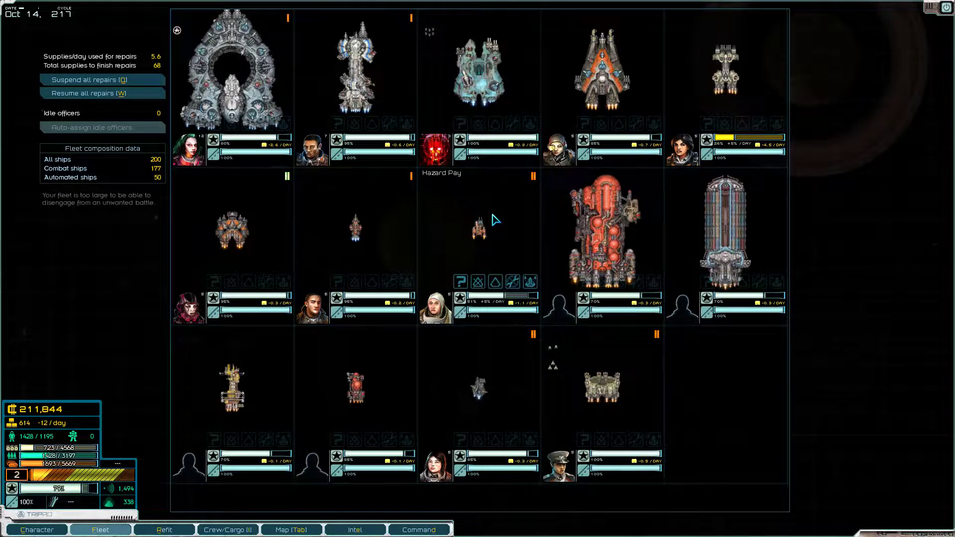
{"action": "mouse_move", "coordinate": [607, 357]}
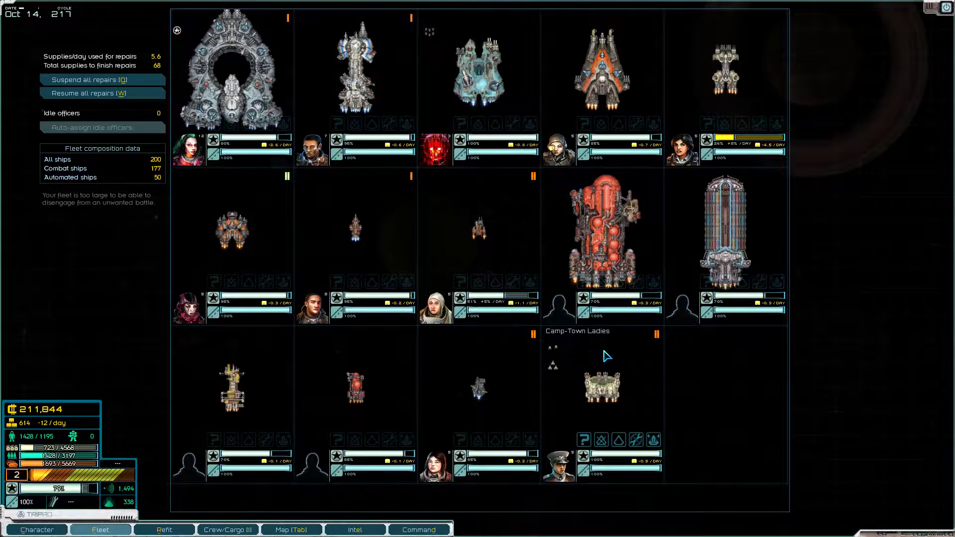
{"action": "mouse_move", "coordinate": [495, 408]}
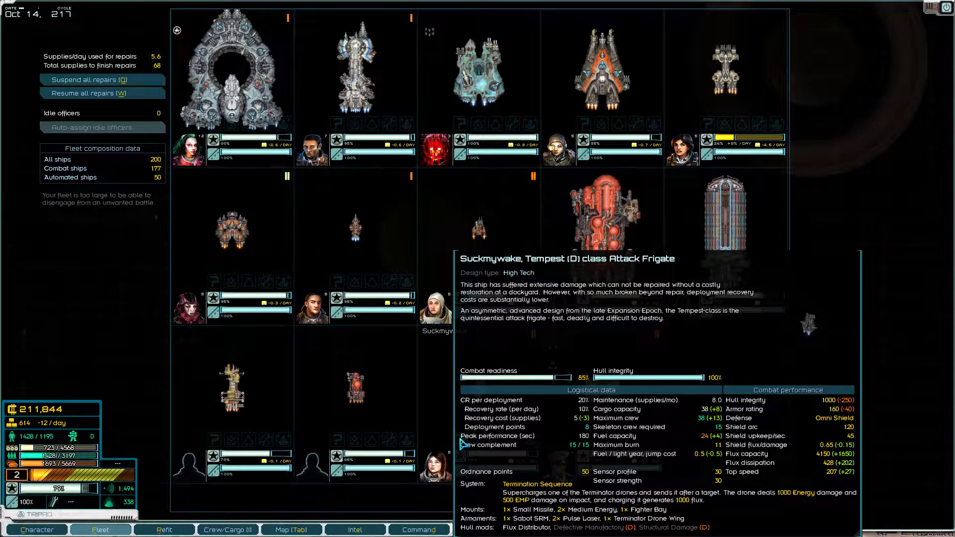
{"action": "mouse_move", "coordinate": [231, 89]}
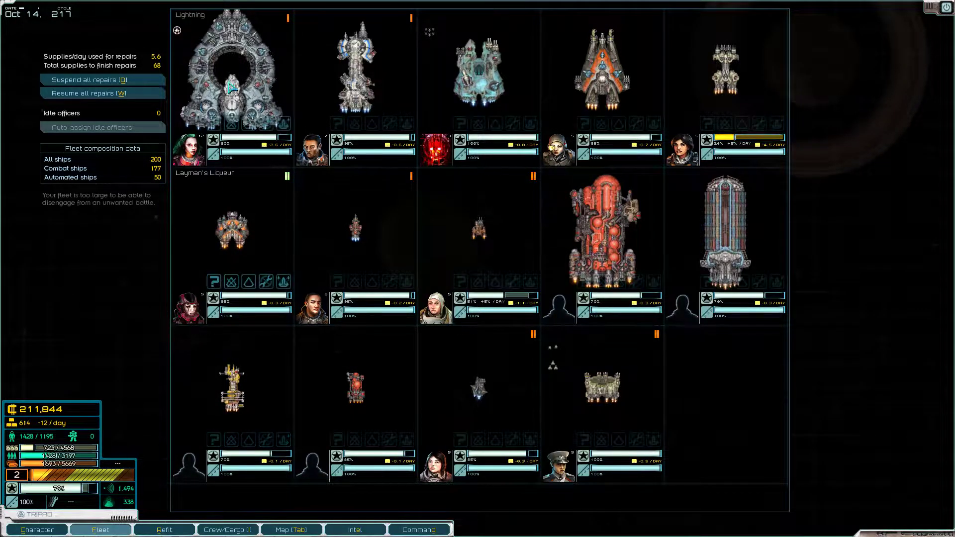
{"action": "mouse_move", "coordinate": [759, 85]}
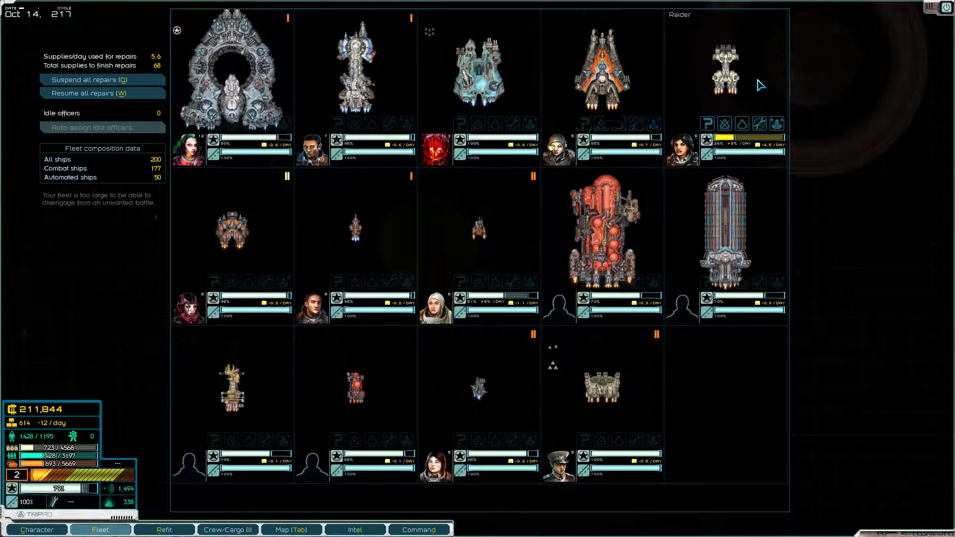
{"action": "mouse_move", "coordinate": [336, 223]}
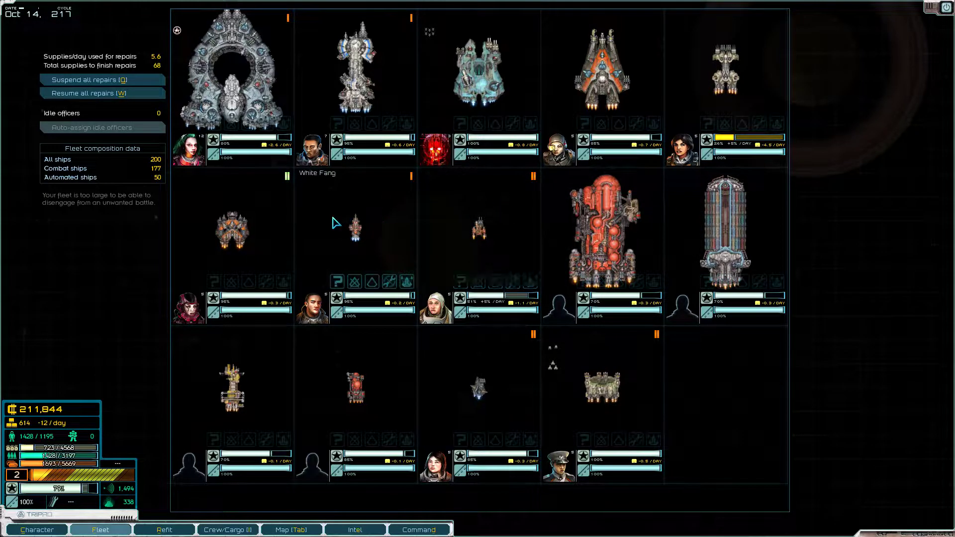
- Switch from the fleet overview to the At The Gates mission intel
{"action": "left_click", "coordinate": [356, 529]}
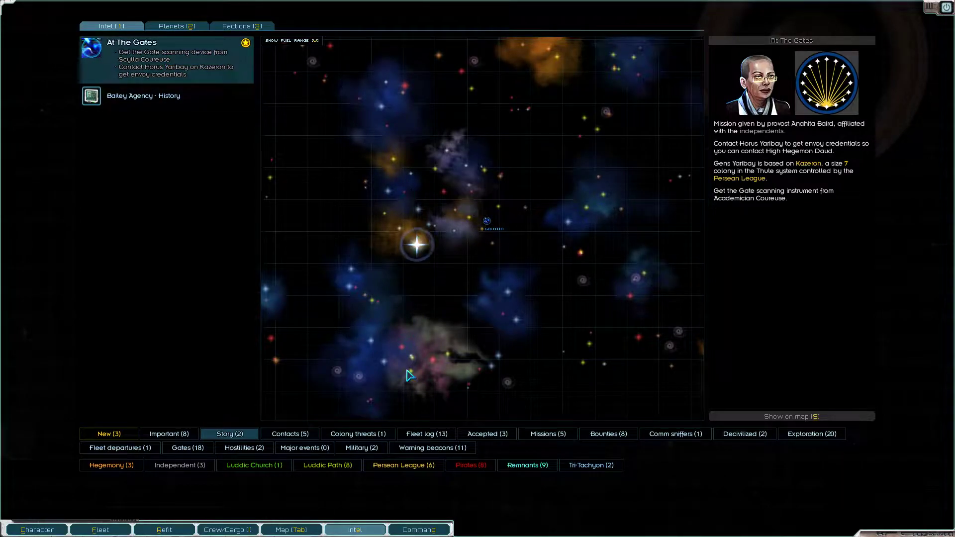
{"action": "mouse_move", "coordinate": [438, 354]}
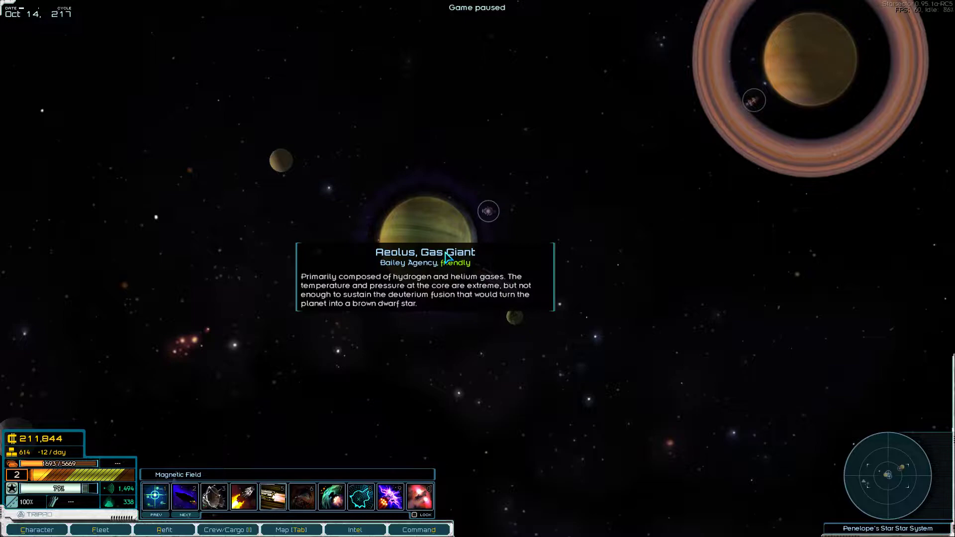
{"action": "mouse_move", "coordinate": [456, 283]}
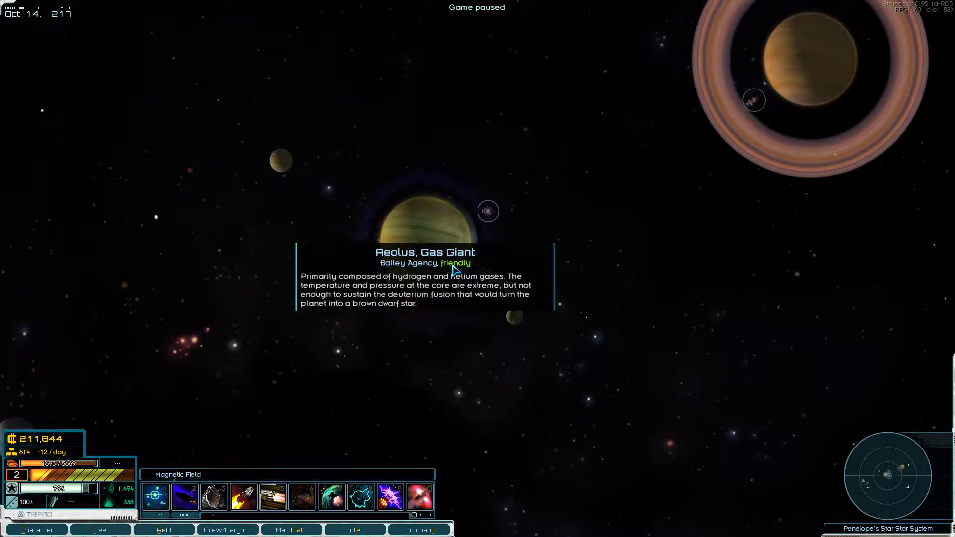
- Orbit Aeolus, leave the dockside bar without meeting the arms dealer, and depart
{"action": "left_click", "coordinate": [290, 529]}
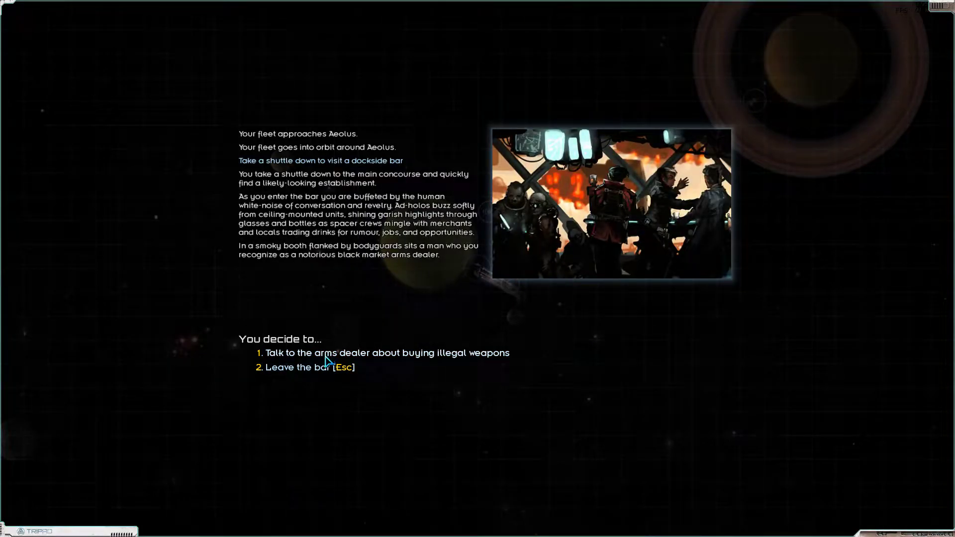
{"action": "left_click", "coordinate": [297, 367]}
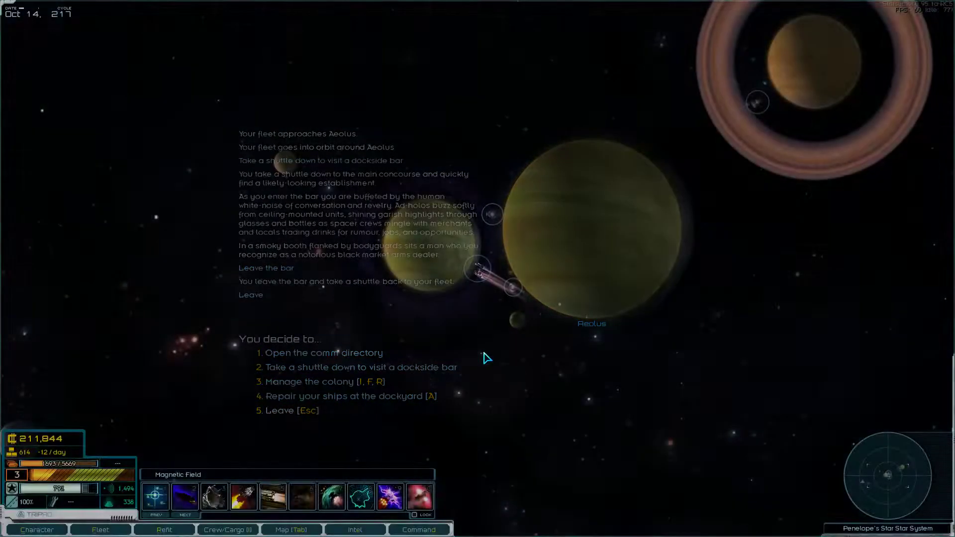
{"action": "left_click", "coordinate": [291, 529]}
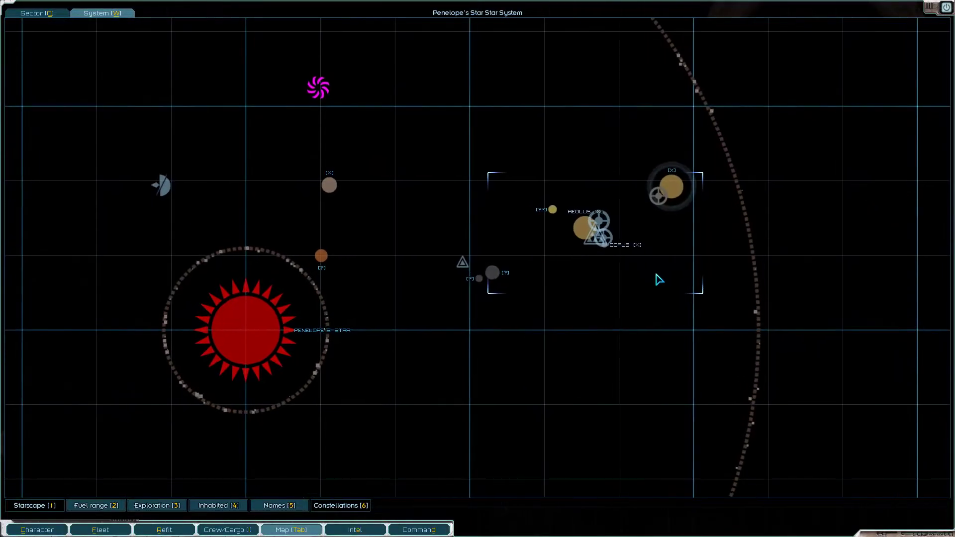
- Lay in a course to Dorus Station, visit its bar and decline the shady man's cargo job
{"action": "right_click", "coordinate": [589, 226]}
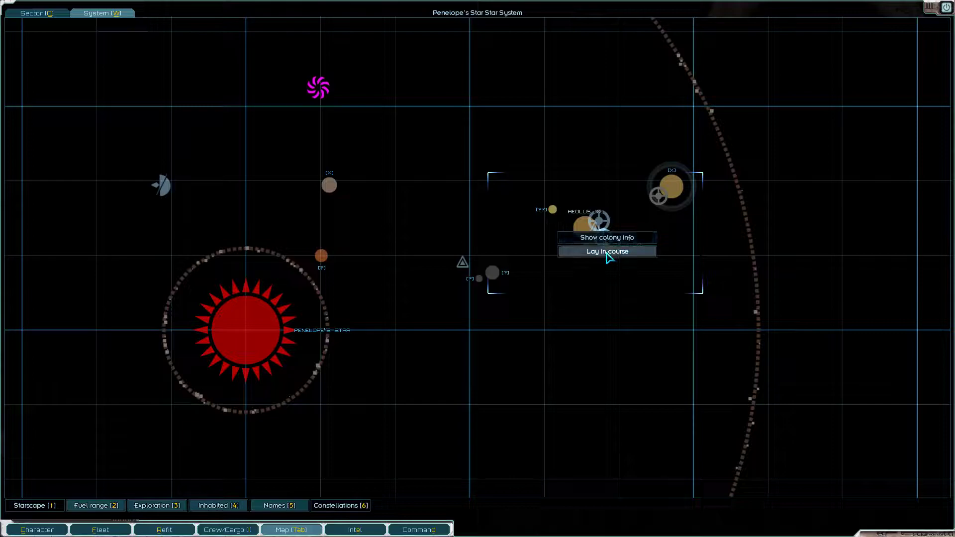
{"action": "left_click", "coordinate": [607, 250]}
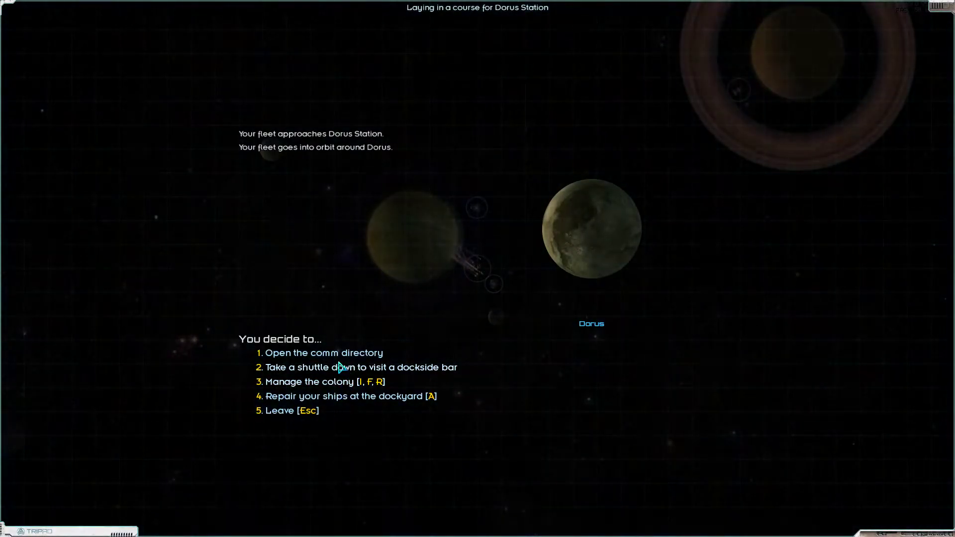
{"action": "left_click", "coordinate": [340, 367]}
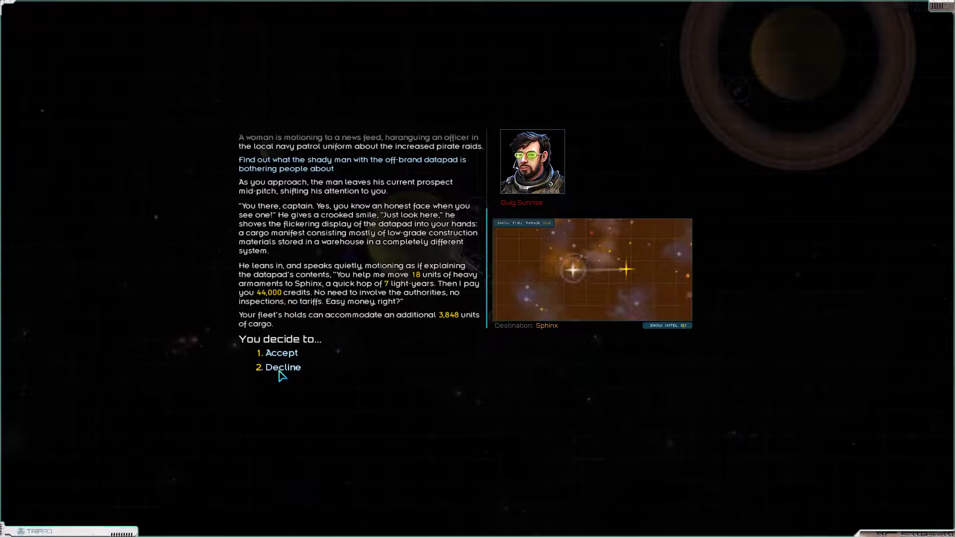
{"action": "left_click", "coordinate": [283, 367]}
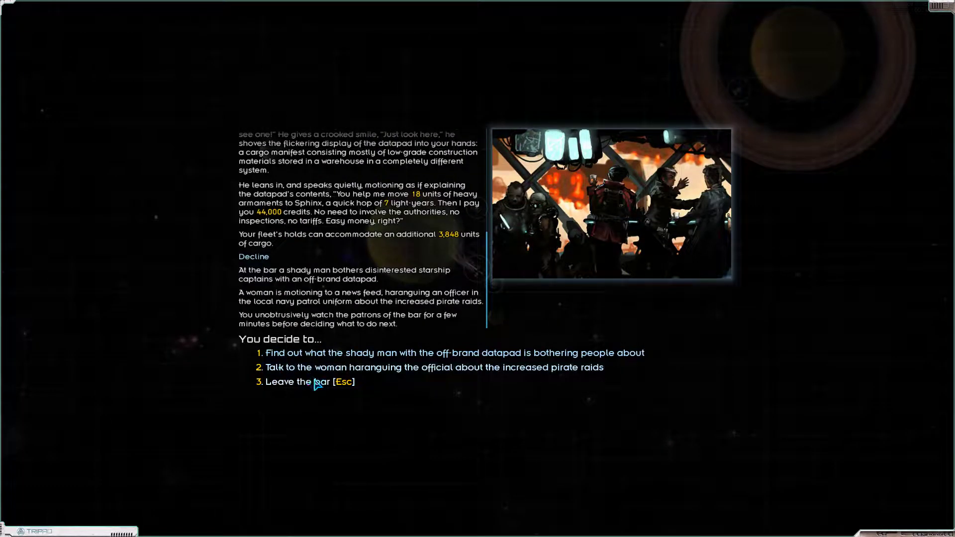
- Leave the bar, briefly revisit it, leave again and depart Dorus
{"action": "left_click", "coordinate": [293, 382]}
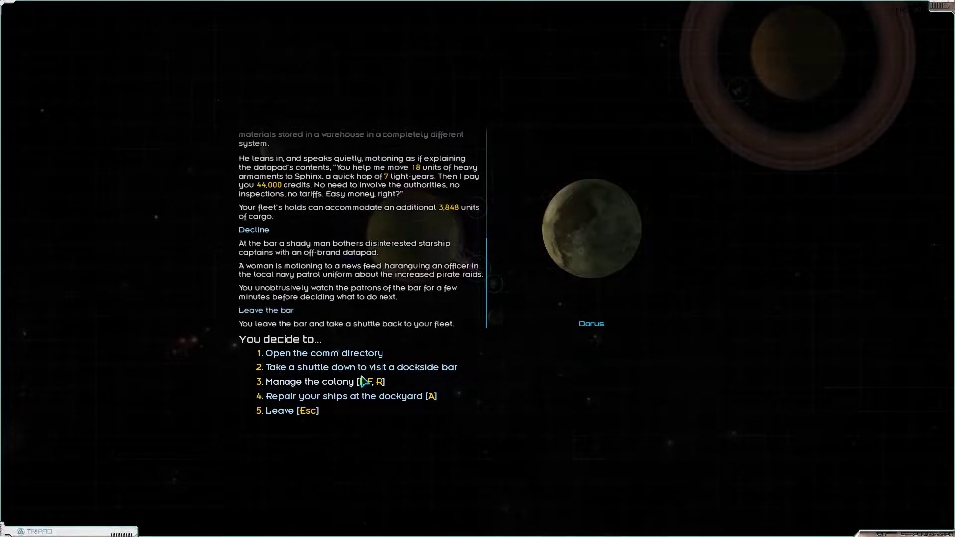
{"action": "mouse_move", "coordinate": [319, 373]}
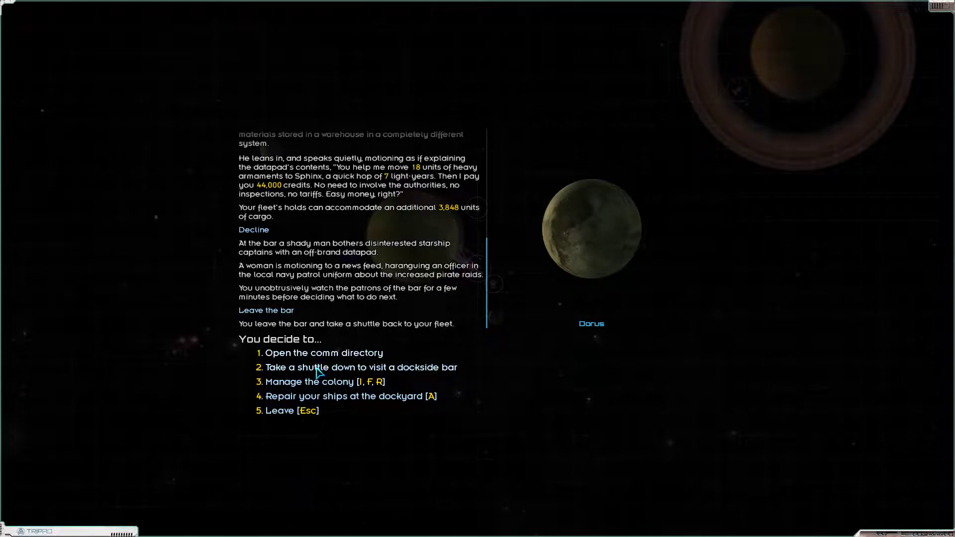
{"action": "left_click", "coordinate": [360, 367]}
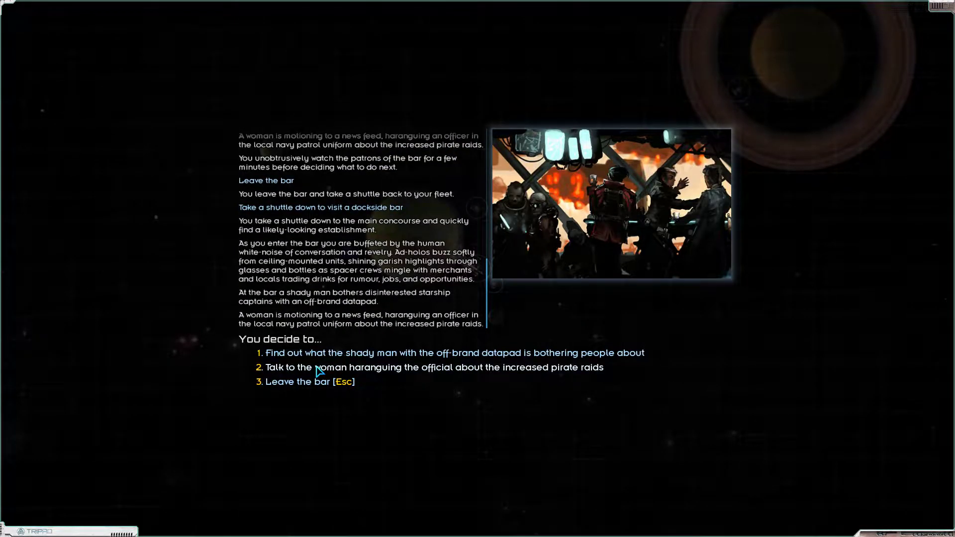
{"action": "left_click", "coordinate": [297, 382]}
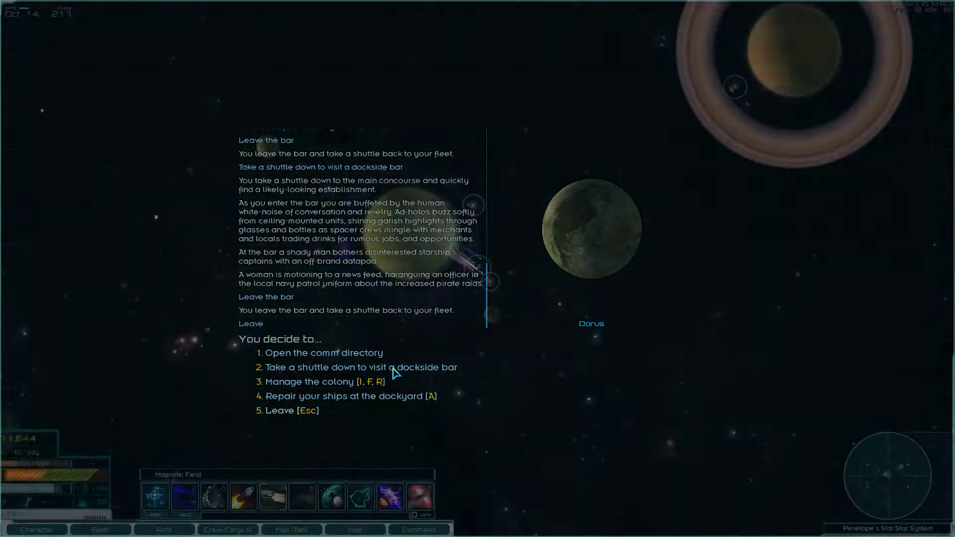
{"action": "left_click", "coordinate": [291, 530]}
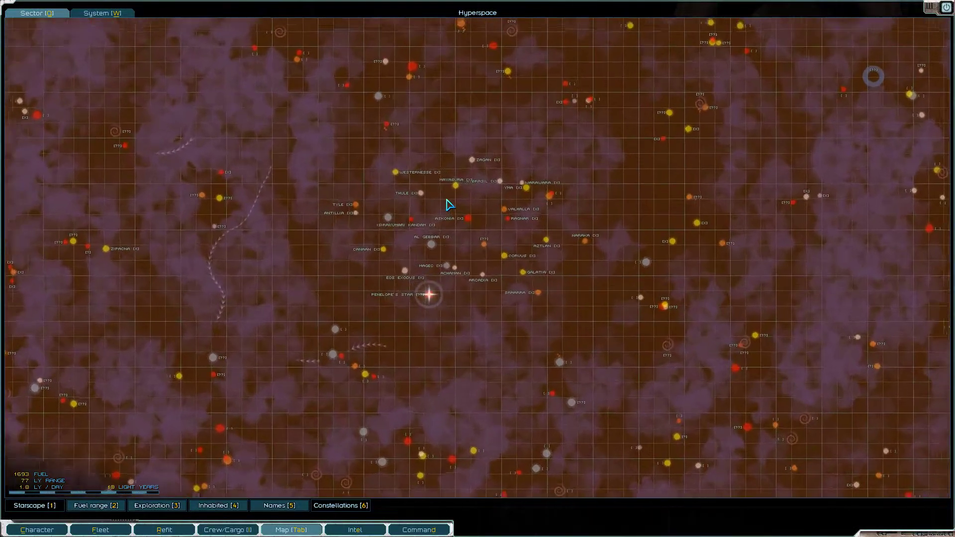
- Return to the sector map and bring up the Thule star system map with a course laid in
{"action": "left_click", "coordinate": [356, 529]}
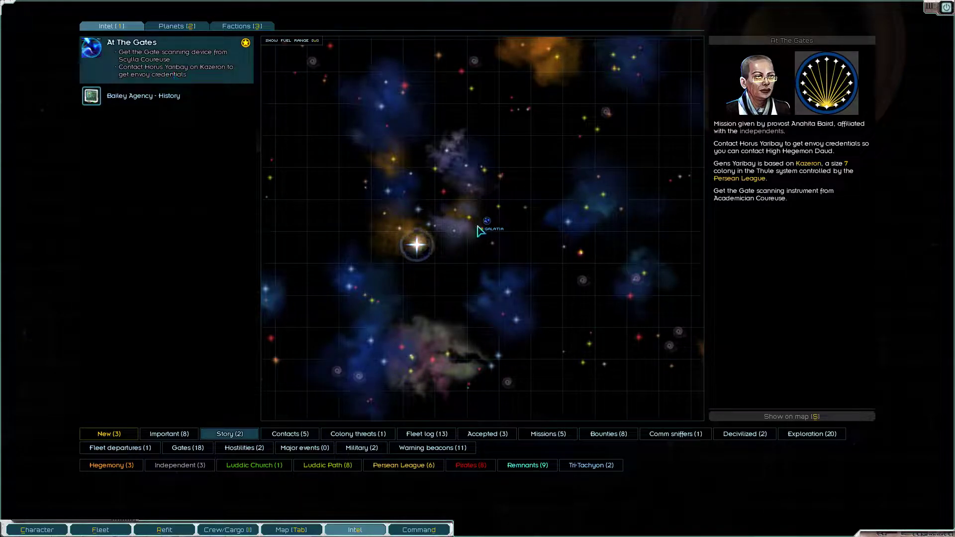
{"action": "mouse_move", "coordinate": [408, 210]}
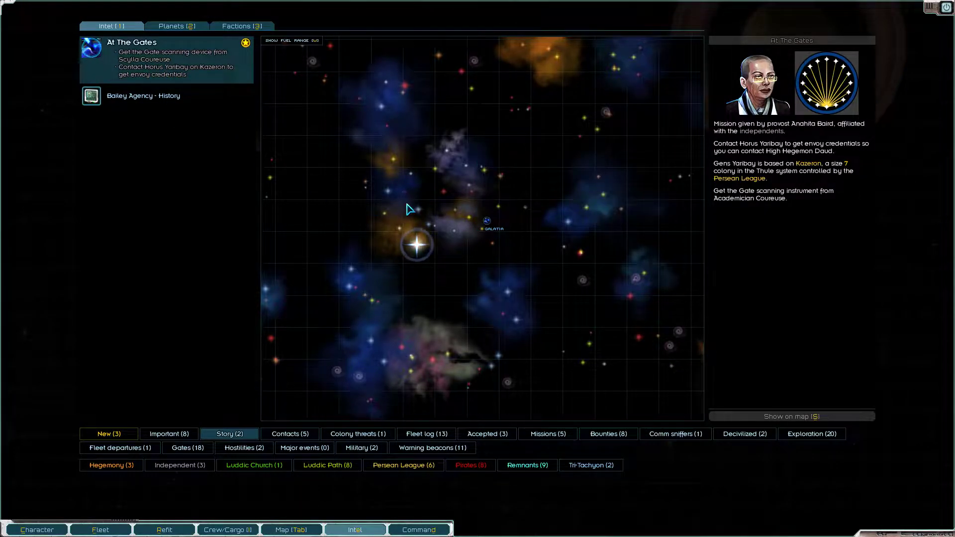
{"action": "mouse_move", "coordinate": [408, 201]}
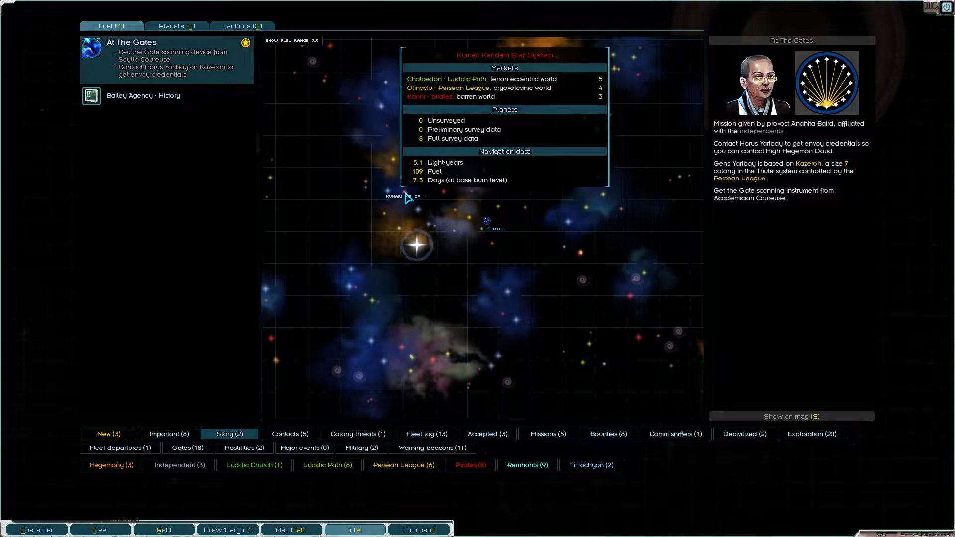
{"action": "left_click", "coordinate": [294, 529]}
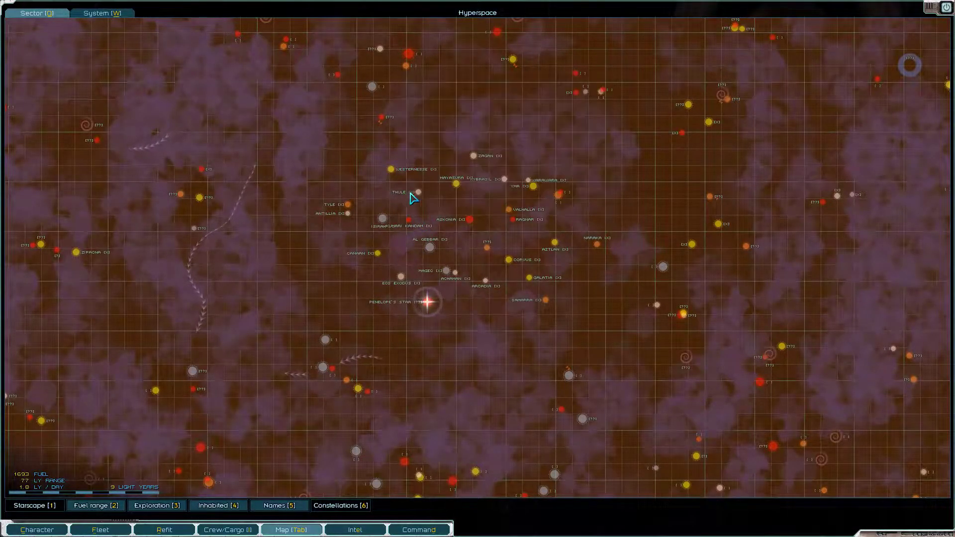
{"action": "mouse_move", "coordinate": [426, 212]}
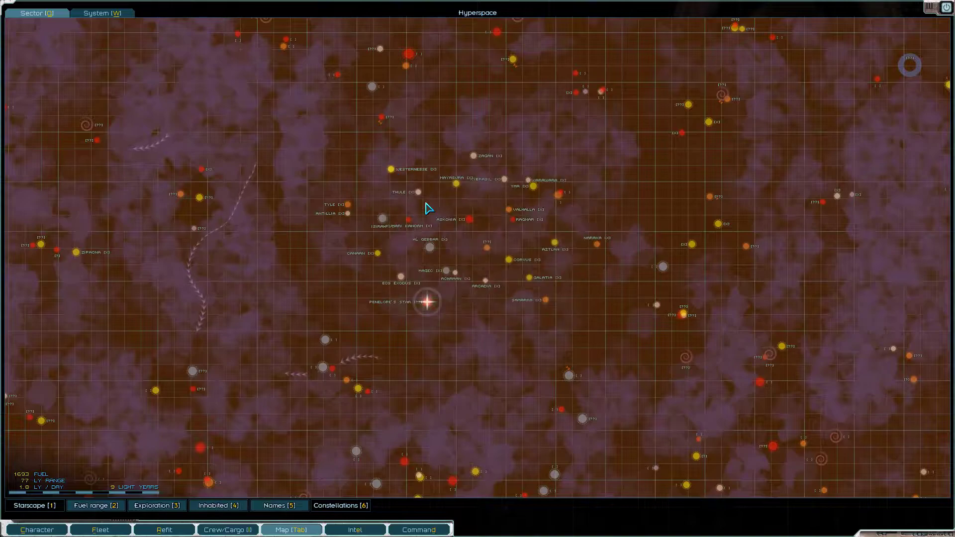
{"action": "right_click", "coordinate": [428, 208]}
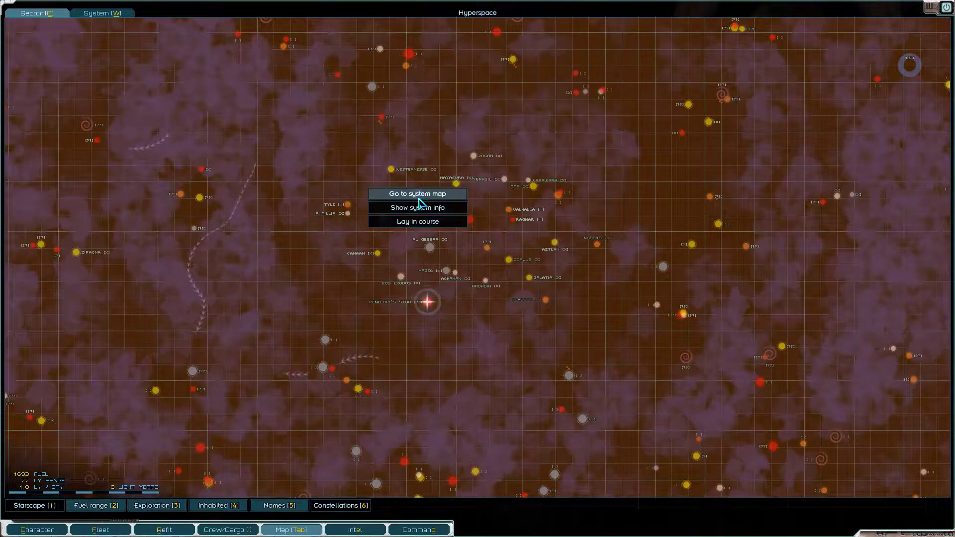
{"action": "left_click", "coordinate": [417, 193]}
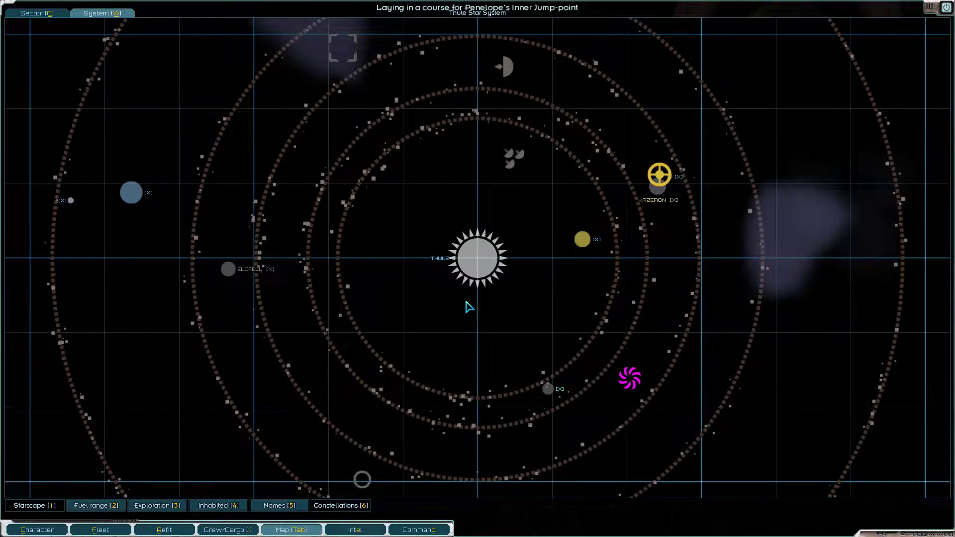
{"action": "left_click", "coordinate": [290, 529]}
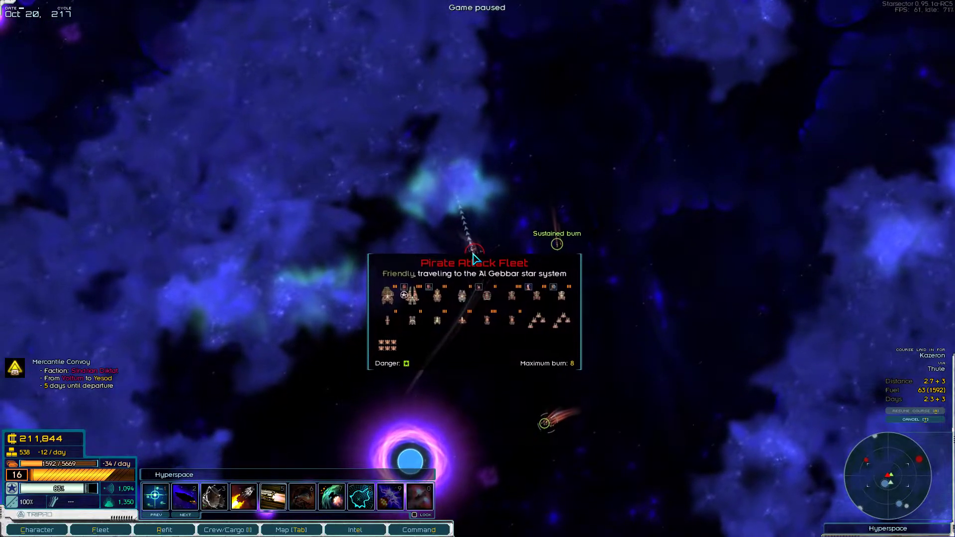
{"action": "mouse_move", "coordinate": [529, 241]}
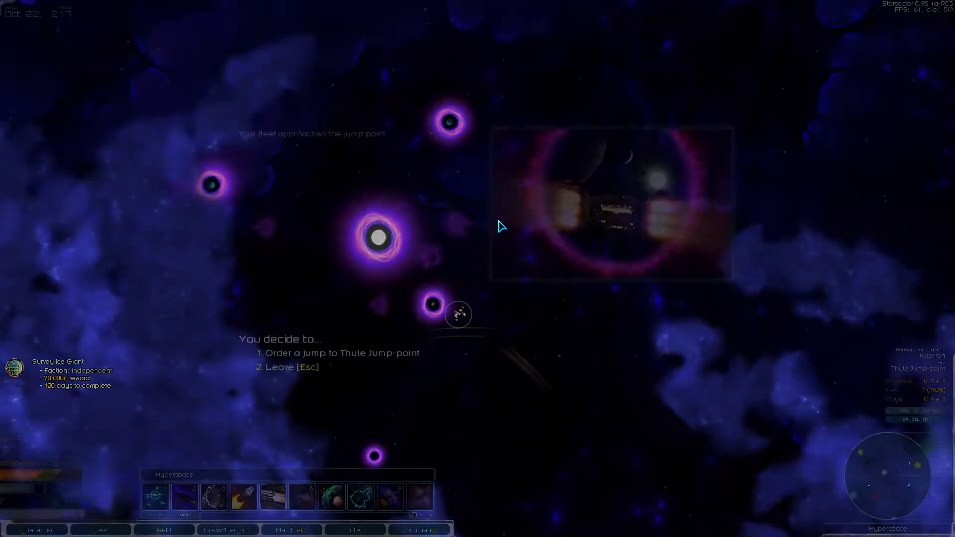
- Order the jump to Thule Jump-point with the transponder turned on
{"action": "left_click", "coordinate": [342, 352]}
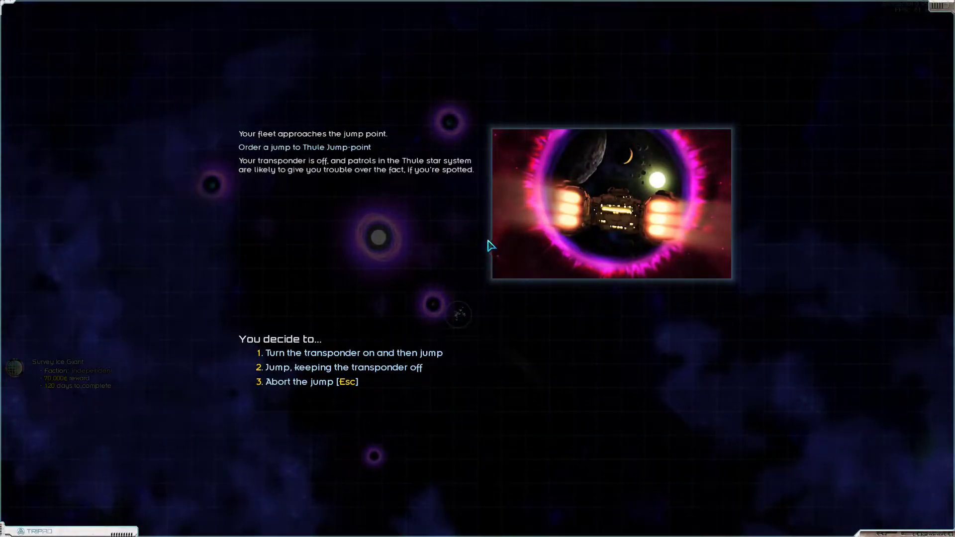
{"action": "left_click", "coordinate": [348, 352]}
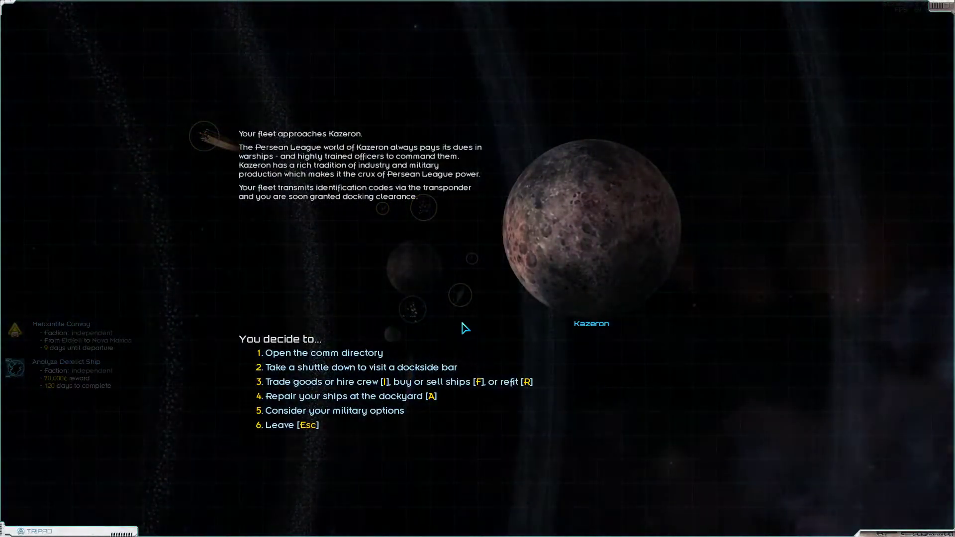
{"action": "mouse_move", "coordinate": [337, 225]}
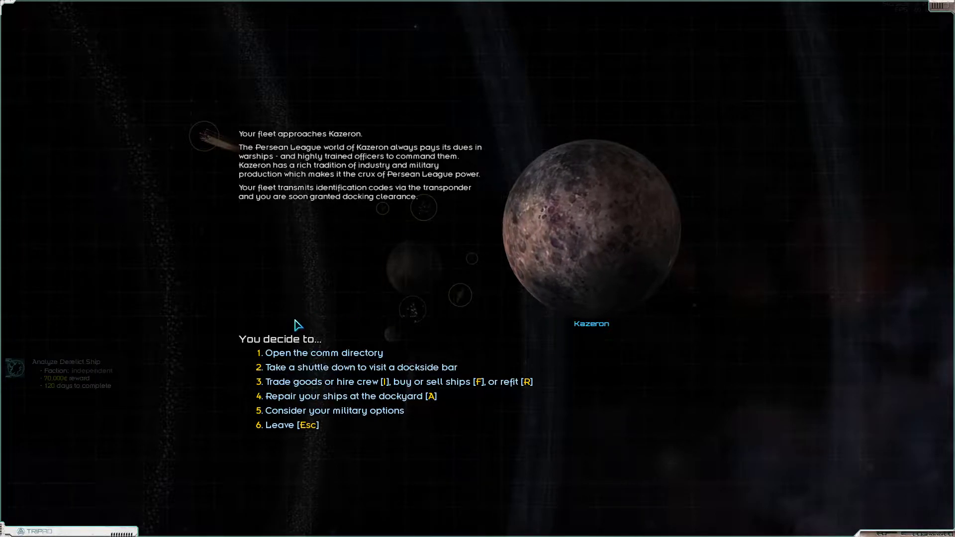
{"action": "mouse_move", "coordinate": [334, 370]}
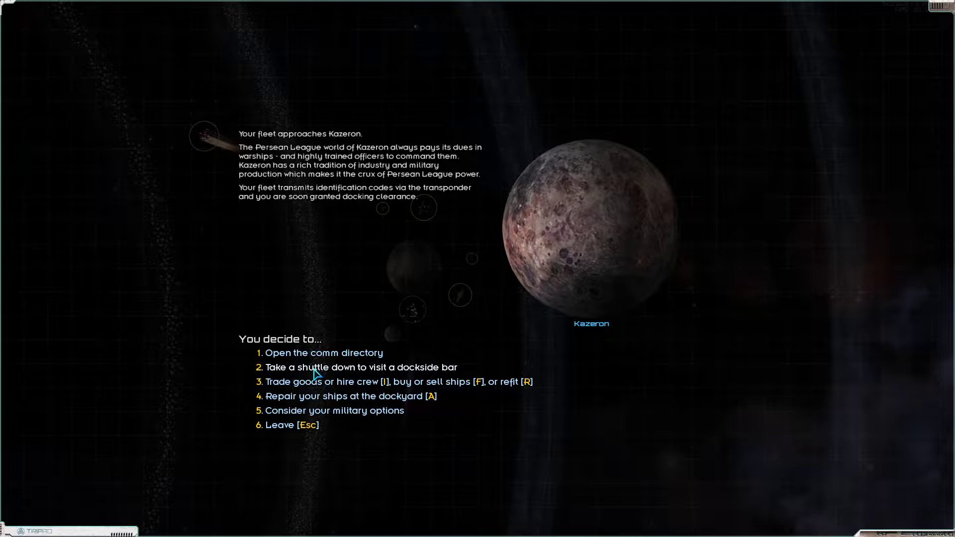
{"action": "mouse_move", "coordinate": [354, 360]}
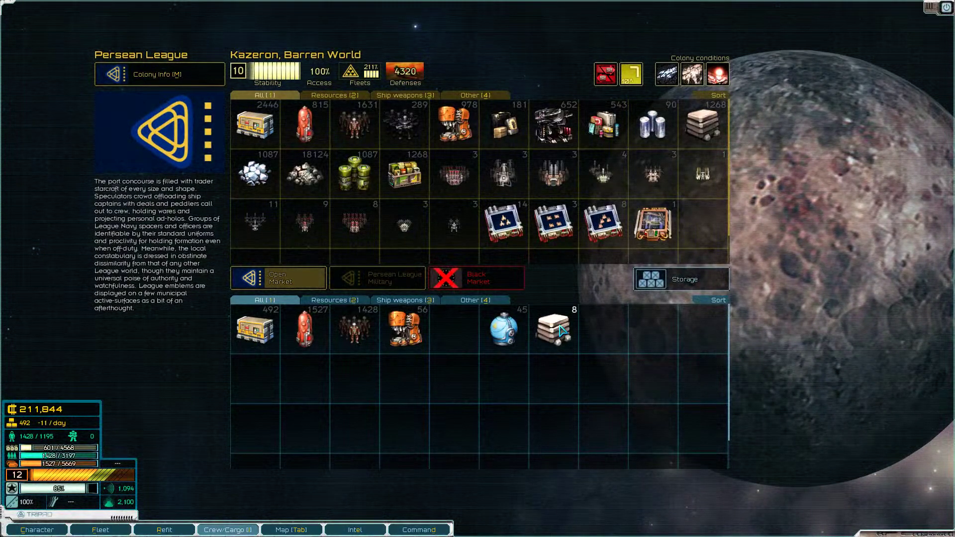
{"action": "mouse_move", "coordinate": [587, 302]}
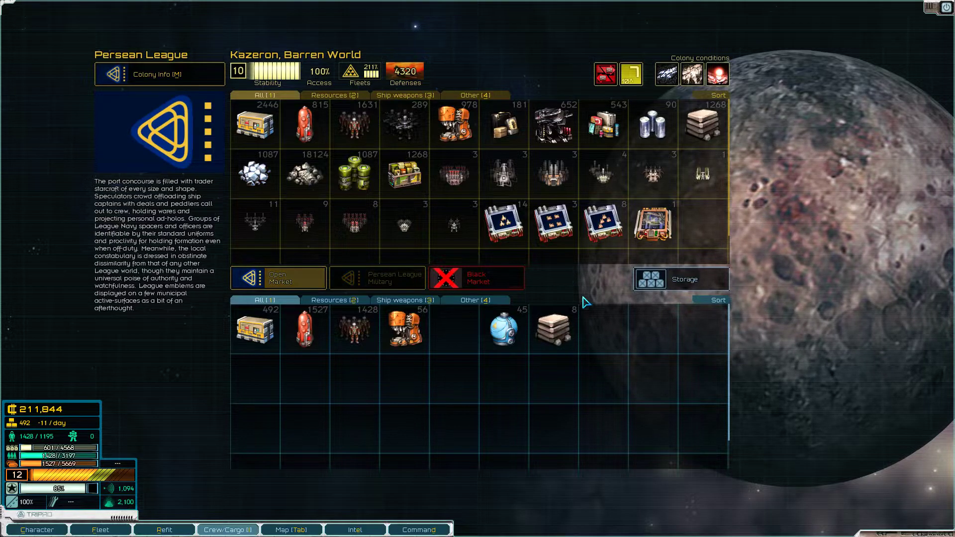
{"action": "mouse_move", "coordinate": [612, 286]}
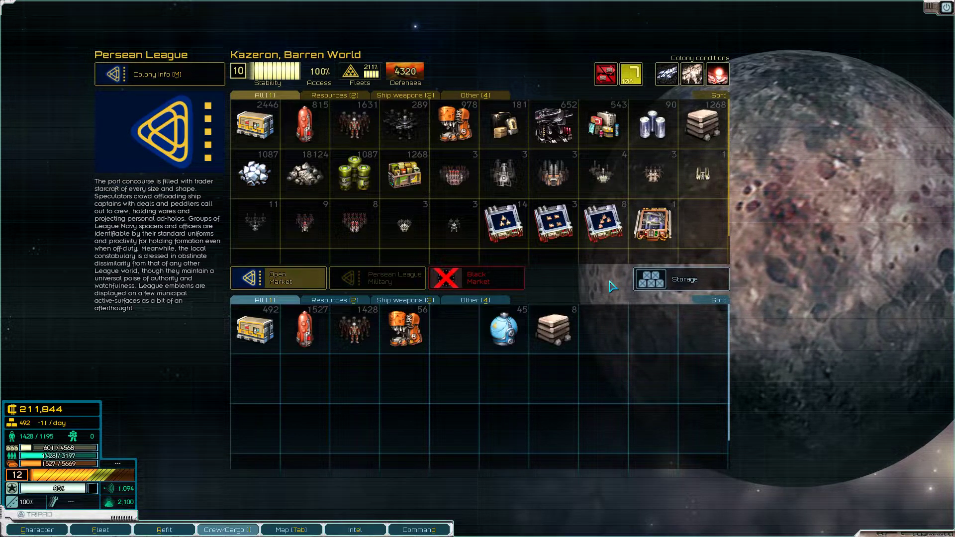
{"action": "mouse_move", "coordinate": [556, 324]}
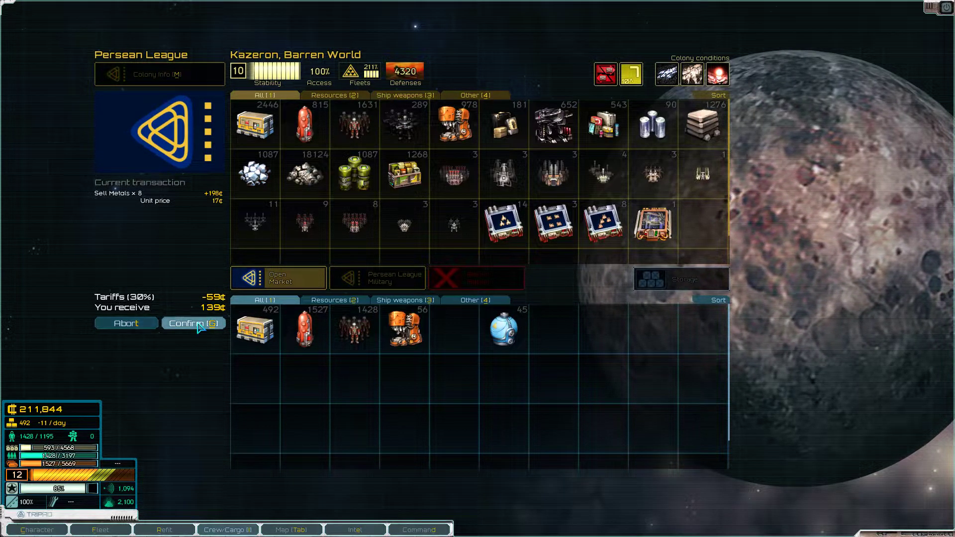
- Confirm selling 8 metals for 139 credits on Kazeron's open market
{"action": "left_click", "coordinate": [193, 323]}
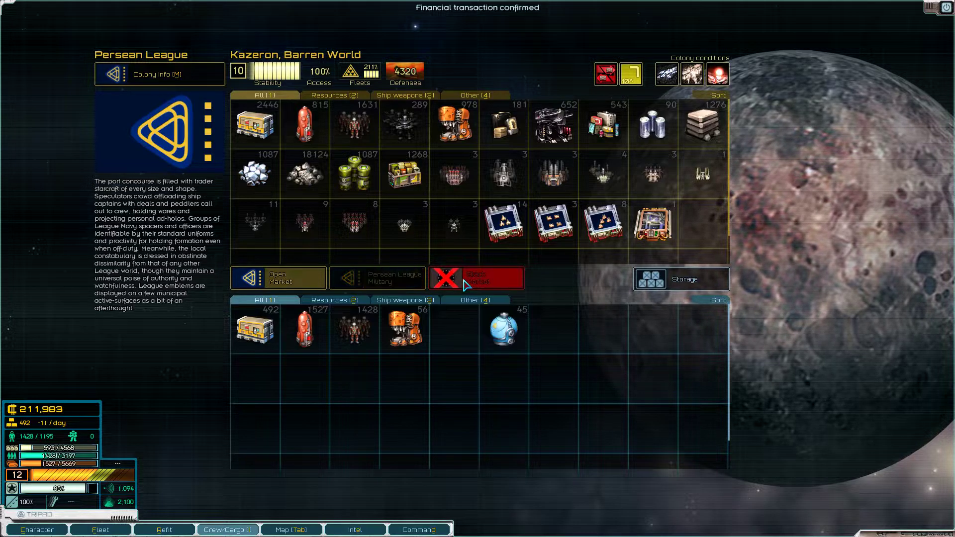
{"action": "mouse_move", "coordinate": [484, 287]}
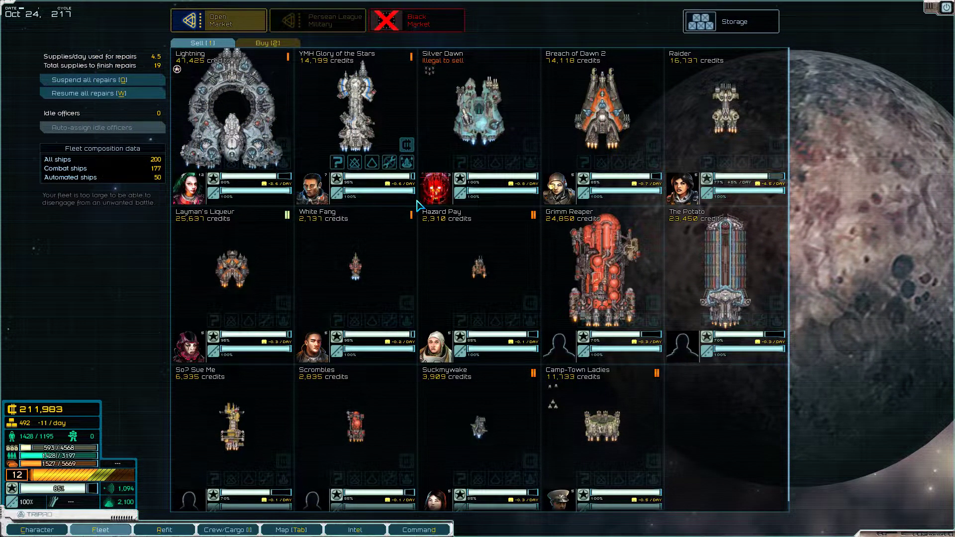
{"action": "mouse_move", "coordinate": [422, 111]}
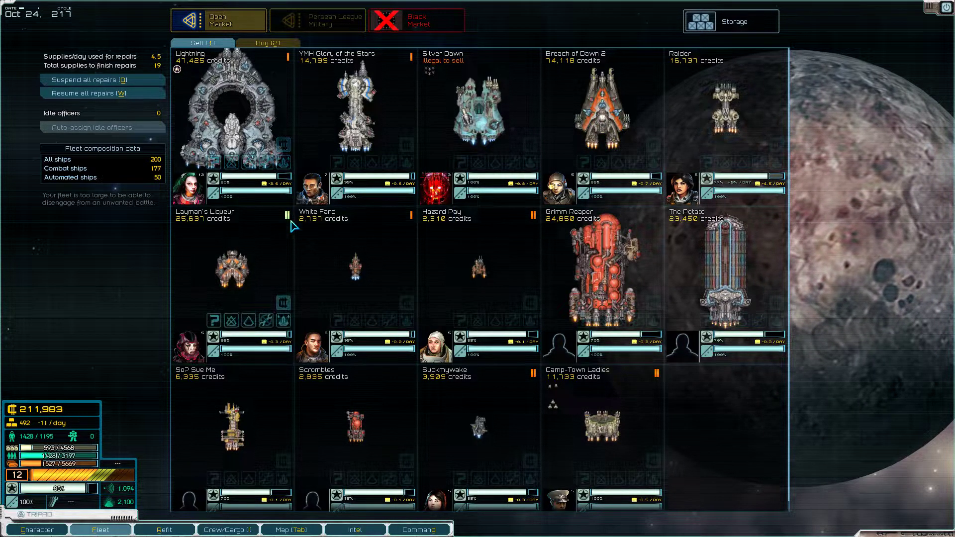
- Close the ship market and open Kazeron's comm directory
{"action": "left_click", "coordinate": [356, 530]}
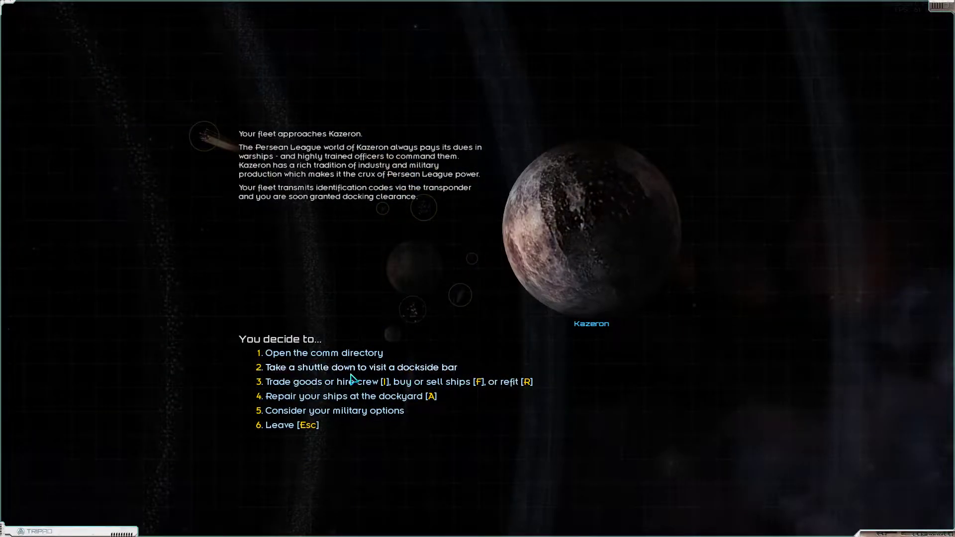
{"action": "mouse_move", "coordinate": [304, 358]}
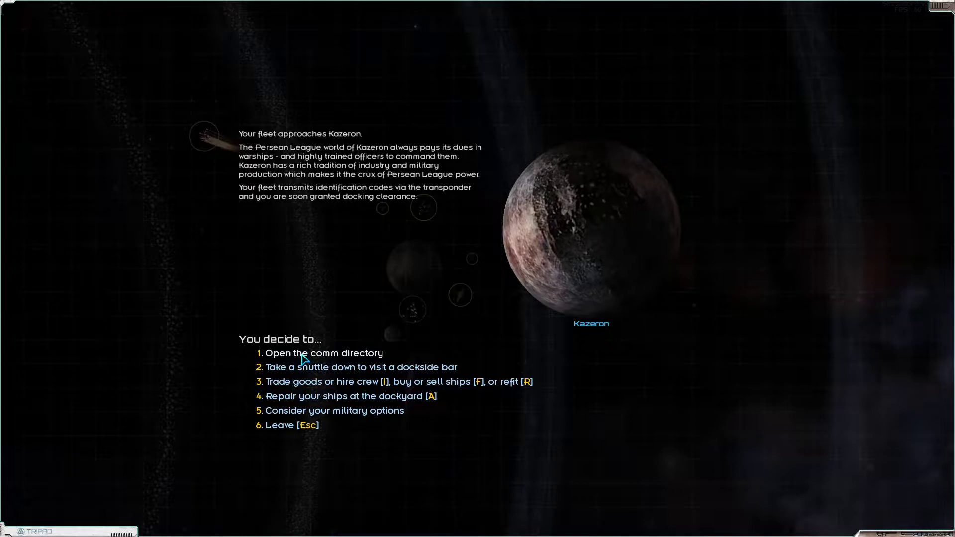
{"action": "left_click", "coordinate": [323, 353]}
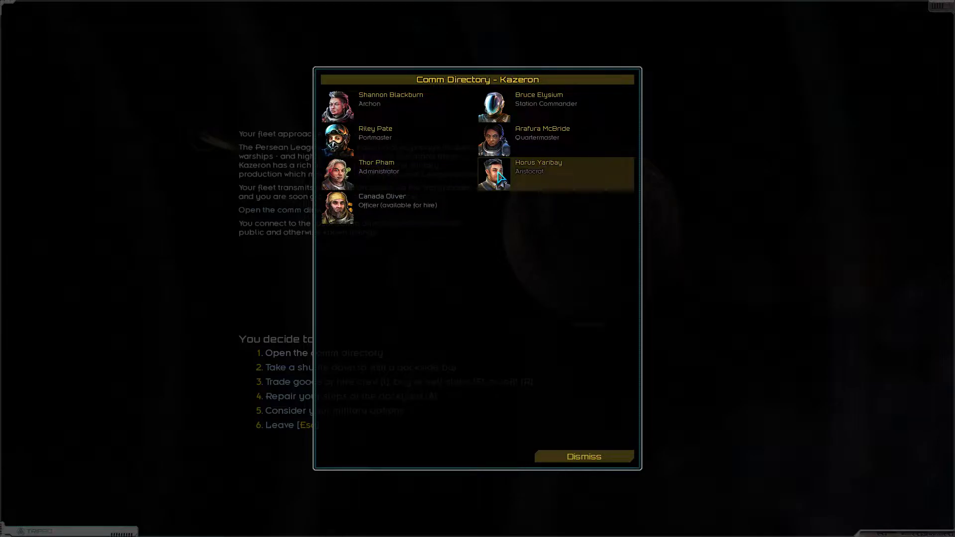
- Call the aristocrat Horus Yaribay twice from the directory, cutting the link each time
{"action": "left_click", "coordinate": [558, 171]}
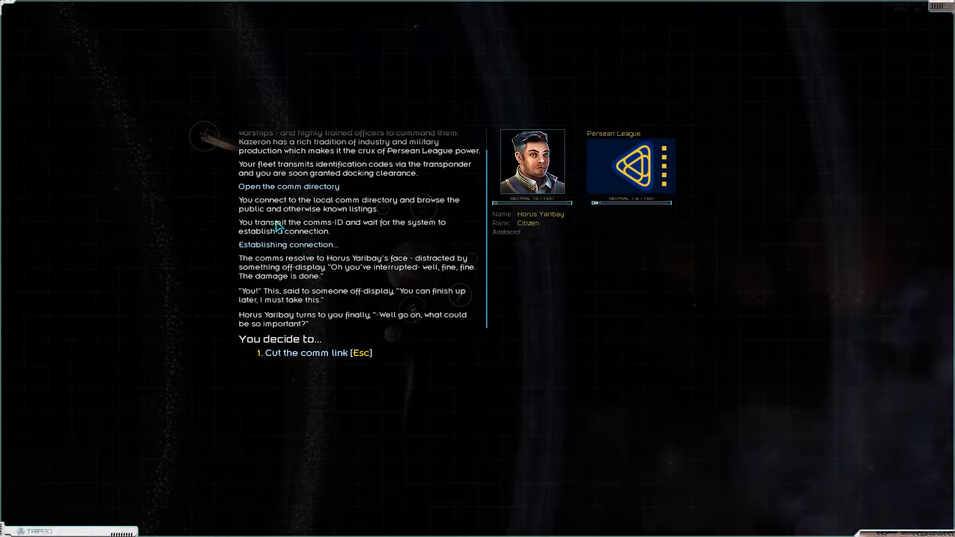
{"action": "mouse_move", "coordinate": [435, 271]}
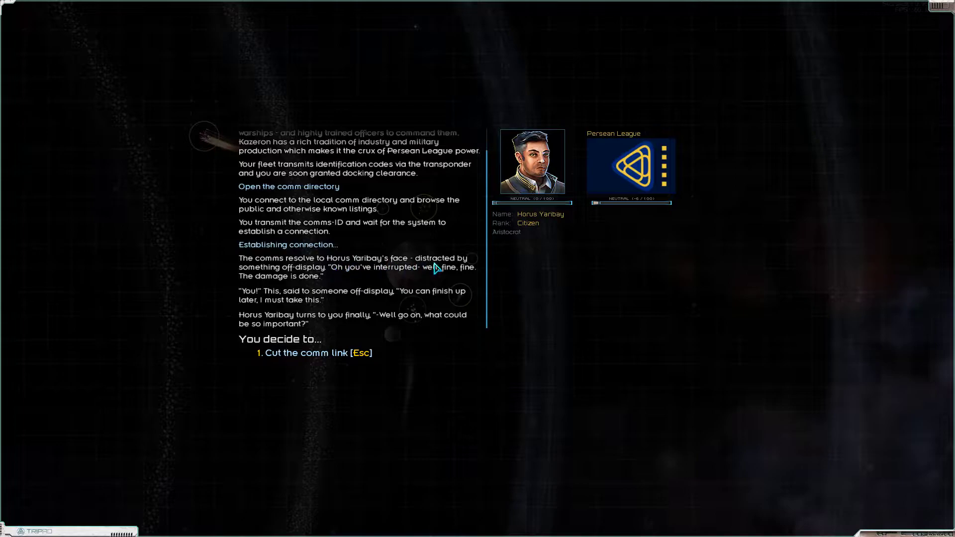
{"action": "mouse_move", "coordinate": [362, 278]}
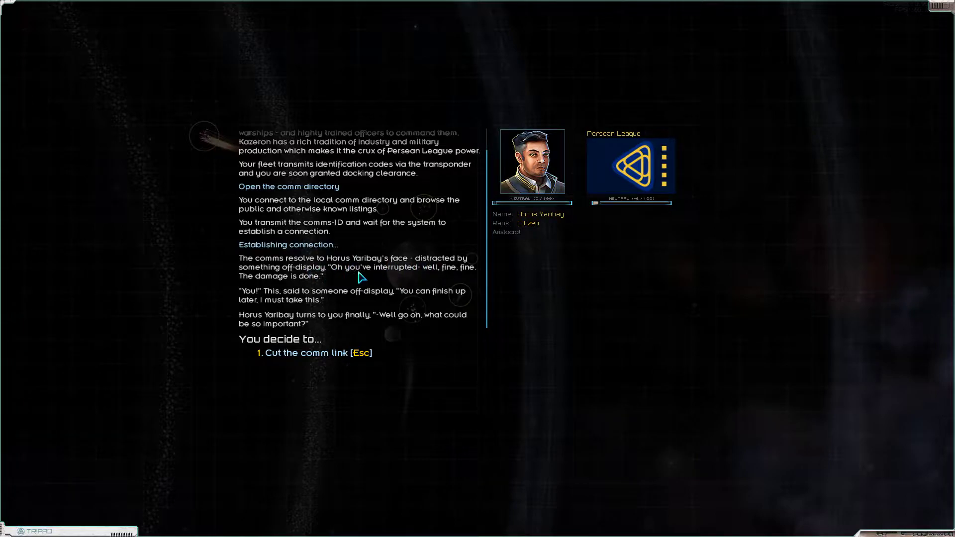
{"action": "mouse_move", "coordinate": [458, 281]}
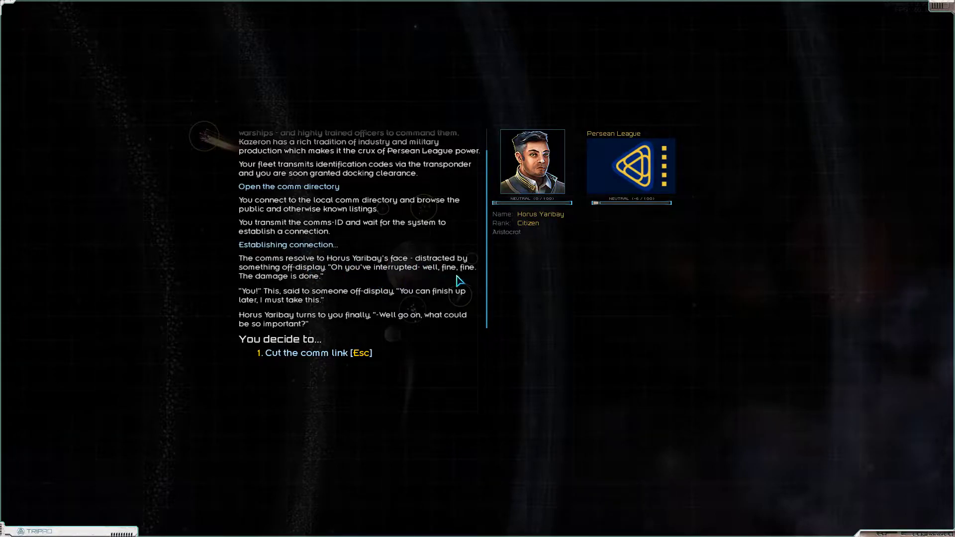
{"action": "mouse_move", "coordinate": [315, 303]}
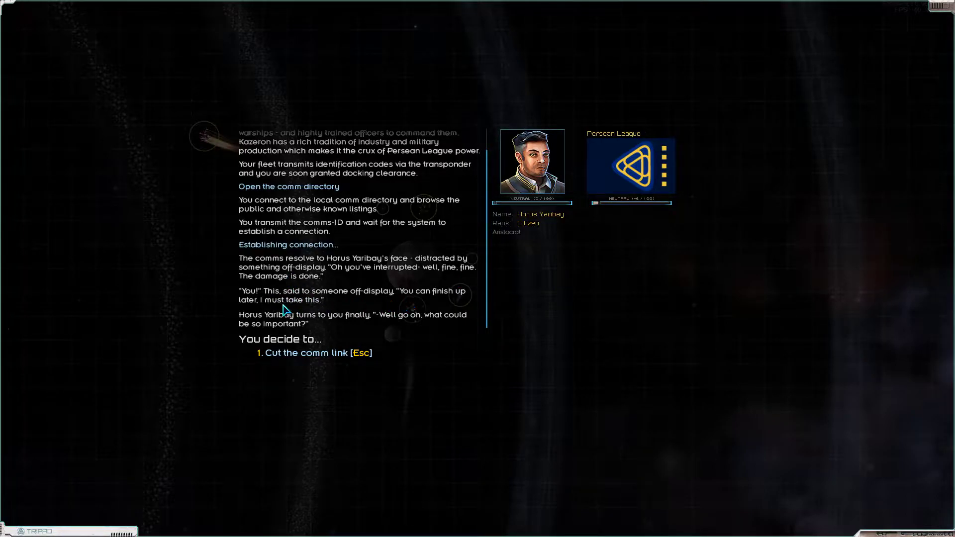
{"action": "mouse_move", "coordinate": [424, 332]}
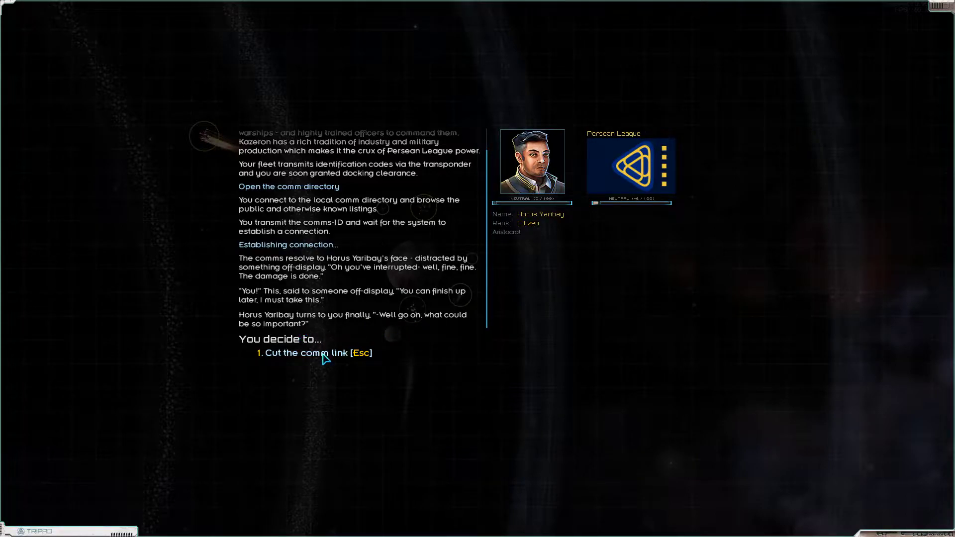
{"action": "left_click", "coordinate": [314, 352]}
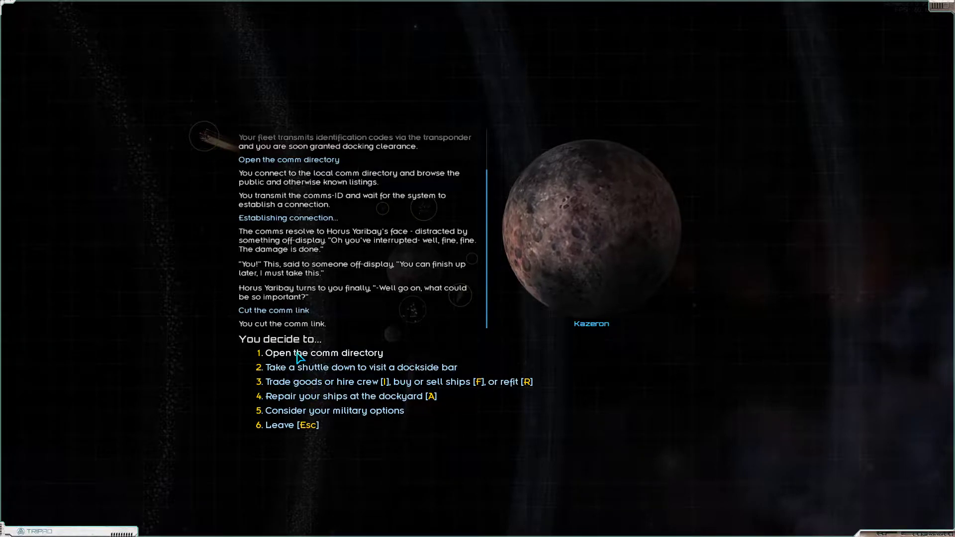
{"action": "left_click", "coordinate": [324, 352]}
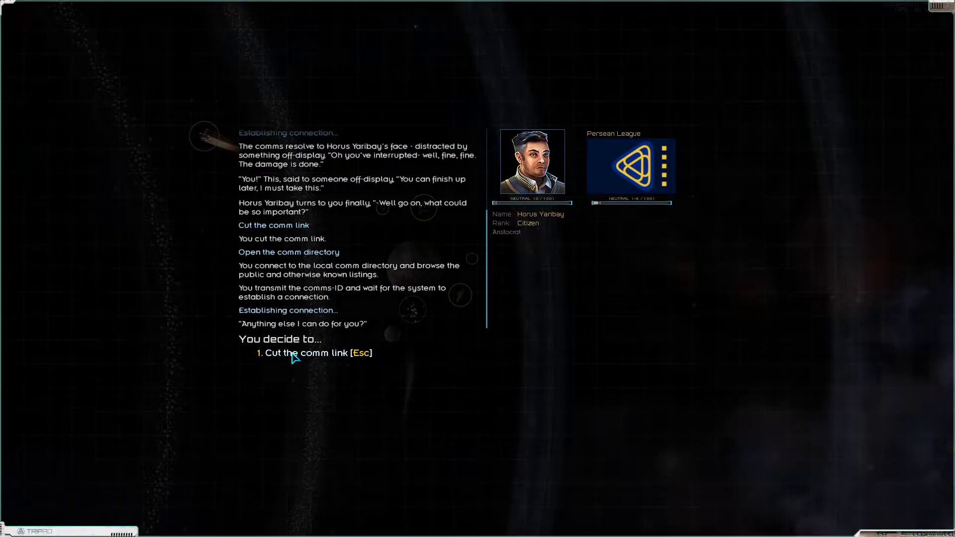
{"action": "left_click", "coordinate": [304, 353]}
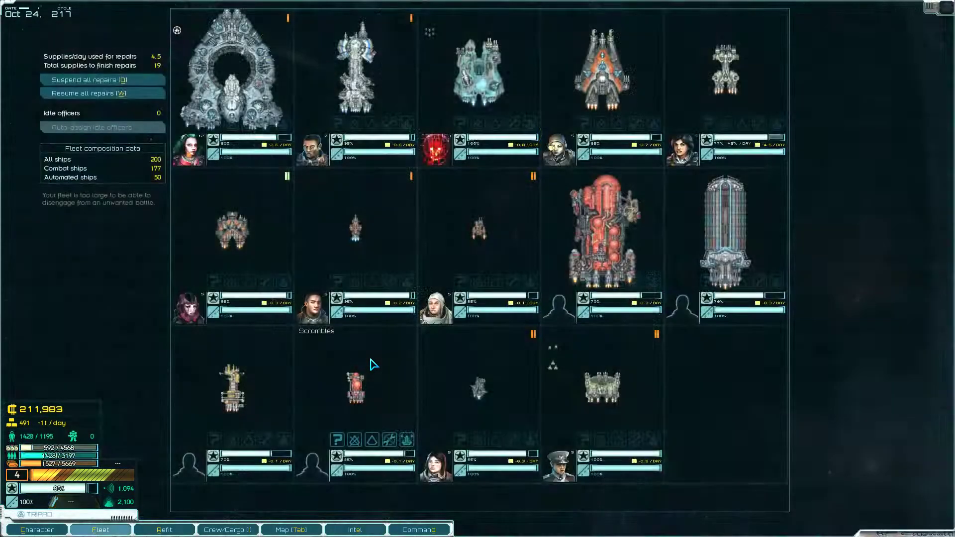
- Bring up the At The Gates story mission in the intel log
{"action": "left_click", "coordinate": [356, 530]}
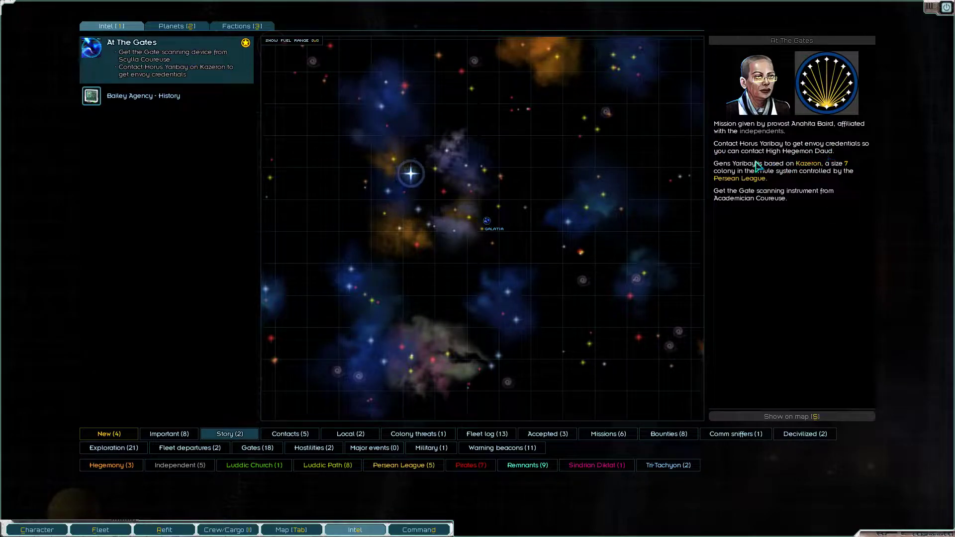
{"action": "mouse_move", "coordinate": [742, 207]}
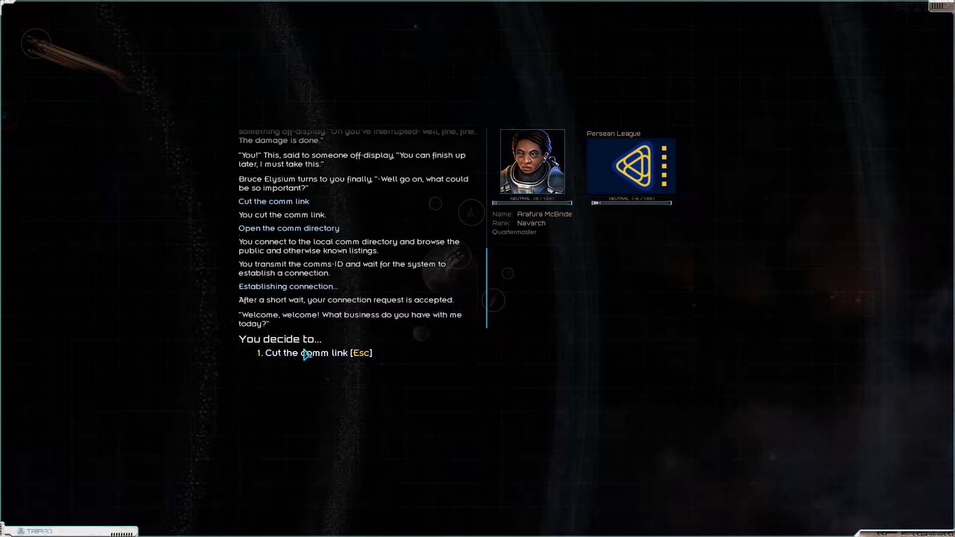
- End the quartermaster call and call the aristocrat Horus Yaribay again
{"action": "left_click", "coordinate": [289, 229]}
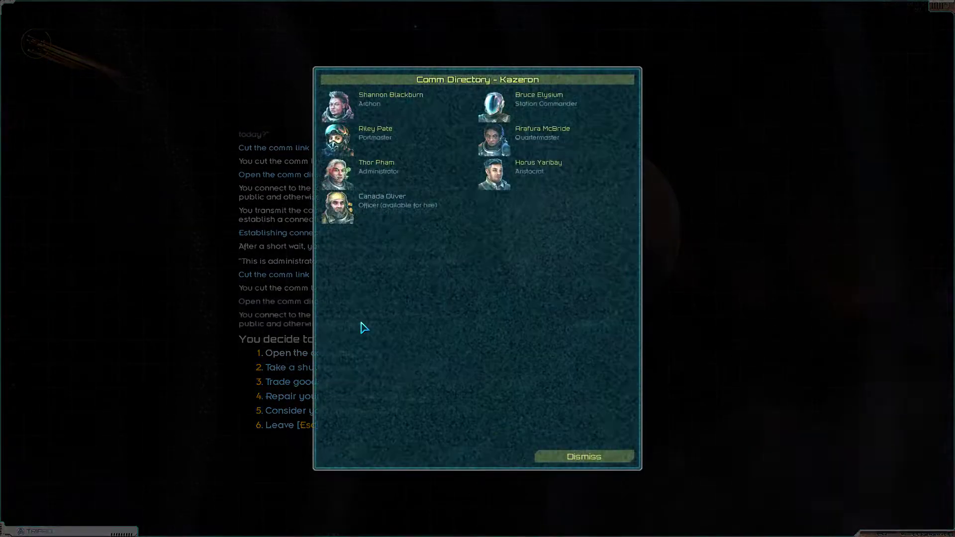
{"action": "left_click", "coordinate": [374, 134]}
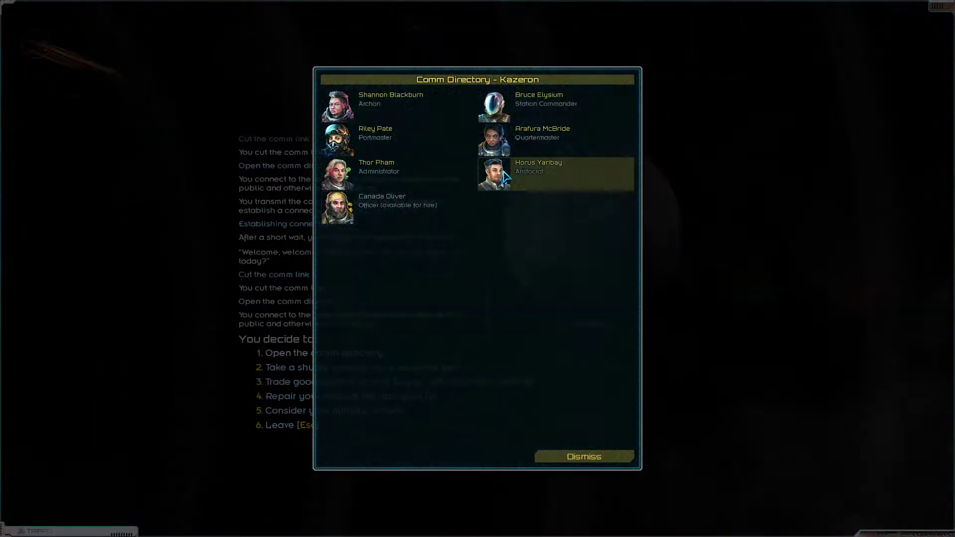
{"action": "left_click", "coordinate": [538, 174]}
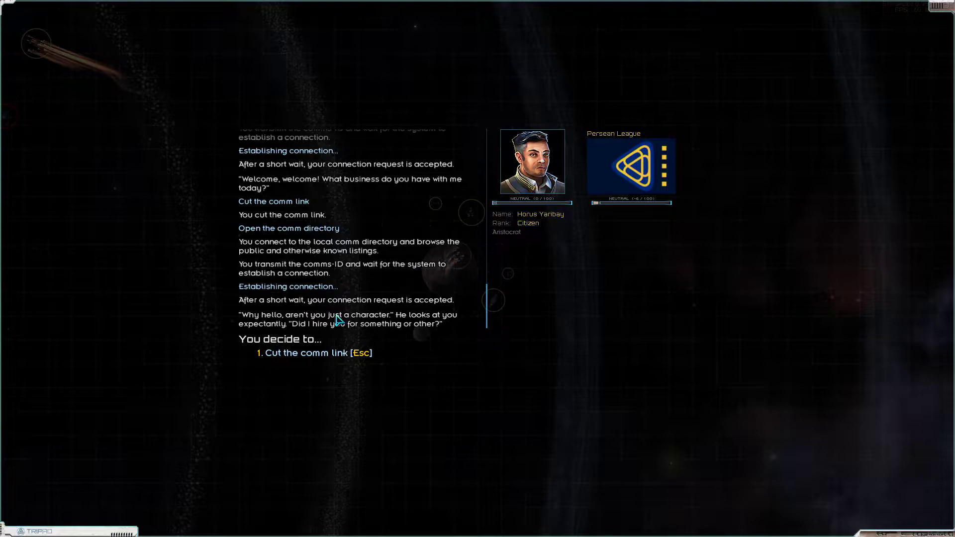
{"action": "mouse_move", "coordinate": [328, 336]}
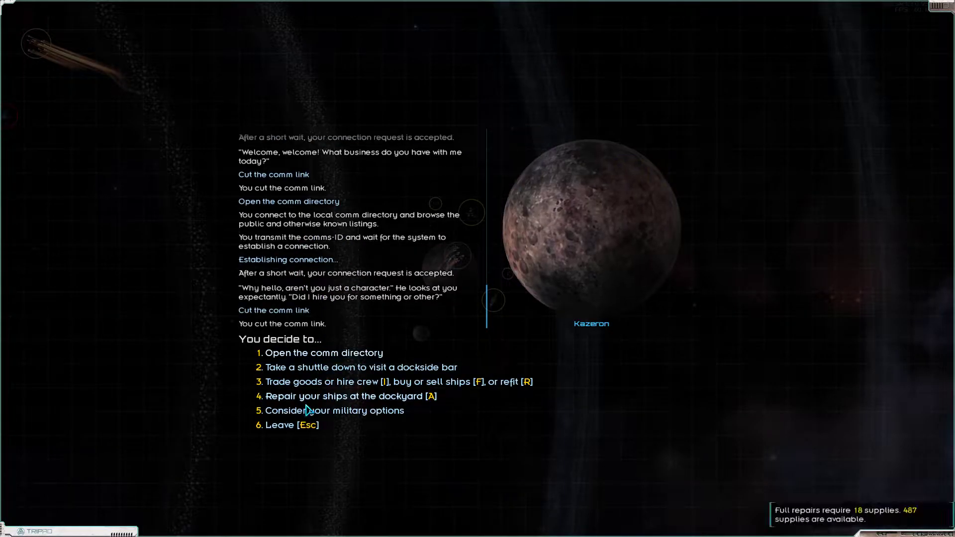
- Visit Kazeron's dockside bar, talk to the armored man and decline his job
{"action": "left_click", "coordinate": [363, 367]}
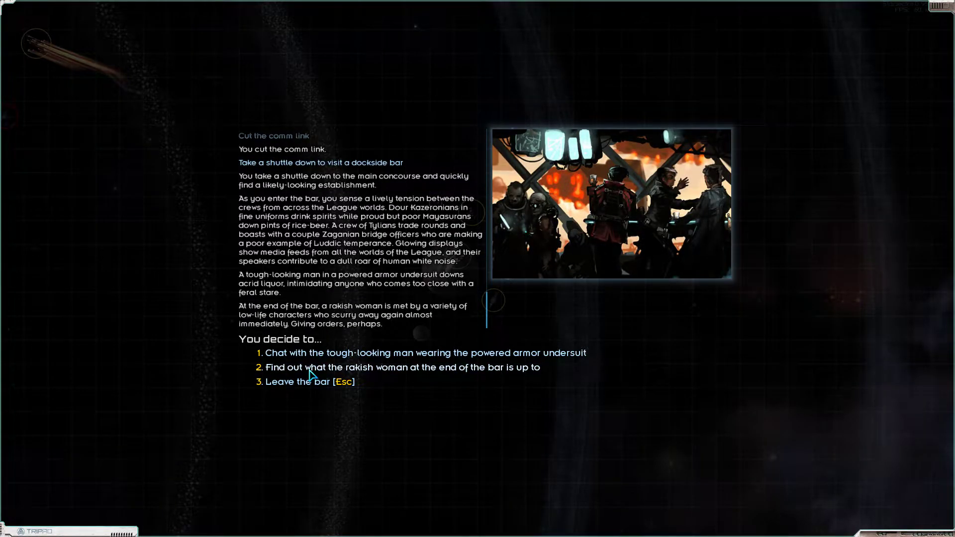
{"action": "left_click", "coordinate": [424, 354]}
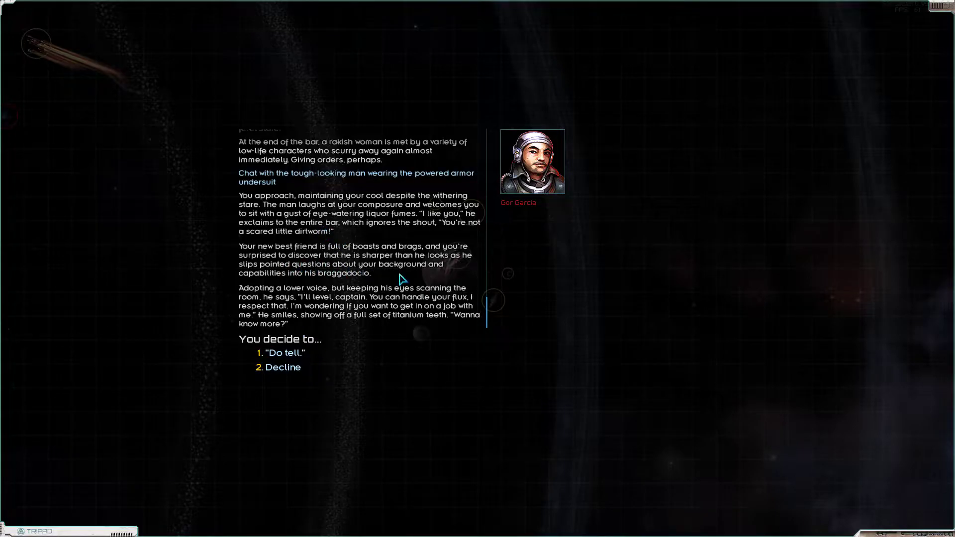
{"action": "mouse_move", "coordinate": [315, 332]}
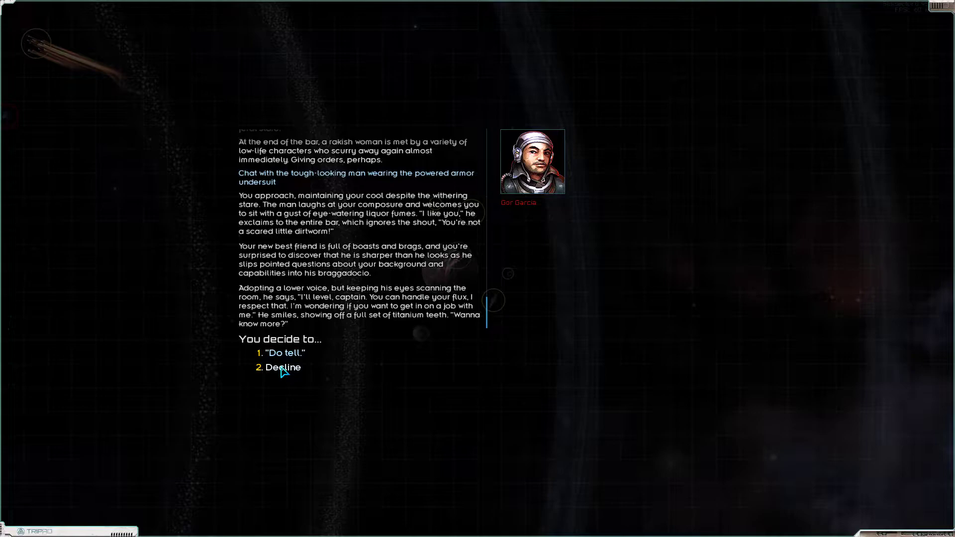
{"action": "left_click", "coordinate": [282, 368]}
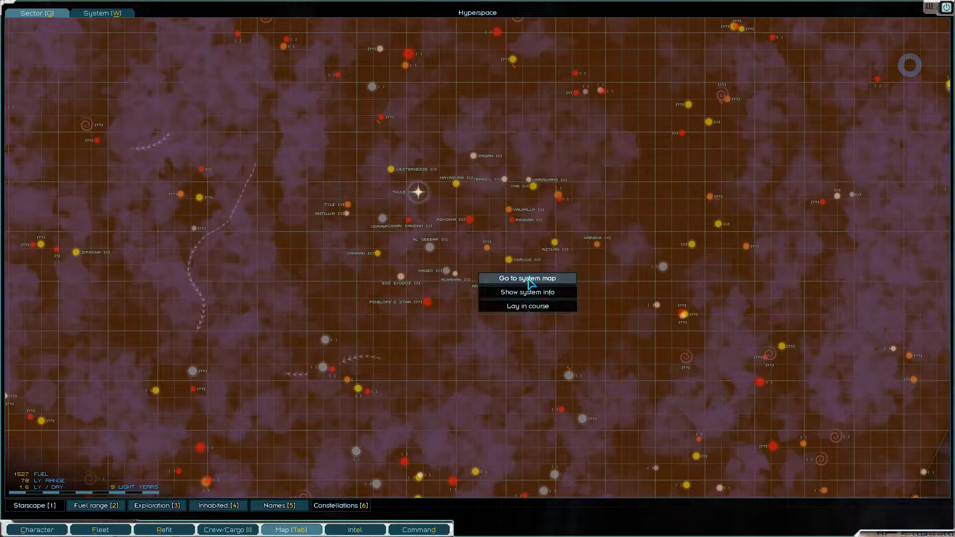
- Lay in a course to Pontus in the Galatia system from the sector map
{"action": "left_click", "coordinate": [527, 278]}
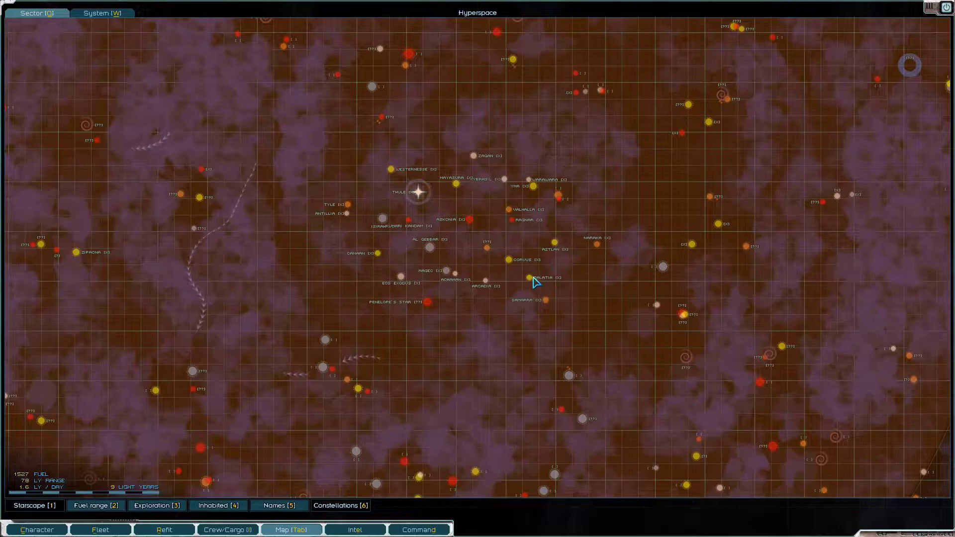
{"action": "left_click", "coordinate": [529, 278]}
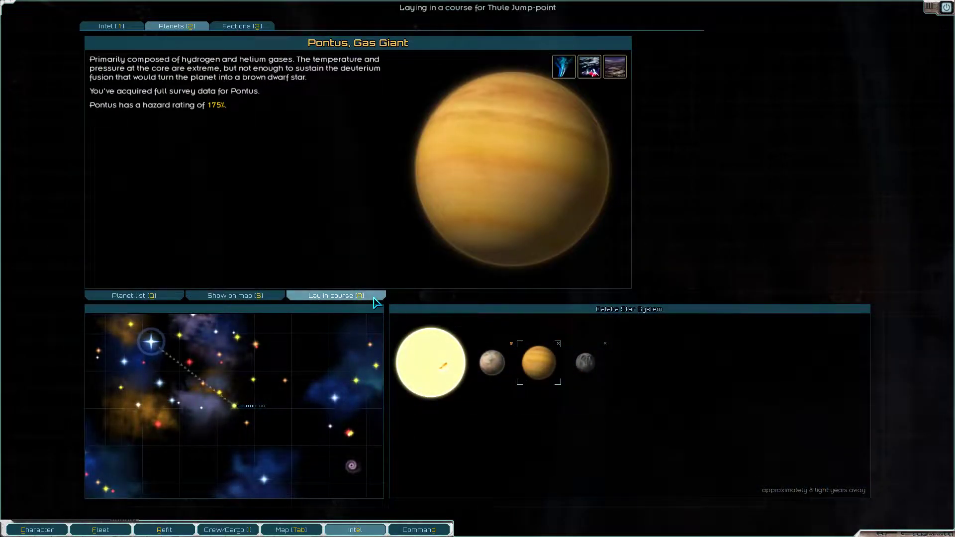
{"action": "left_click", "coordinate": [334, 296]}
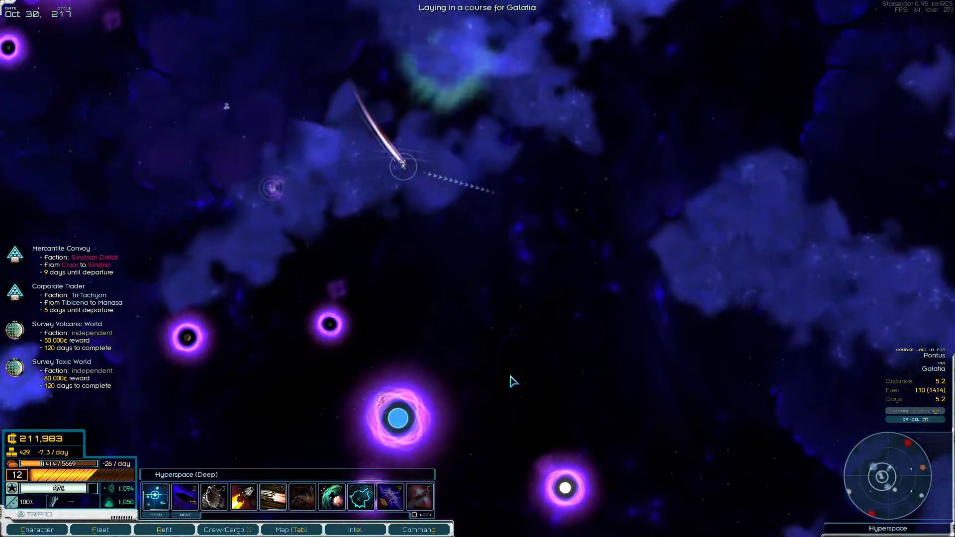
- Read the At The Gates mission details in the Intel screen during hyperspace travel
{"action": "left_click", "coordinate": [357, 529]}
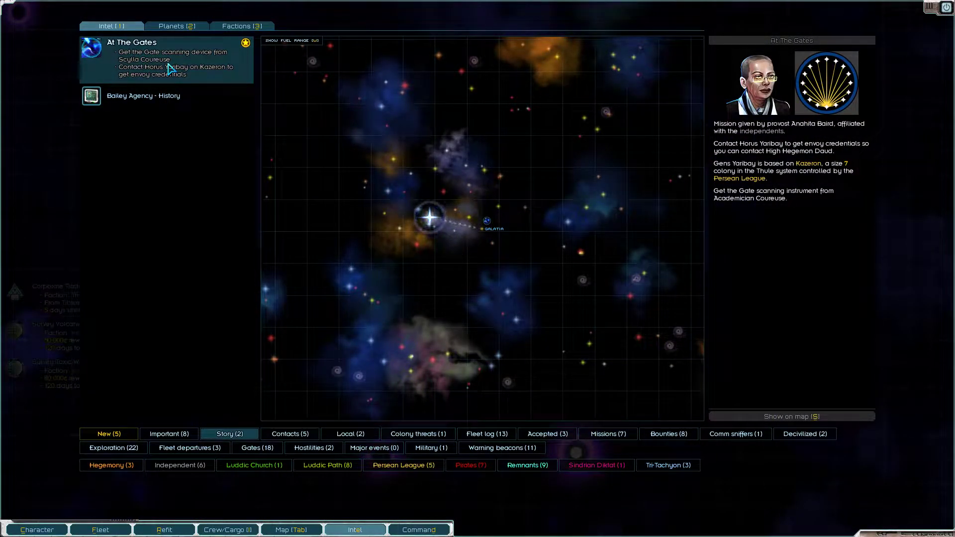
{"action": "mouse_move", "coordinate": [809, 203]}
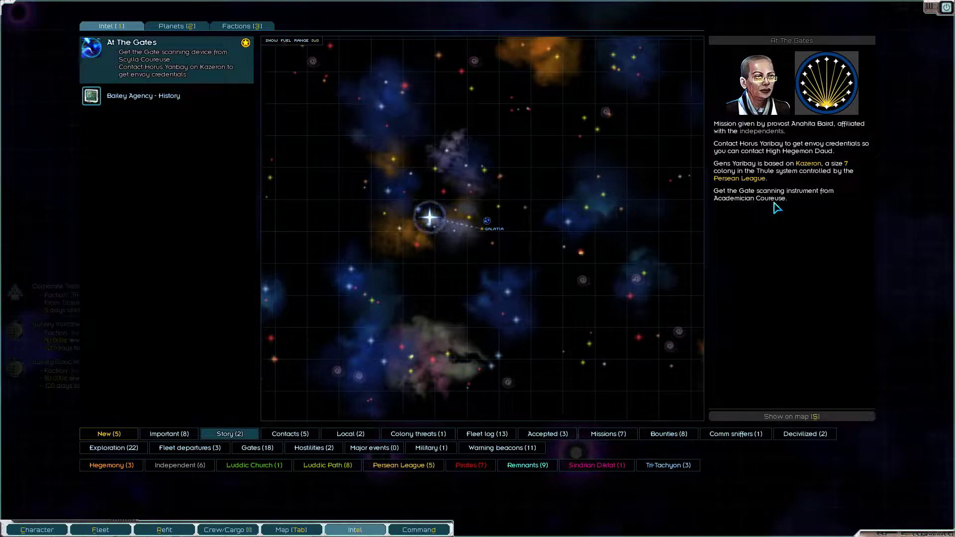
{"action": "mouse_move", "coordinate": [760, 177]}
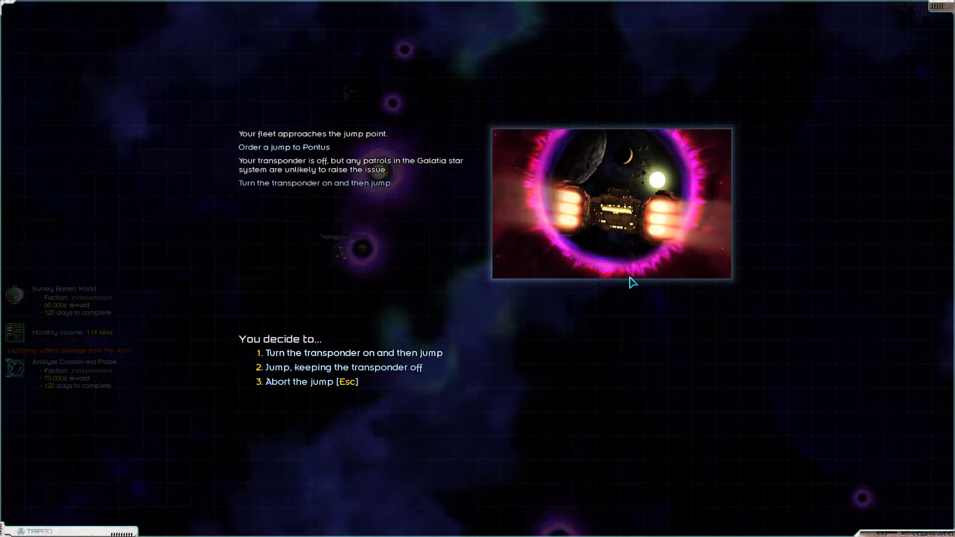
- Turn the transponder on and jump into Galatia, then dock at the Academy station
{"action": "left_click", "coordinate": [343, 368]}
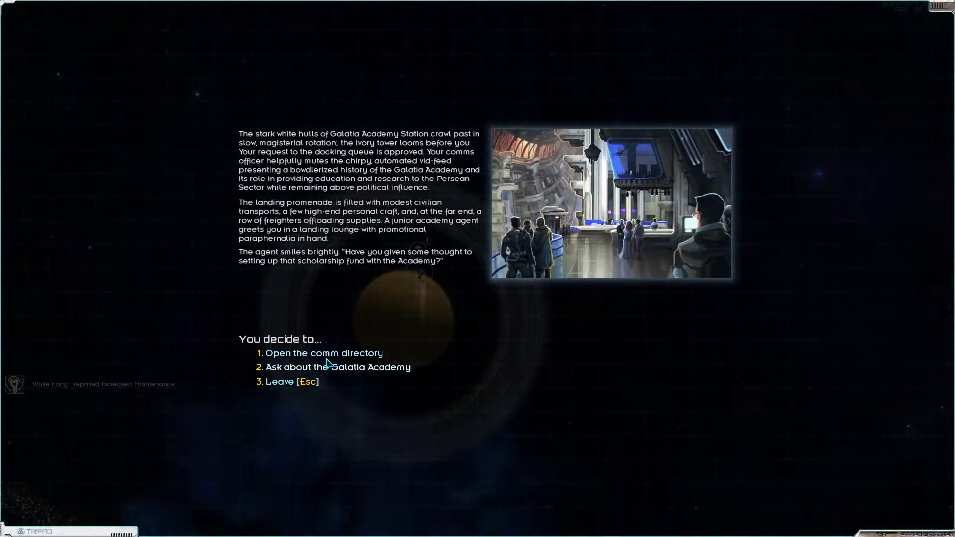
- Call scientist Scylla Coureuse from the comm directory and question her about the mission
{"action": "left_click", "coordinate": [324, 352]}
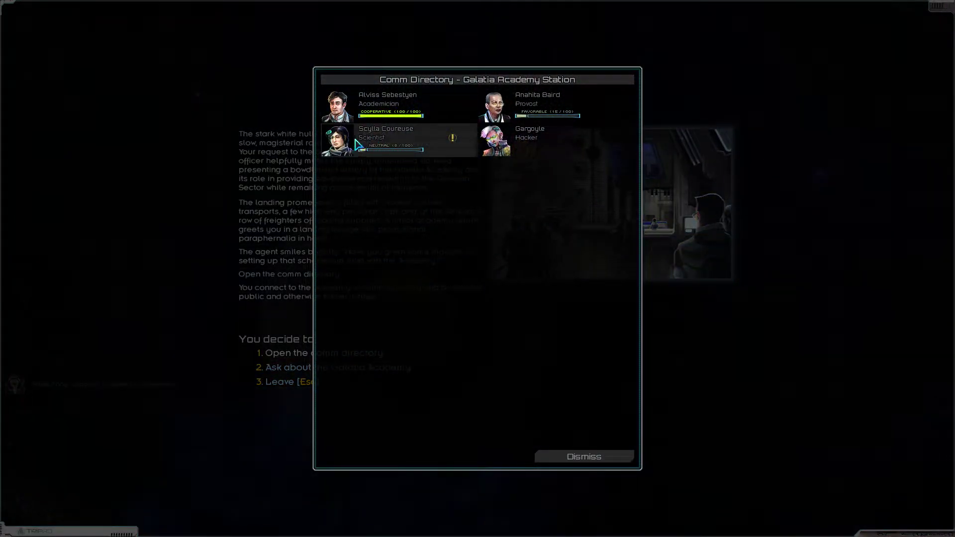
{"action": "left_click", "coordinate": [400, 140]}
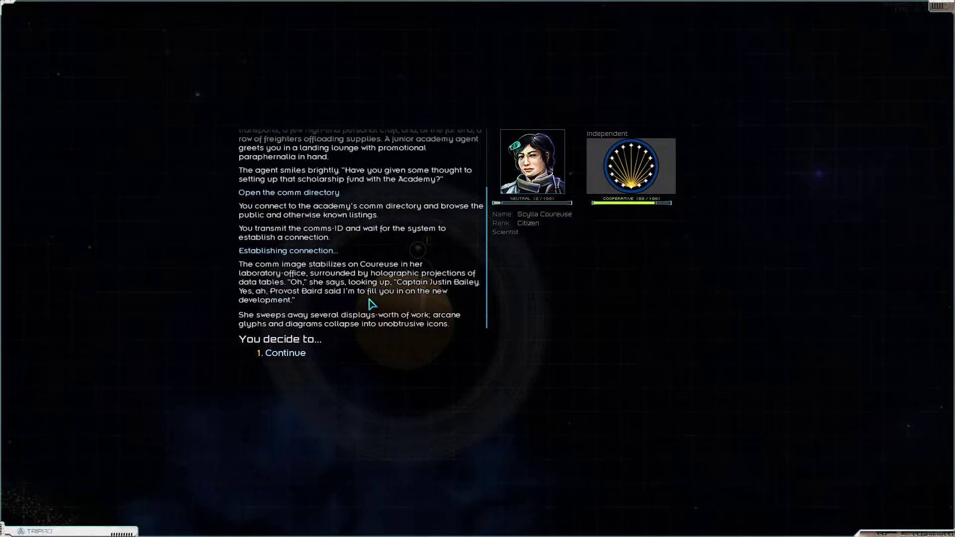
{"action": "mouse_move", "coordinate": [310, 327]}
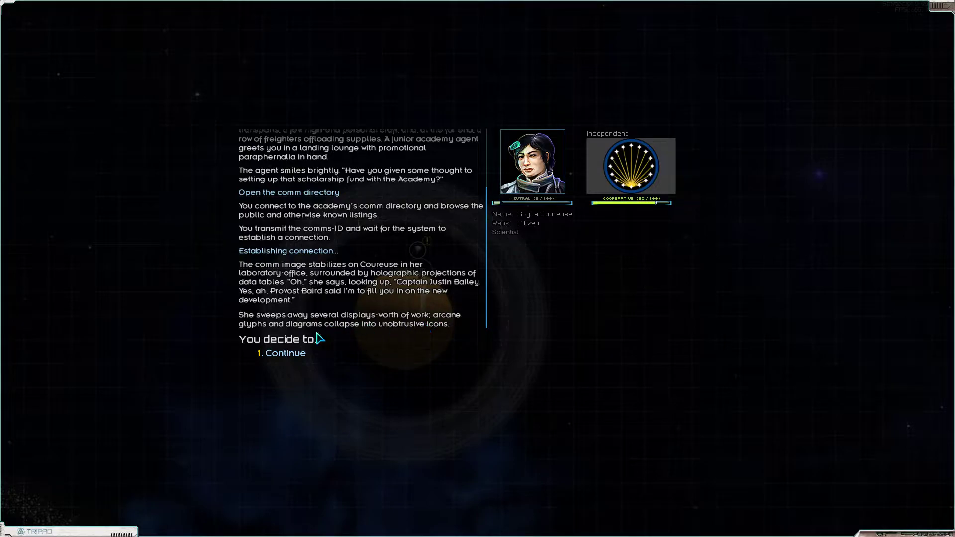
{"action": "mouse_move", "coordinate": [285, 357]}
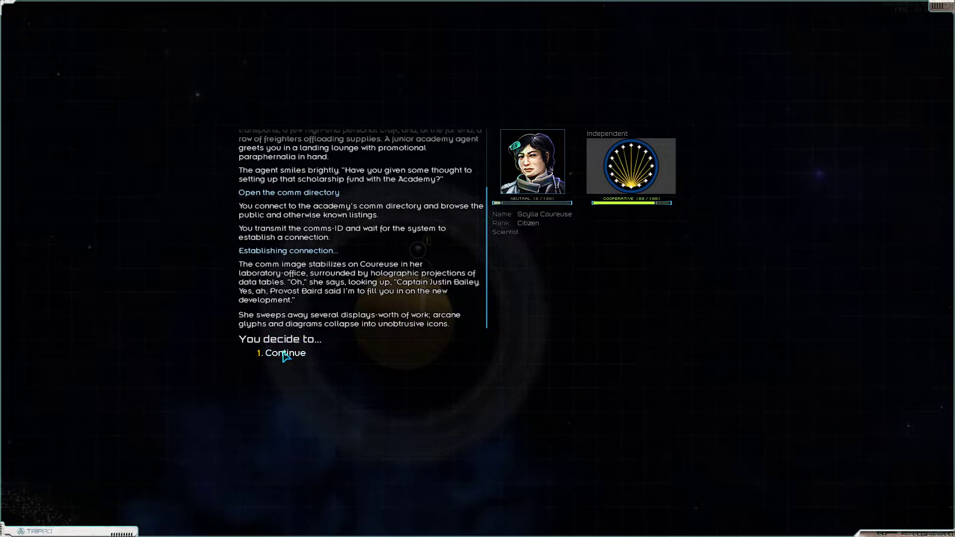
{"action": "left_click", "coordinate": [285, 353]}
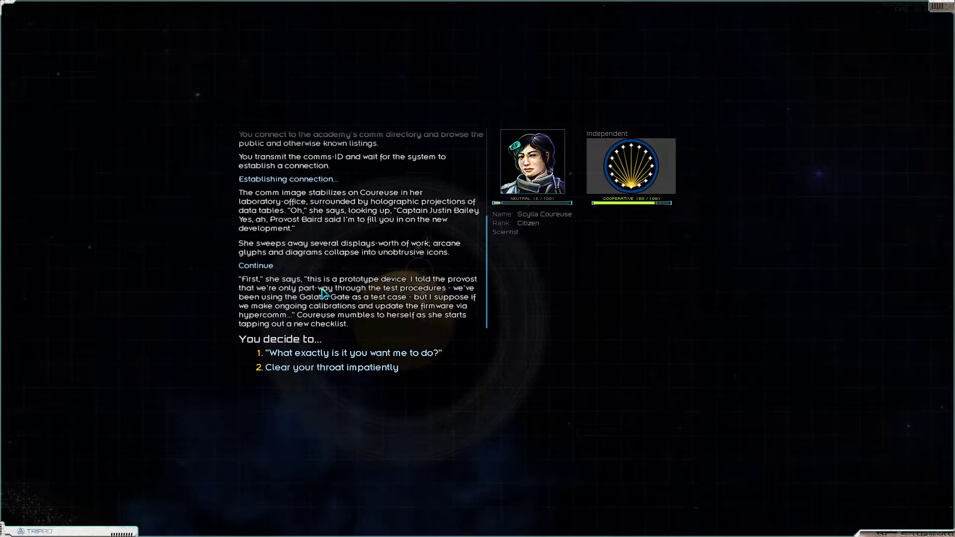
{"action": "mouse_move", "coordinate": [376, 300]}
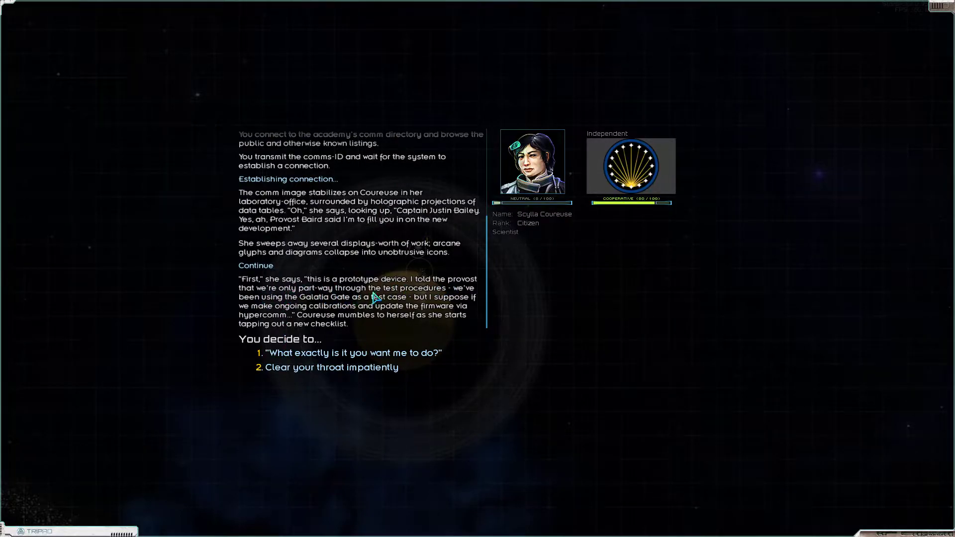
{"action": "mouse_move", "coordinate": [284, 307]}
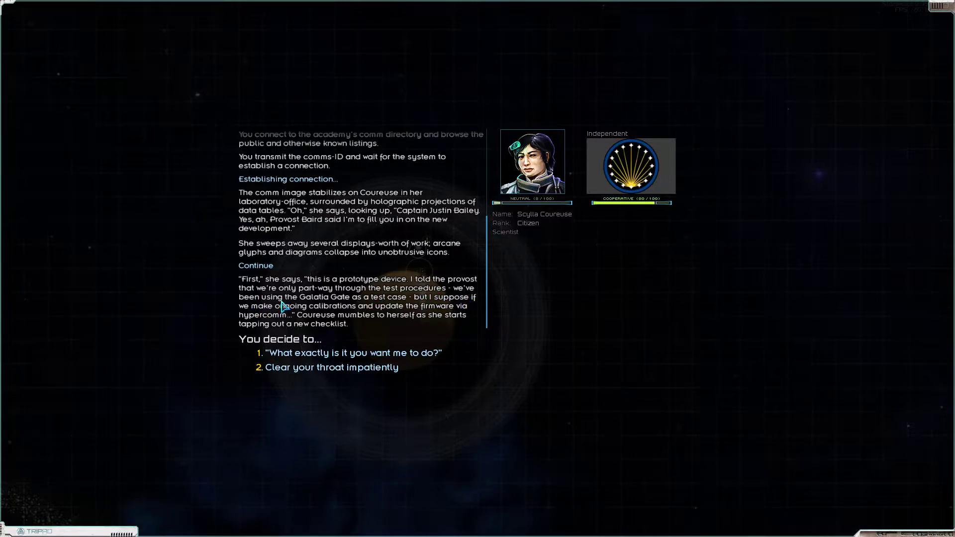
{"action": "mouse_move", "coordinate": [400, 310]}
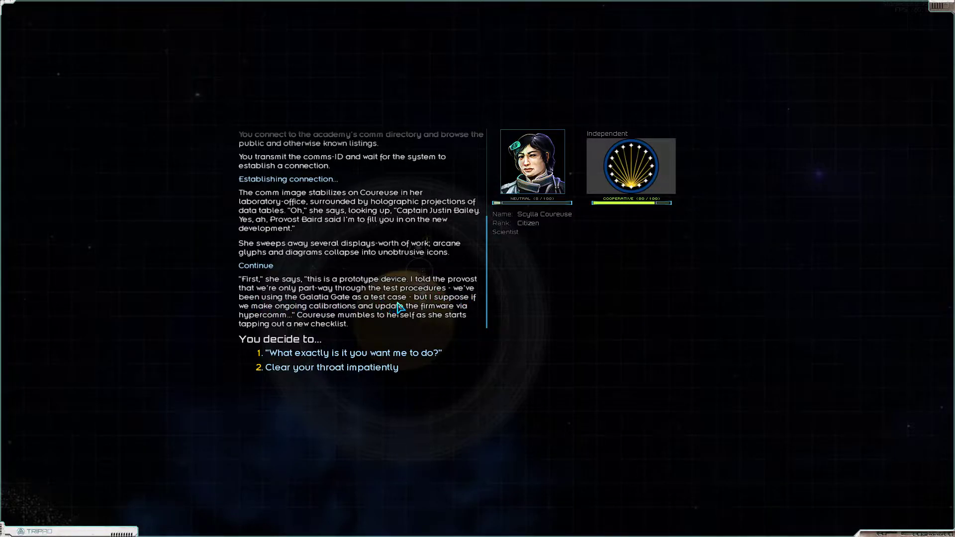
{"action": "mouse_move", "coordinate": [392, 320]}
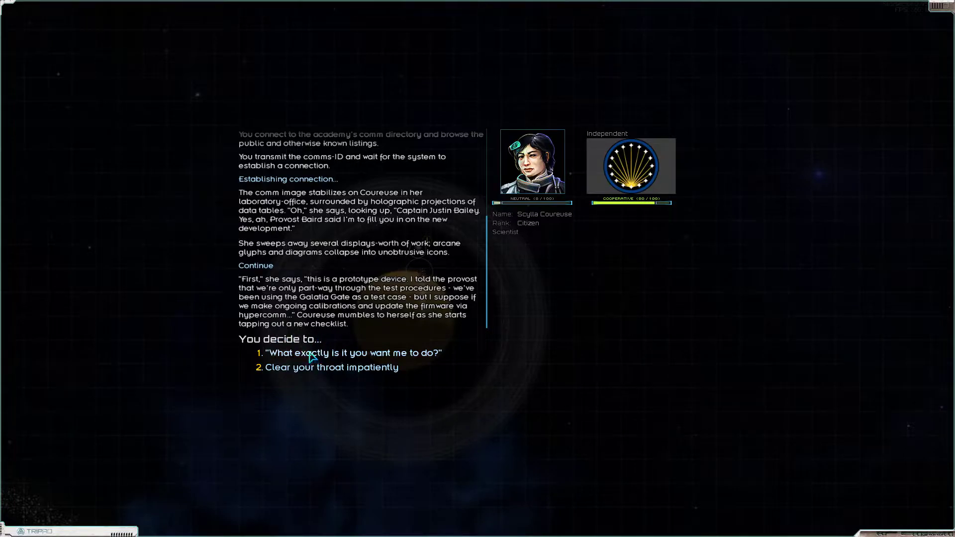
{"action": "left_click", "coordinate": [354, 352]}
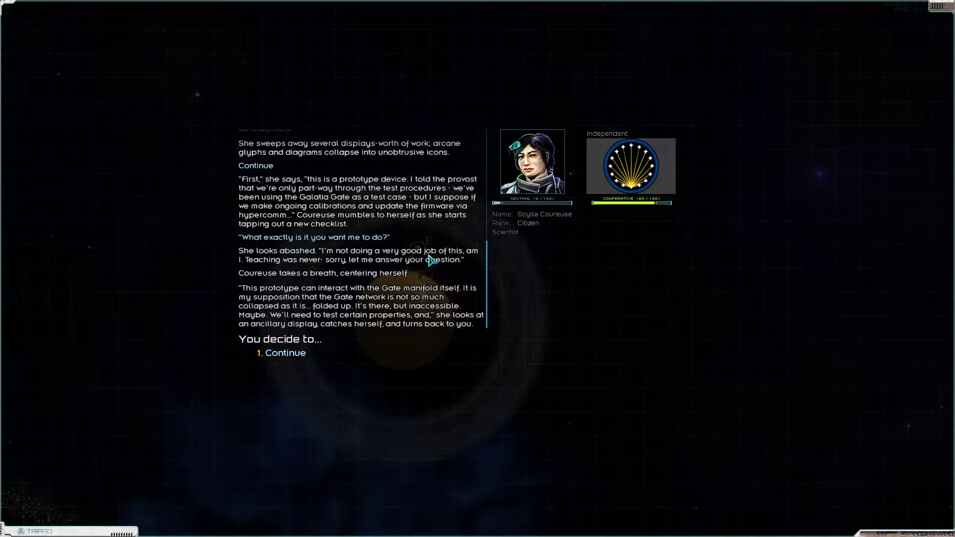
{"action": "mouse_move", "coordinate": [362, 268]}
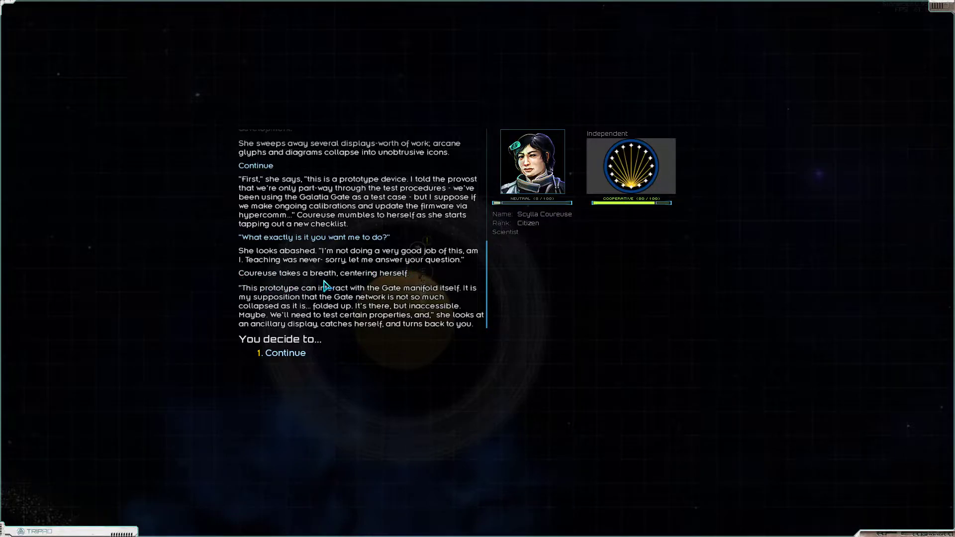
{"action": "mouse_move", "coordinate": [326, 299]}
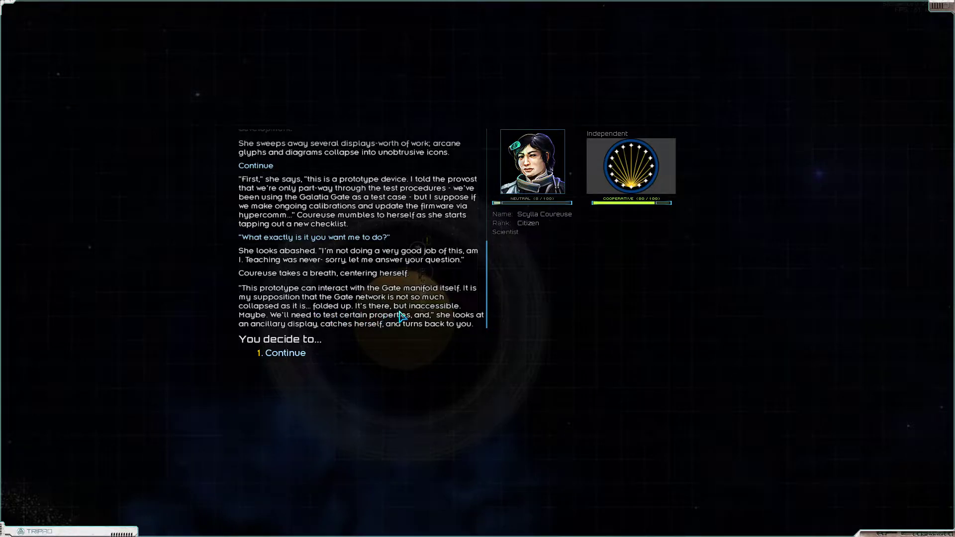
{"action": "mouse_move", "coordinate": [283, 325]}
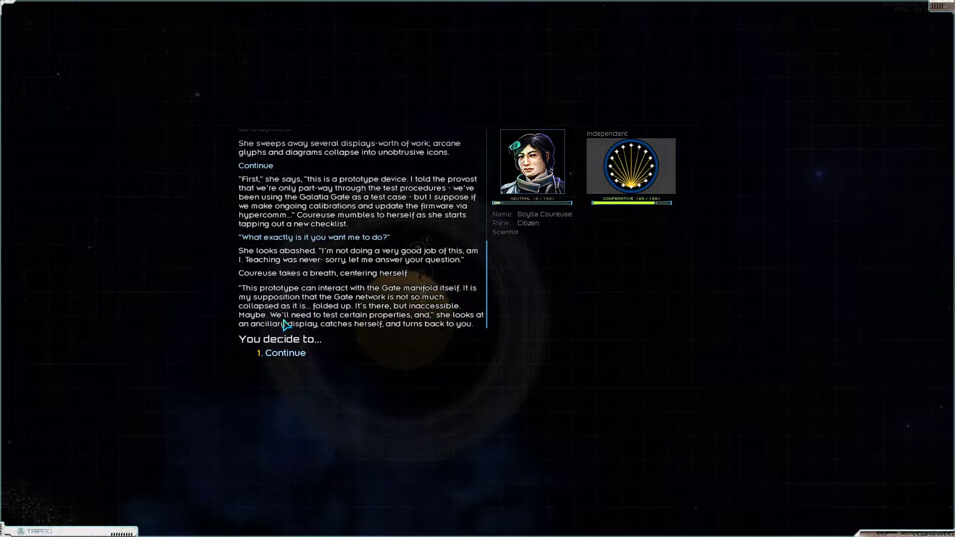
{"action": "mouse_move", "coordinate": [455, 323]}
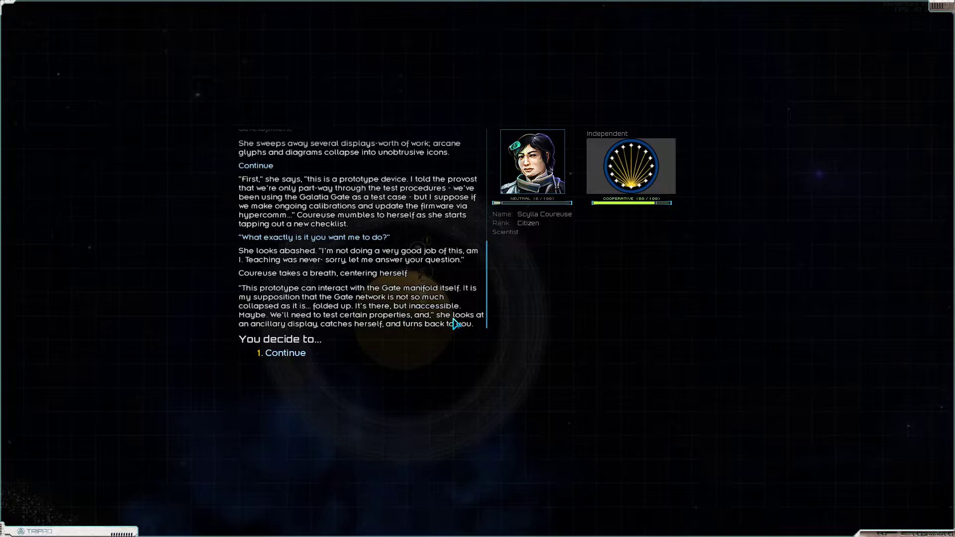
{"action": "mouse_move", "coordinate": [412, 340]}
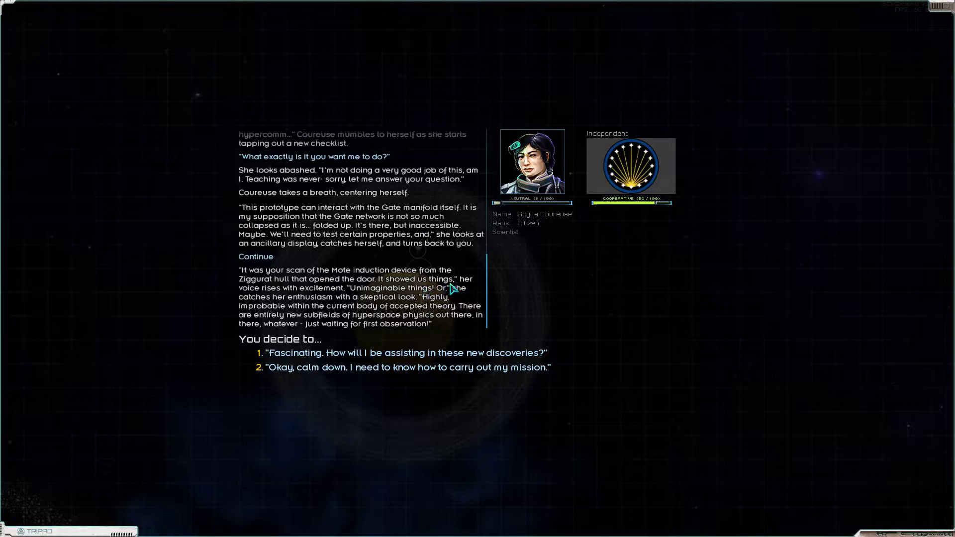
{"action": "mouse_move", "coordinate": [380, 298]}
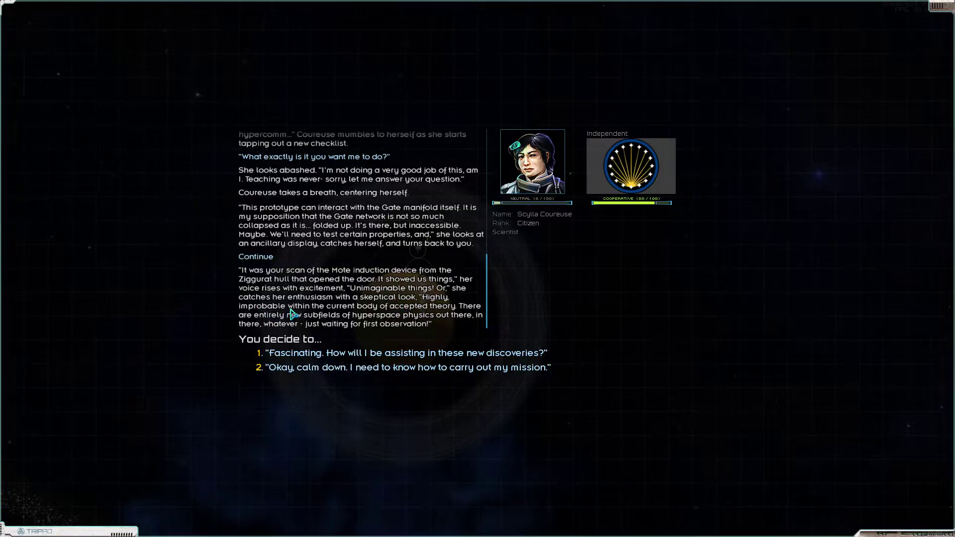
{"action": "mouse_move", "coordinate": [458, 316]}
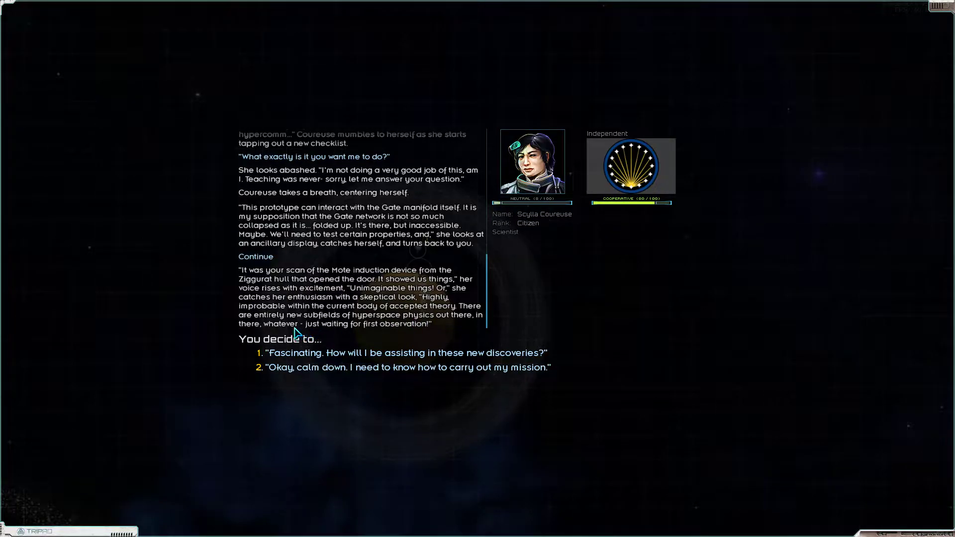
{"action": "mouse_move", "coordinate": [433, 335]}
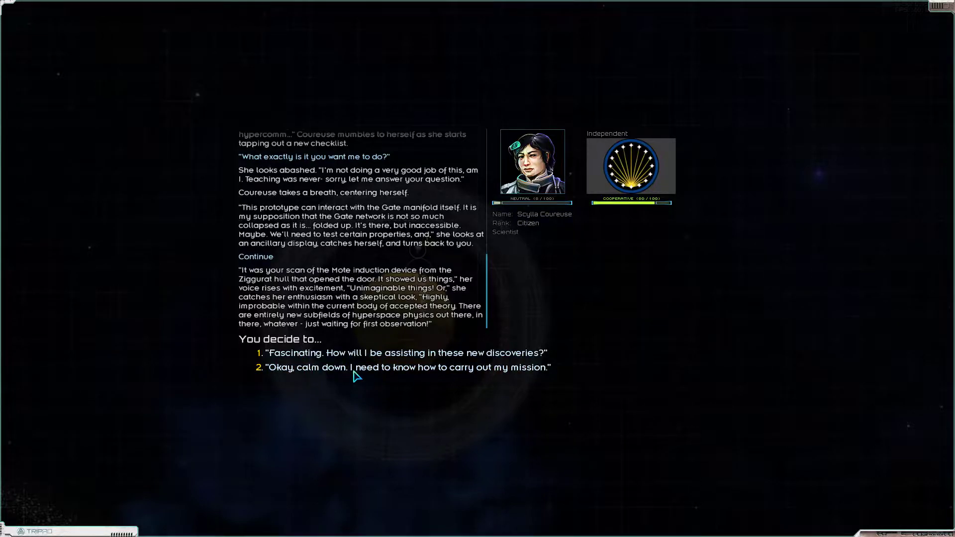
{"action": "left_click", "coordinate": [405, 352]}
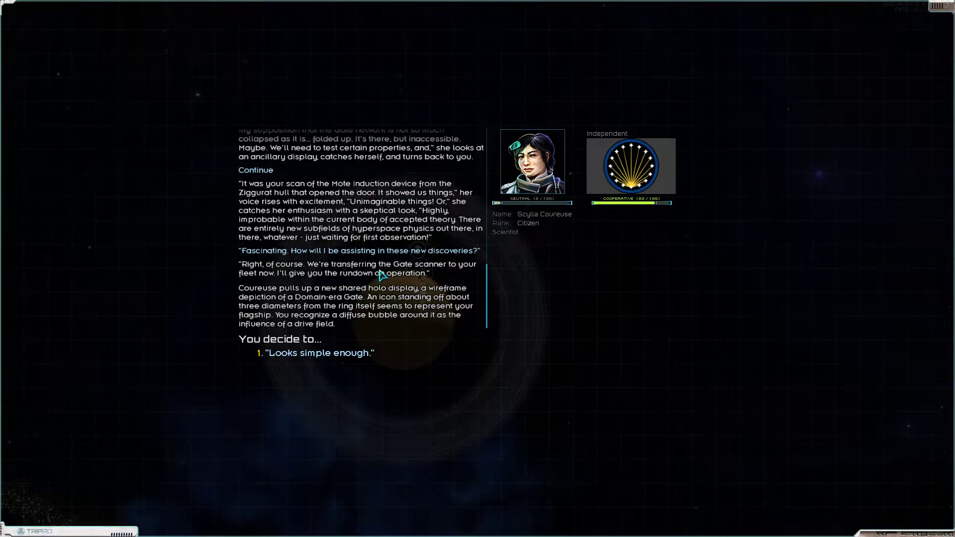
{"action": "mouse_move", "coordinate": [277, 282]}
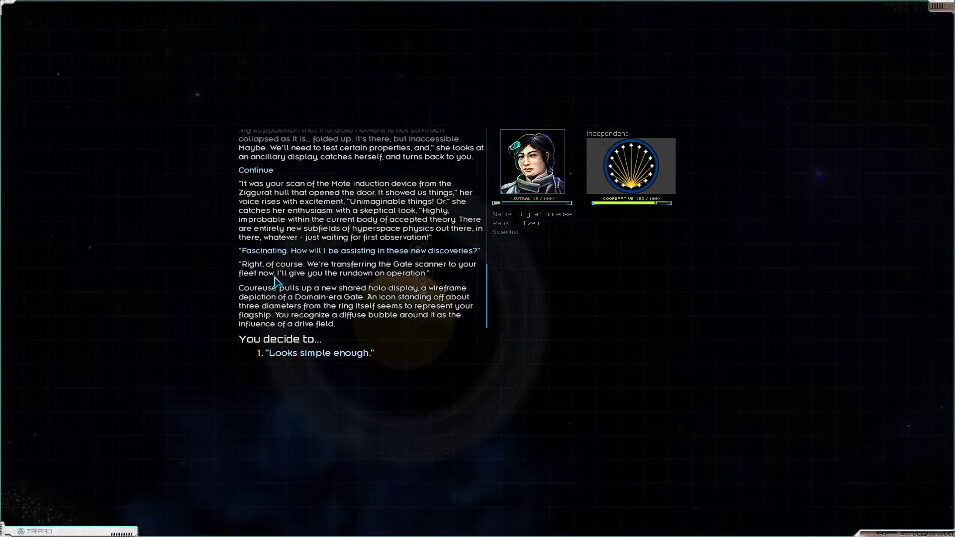
{"action": "mouse_move", "coordinate": [270, 301]}
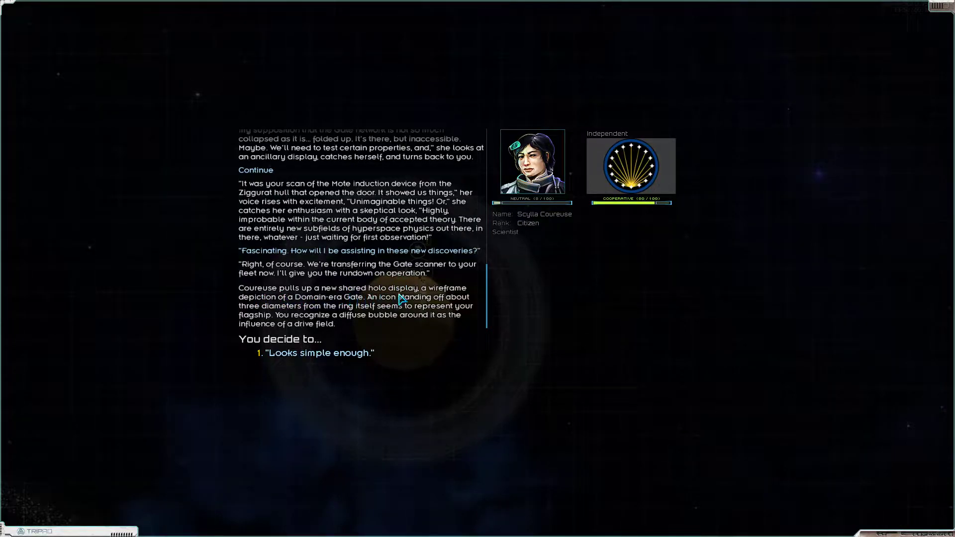
{"action": "mouse_move", "coordinate": [286, 309]}
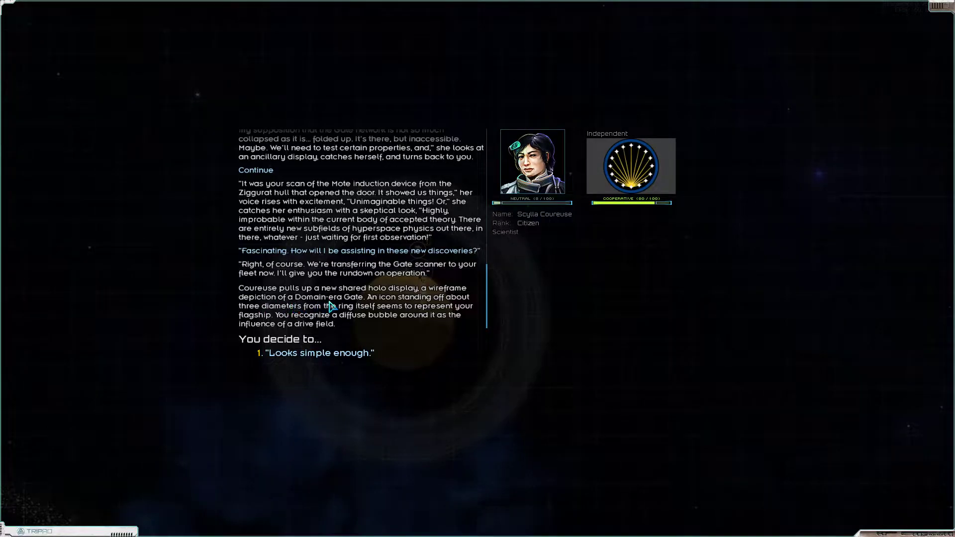
{"action": "mouse_move", "coordinate": [430, 308]}
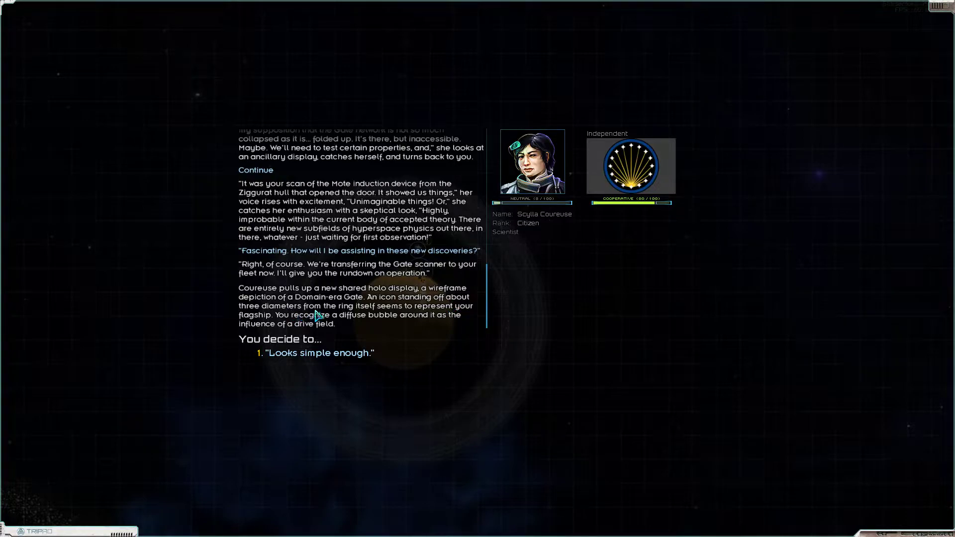
{"action": "mouse_move", "coordinate": [415, 321]}
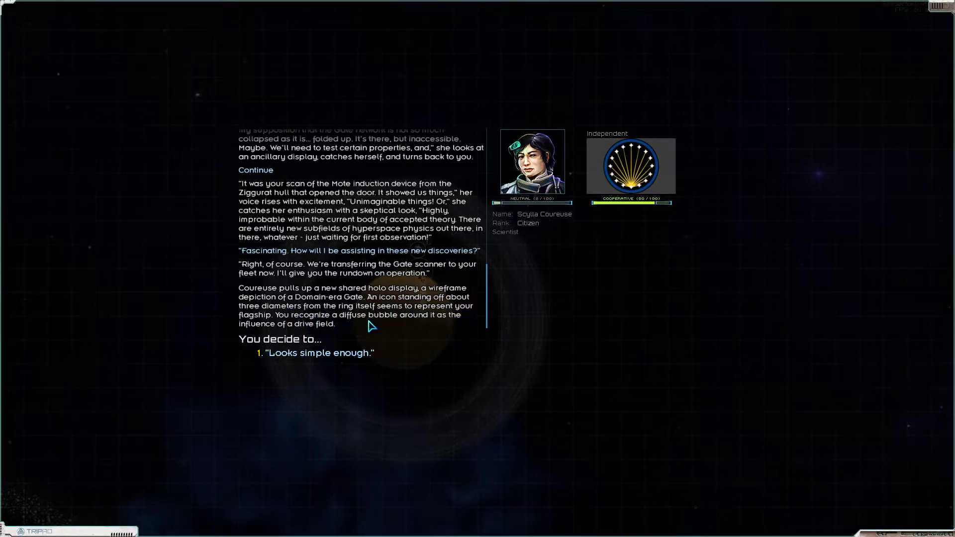
{"action": "mouse_move", "coordinate": [310, 340]}
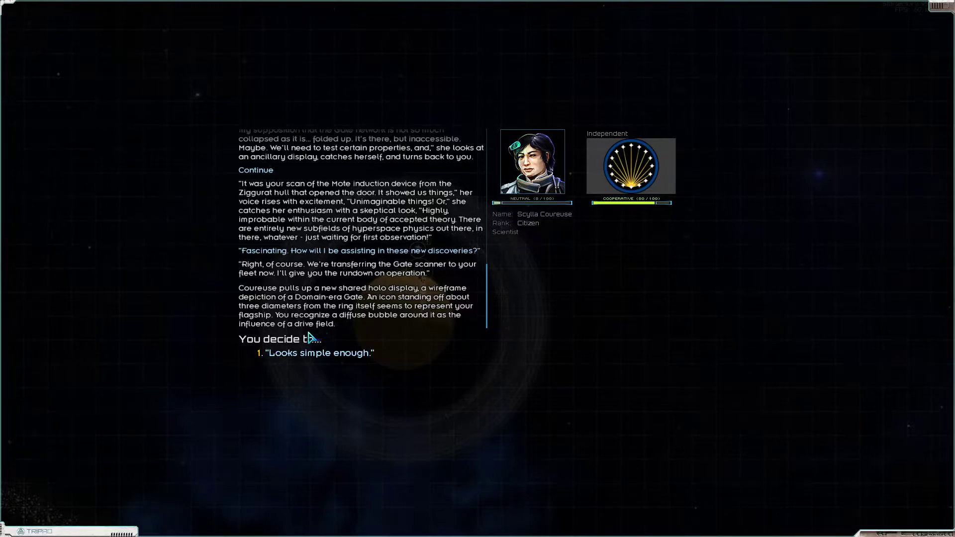
{"action": "mouse_move", "coordinate": [271, 334]}
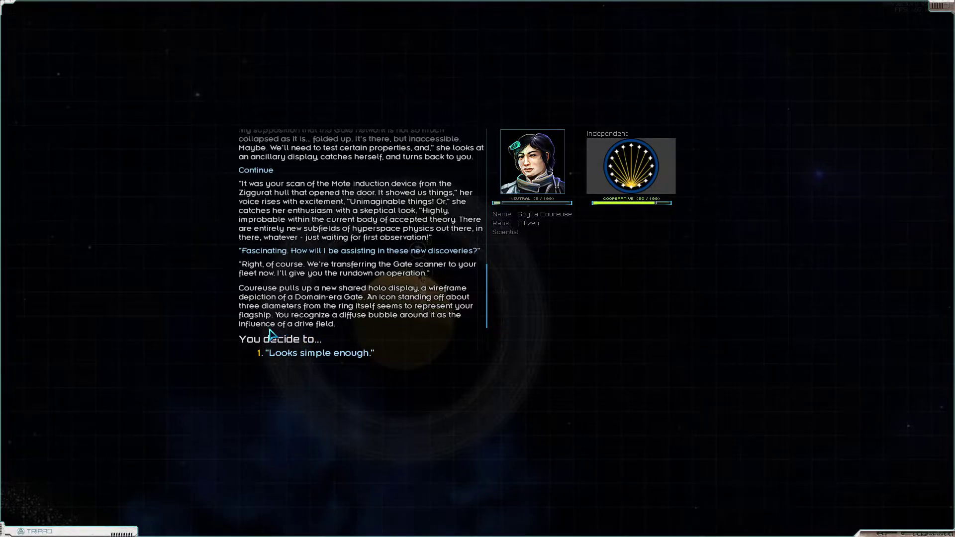
{"action": "left_click", "coordinate": [319, 352]}
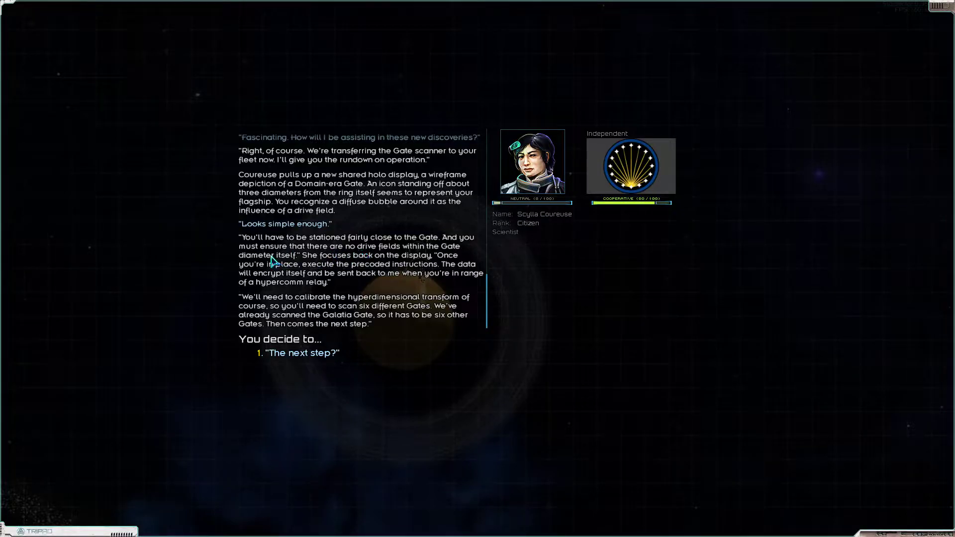
{"action": "mouse_move", "coordinate": [340, 264]}
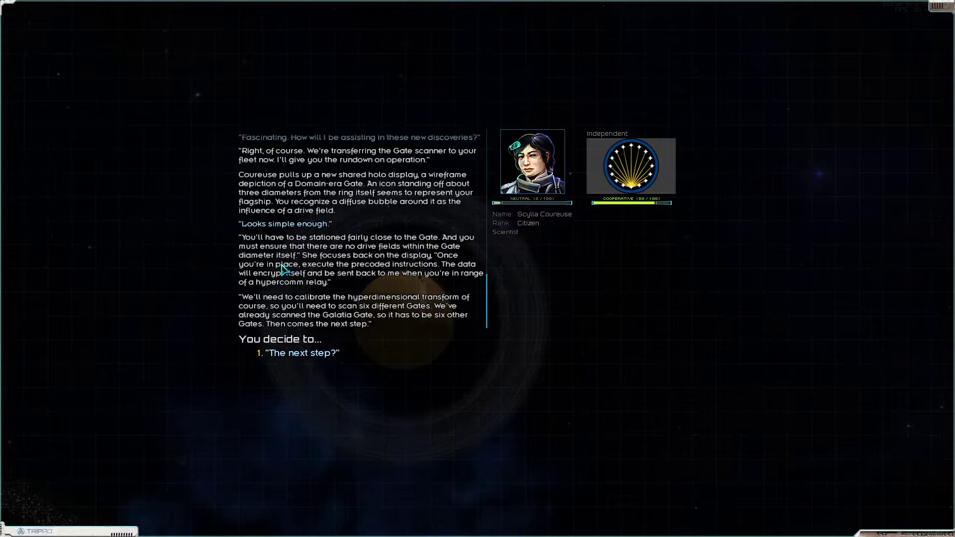
{"action": "mouse_move", "coordinate": [442, 278]}
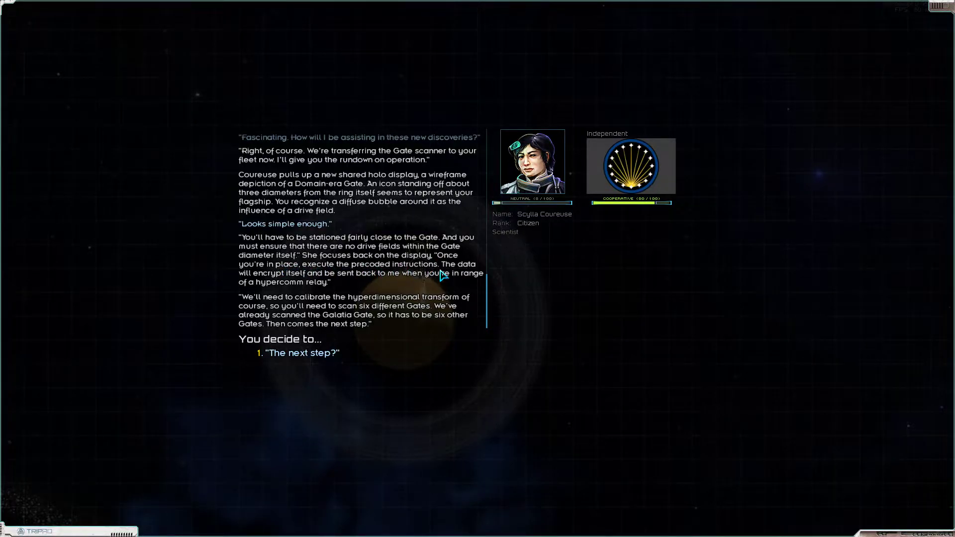
{"action": "mouse_move", "coordinate": [386, 286]}
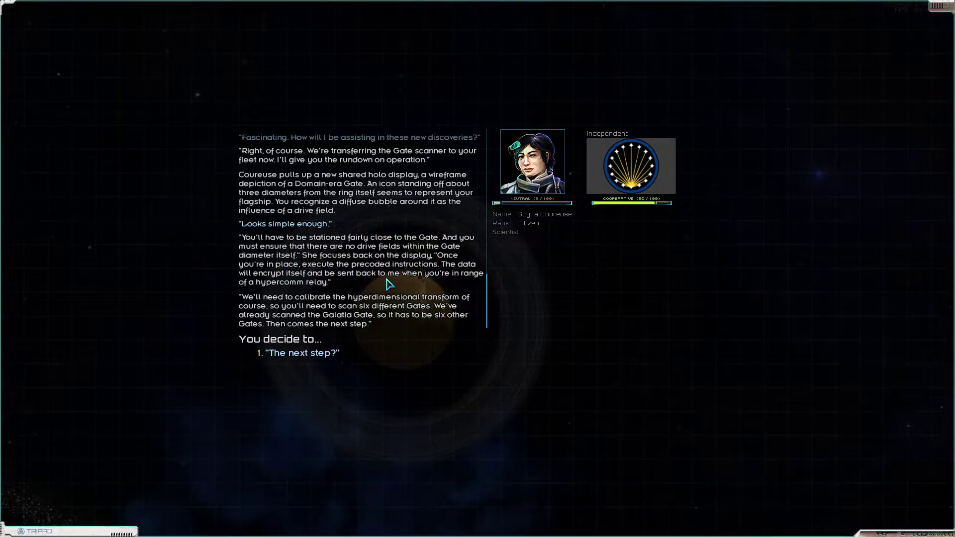
{"action": "mouse_move", "coordinate": [272, 288]}
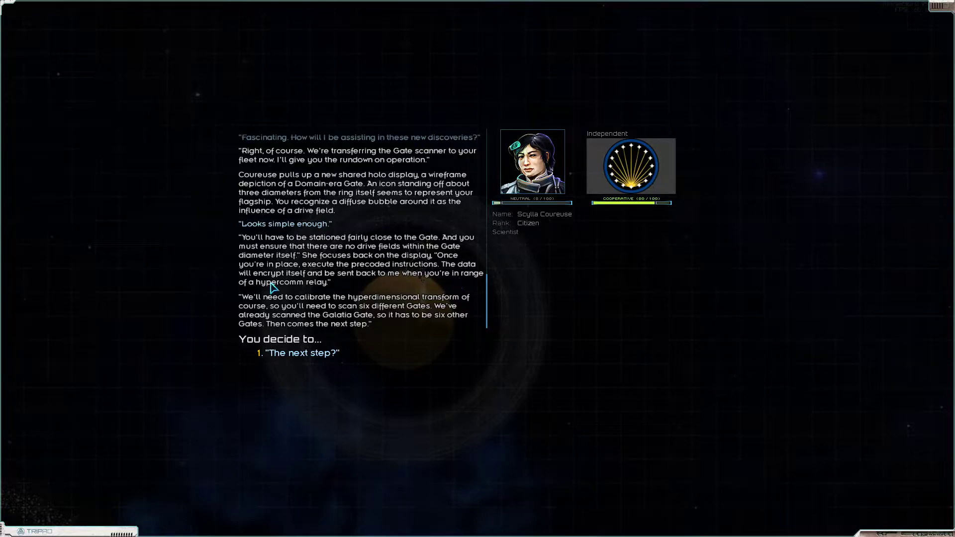
{"action": "mouse_move", "coordinate": [312, 311]}
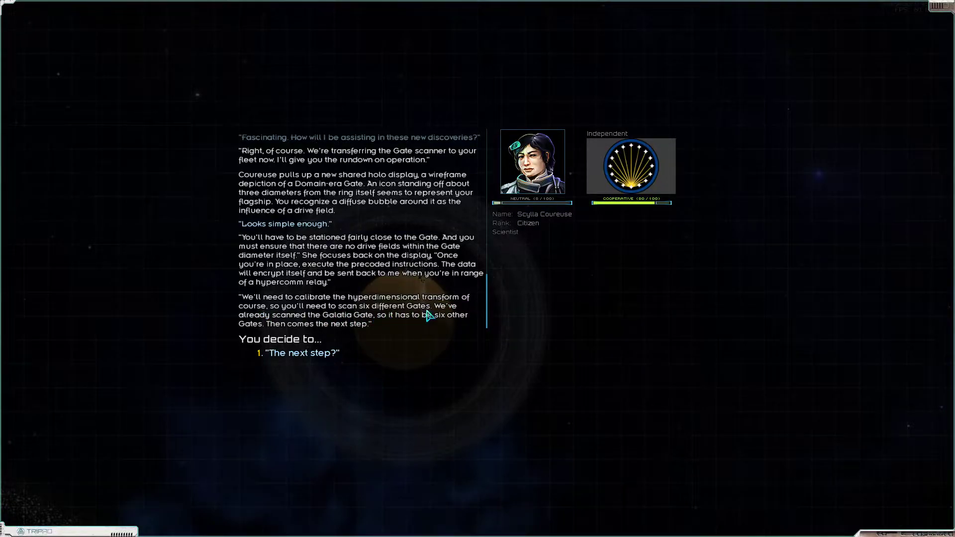
{"action": "mouse_move", "coordinate": [339, 325]}
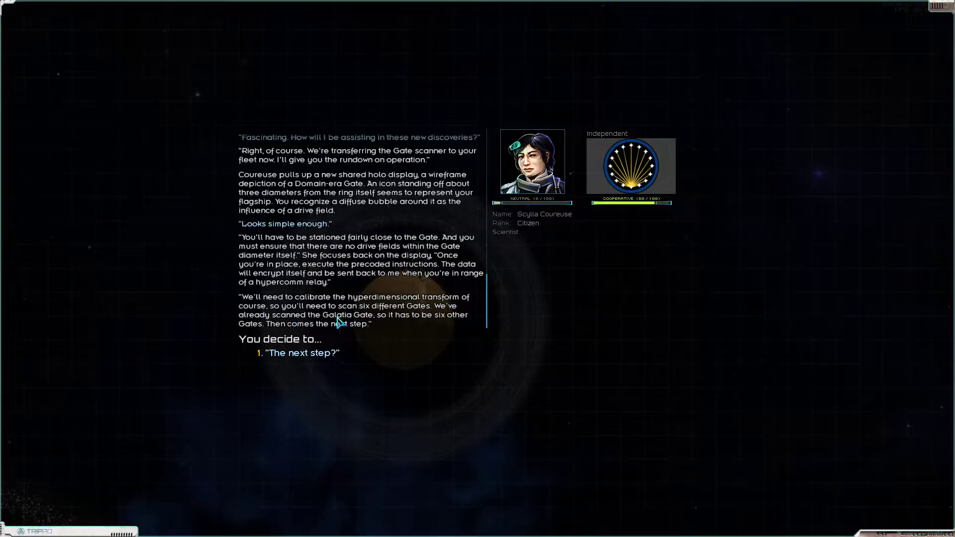
{"action": "mouse_move", "coordinate": [294, 338]}
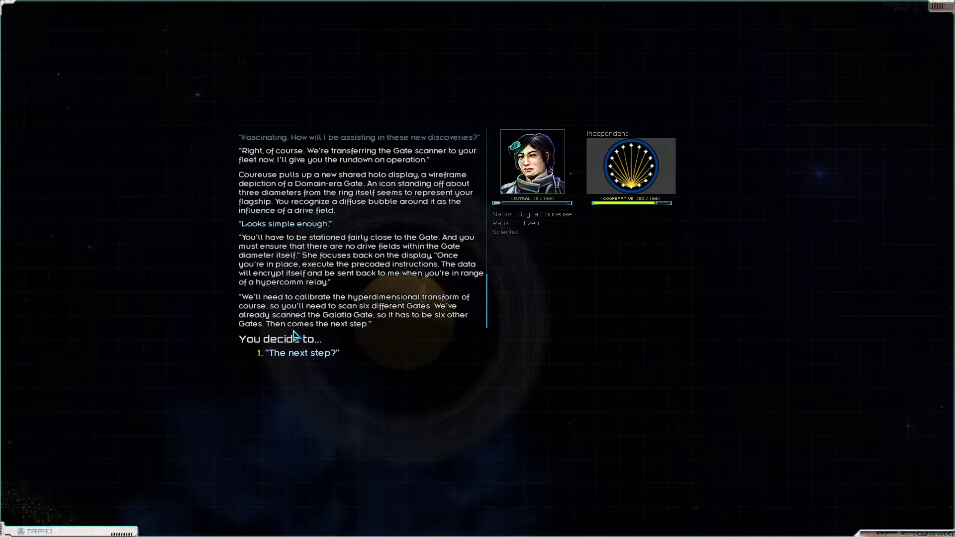
- Ask Coureuse about the next step and receive the Gate scanning device
{"action": "left_click", "coordinate": [301, 352]}
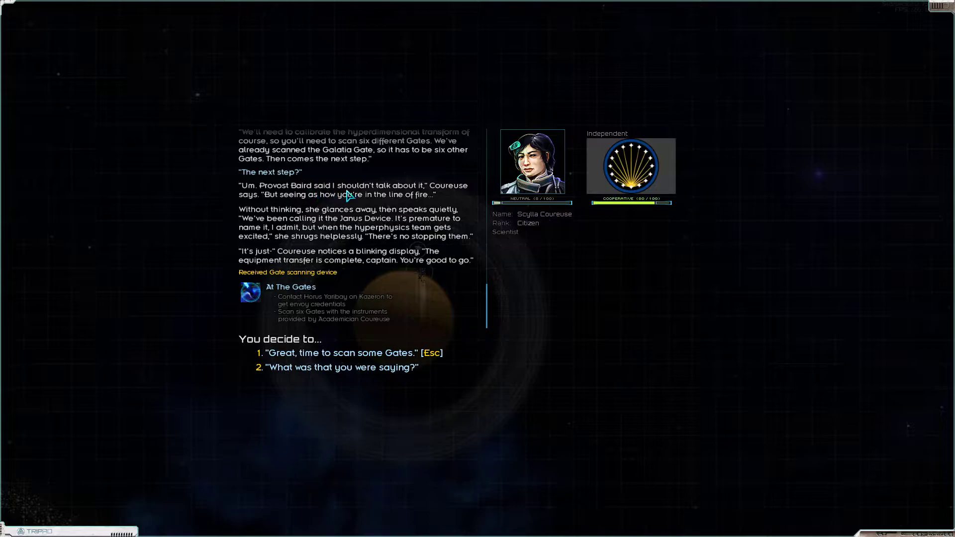
{"action": "mouse_move", "coordinate": [332, 205]}
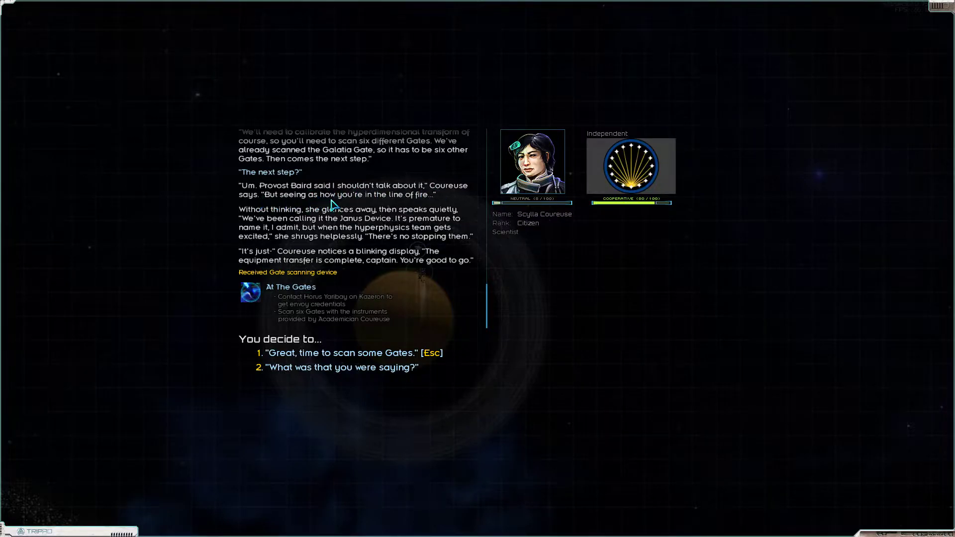
{"action": "mouse_move", "coordinate": [296, 219]}
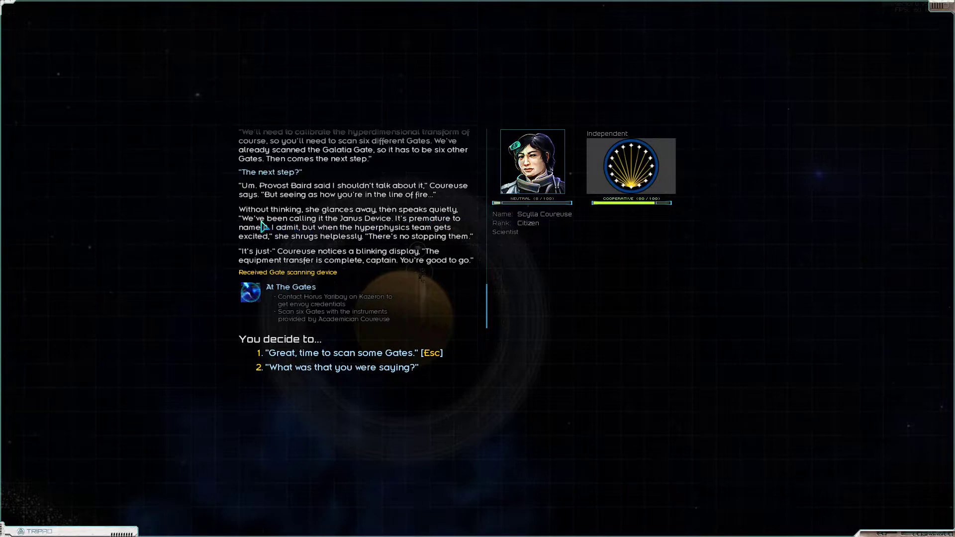
{"action": "mouse_move", "coordinate": [350, 229]}
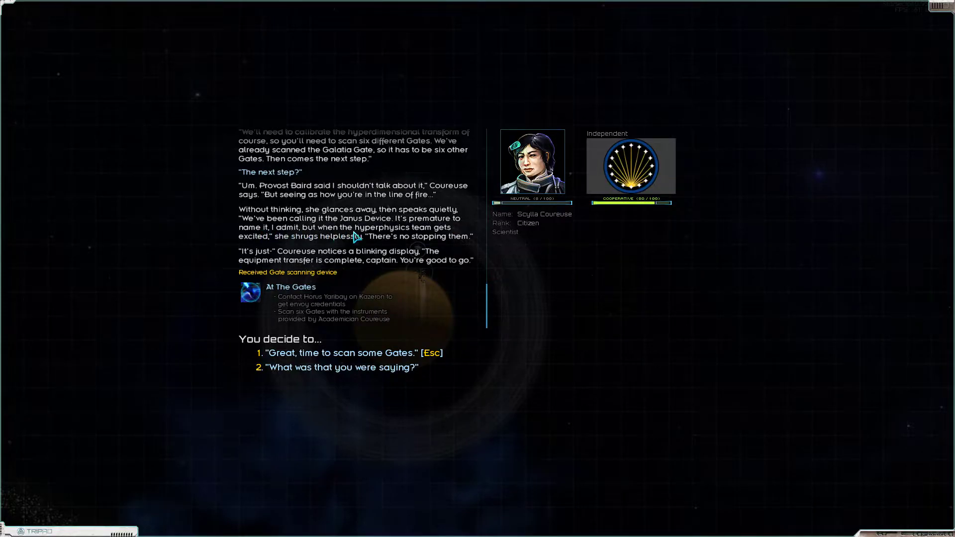
{"action": "mouse_move", "coordinate": [281, 250]}
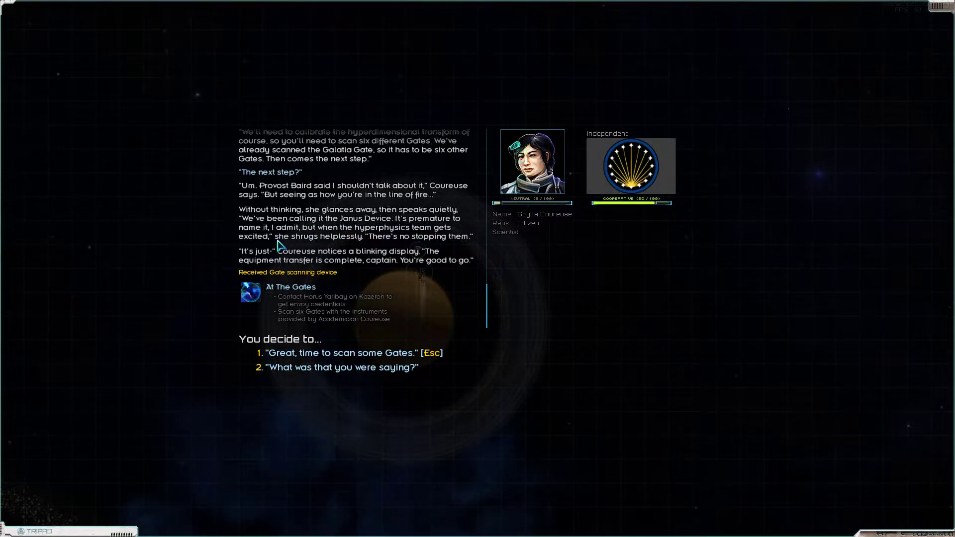
{"action": "mouse_move", "coordinate": [451, 249]}
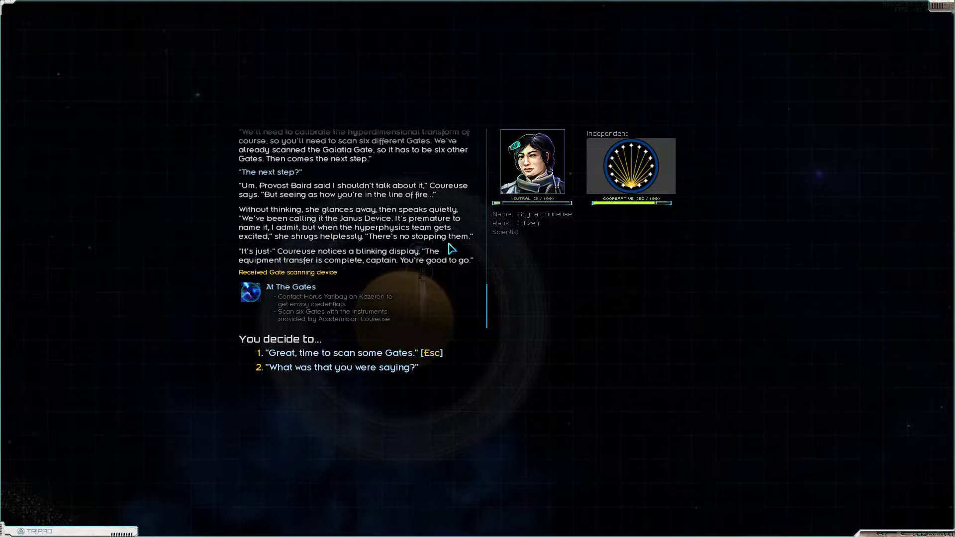
{"action": "mouse_move", "coordinate": [423, 262]}
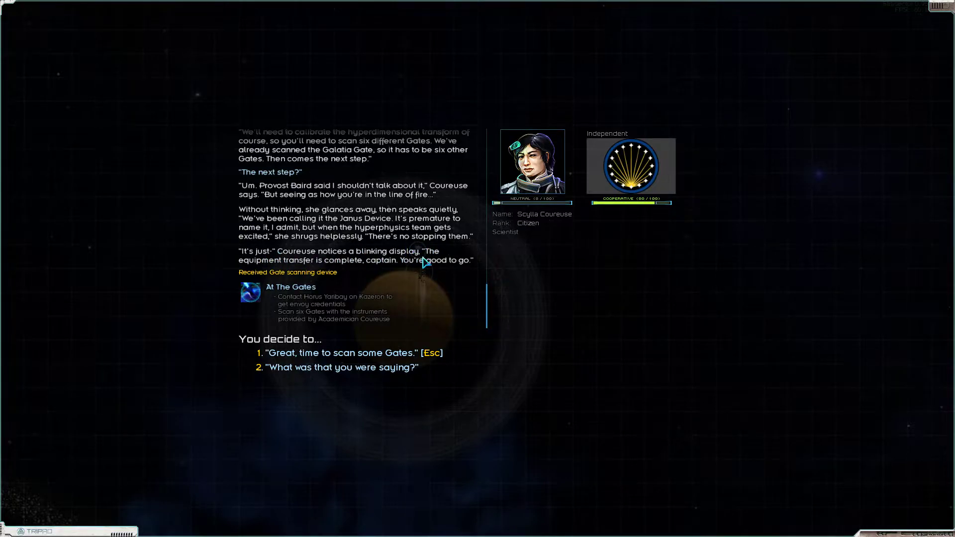
{"action": "mouse_move", "coordinate": [394, 272]}
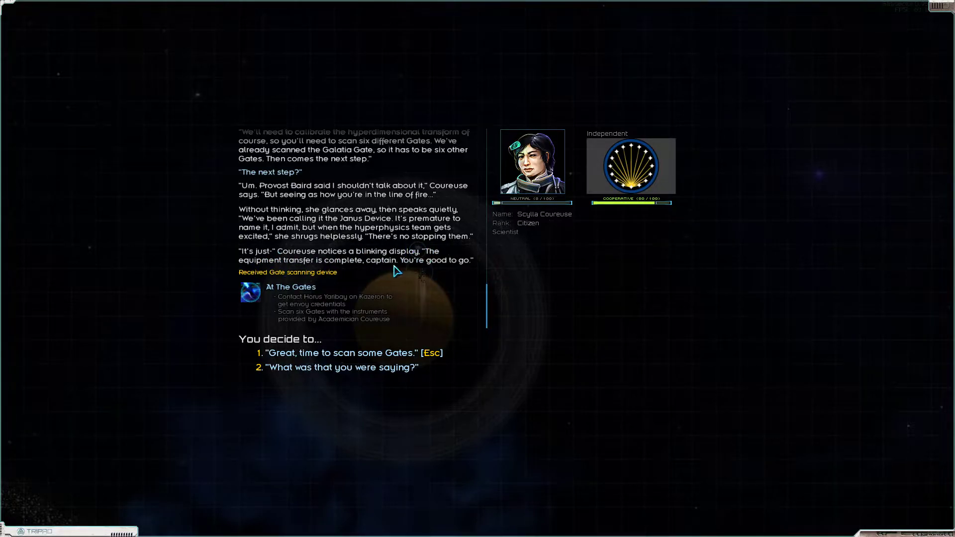
{"action": "mouse_move", "coordinate": [331, 361]}
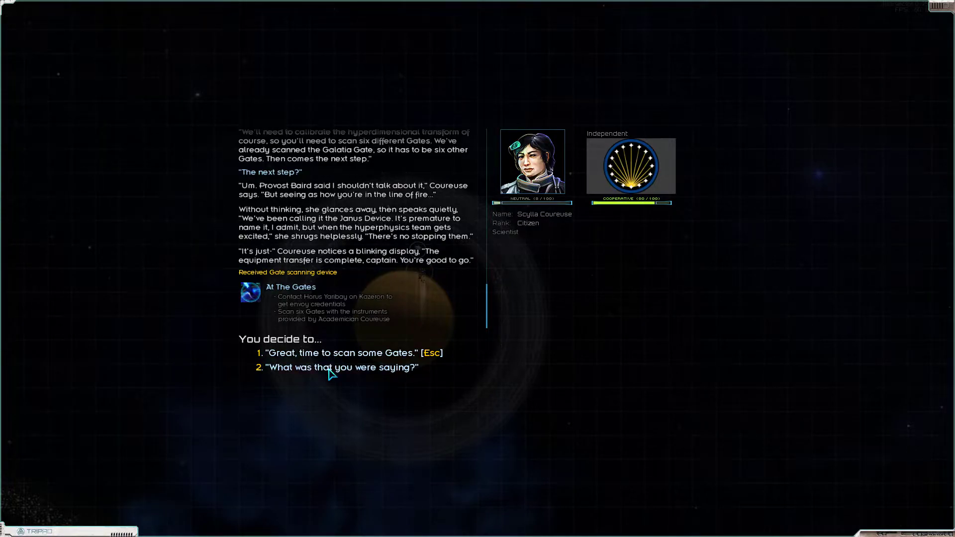
- Ask Coureuse what she was saying about the team's struggles
{"action": "left_click", "coordinate": [341, 367]}
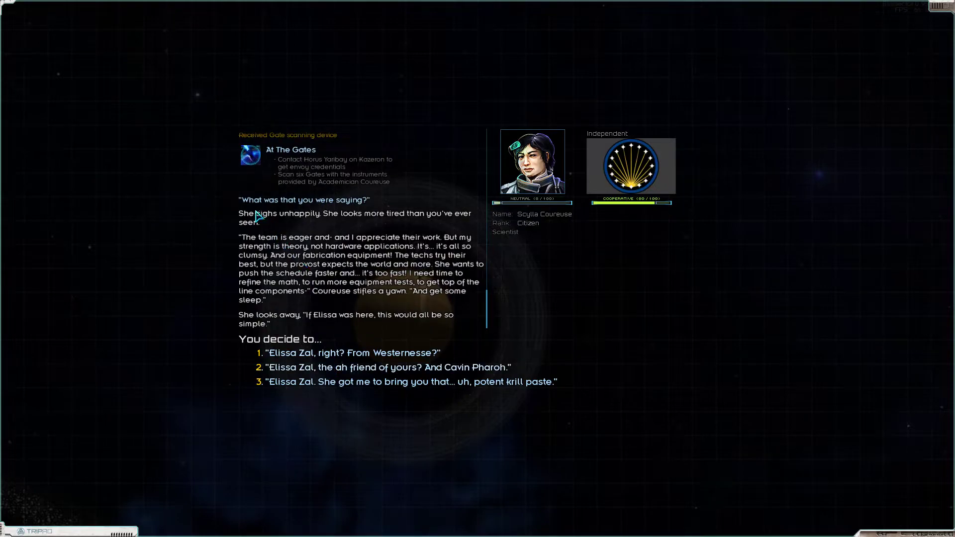
{"action": "mouse_move", "coordinate": [334, 226]}
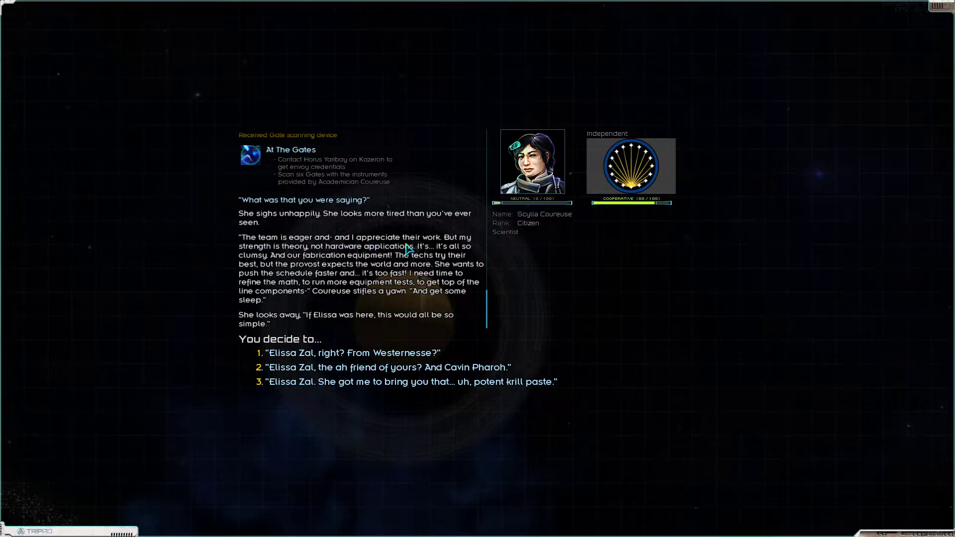
{"action": "mouse_move", "coordinate": [298, 258]}
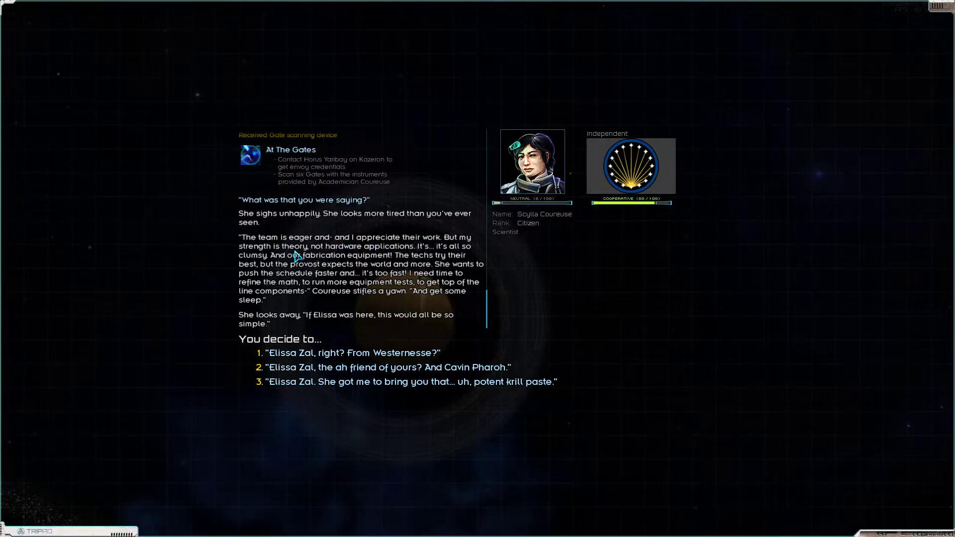
{"action": "mouse_move", "coordinate": [454, 253]}
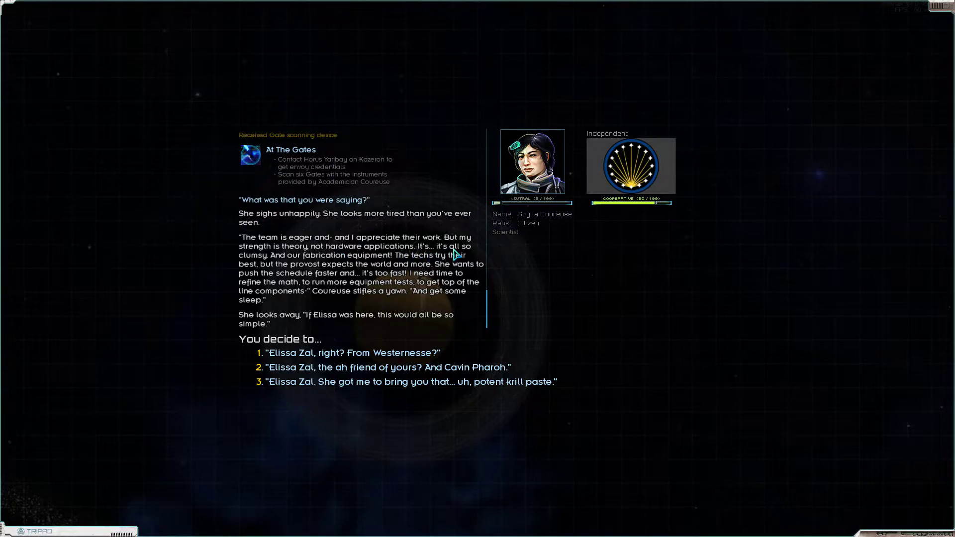
{"action": "mouse_move", "coordinate": [333, 264]}
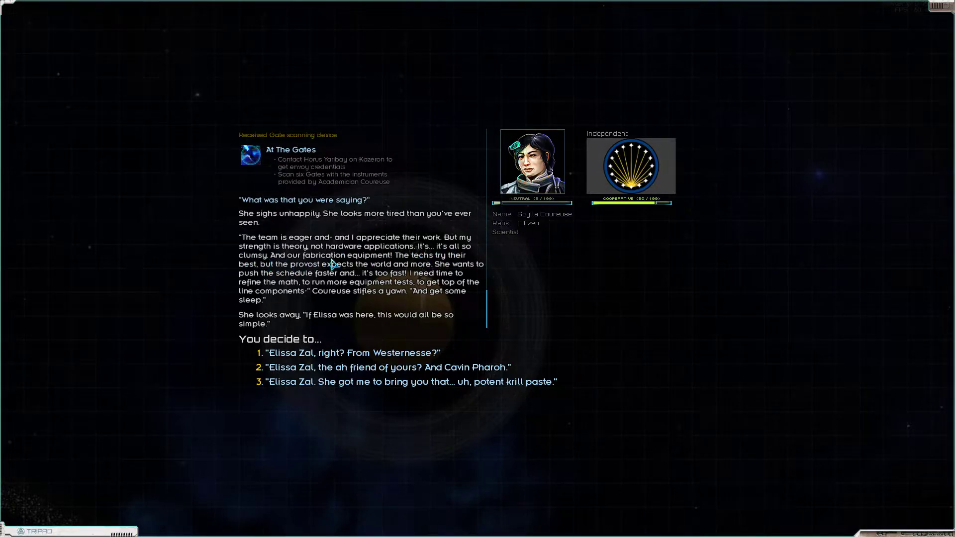
{"action": "mouse_move", "coordinate": [298, 276]}
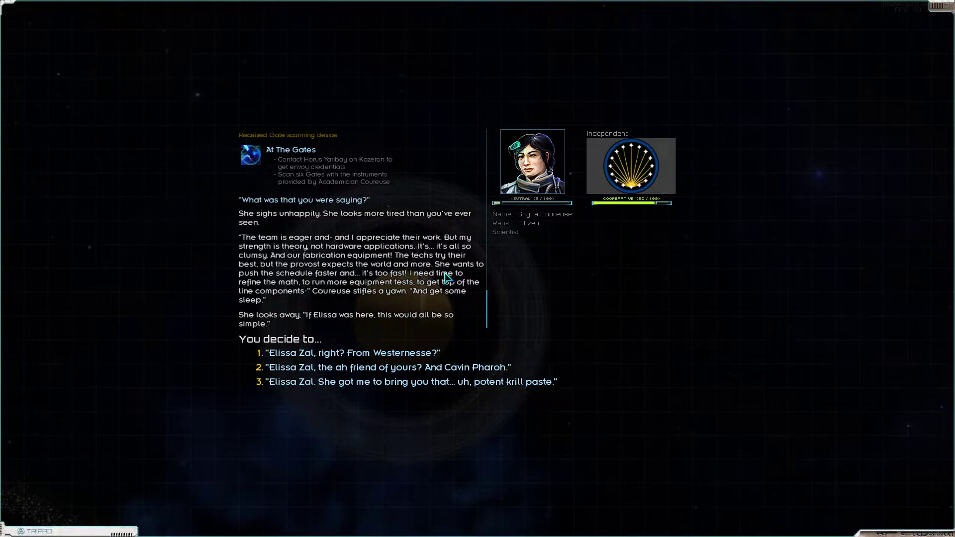
{"action": "mouse_move", "coordinate": [362, 287]}
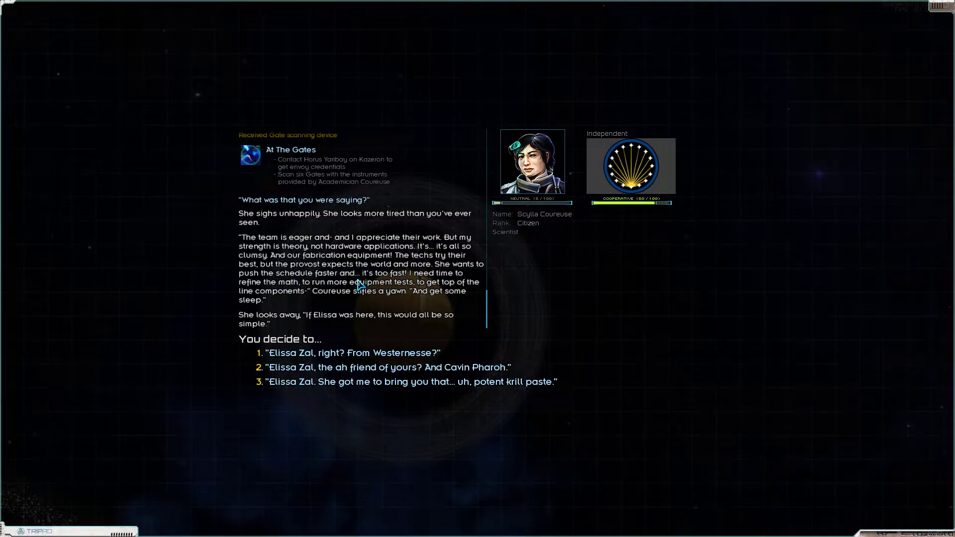
{"action": "mouse_move", "coordinate": [288, 294]}
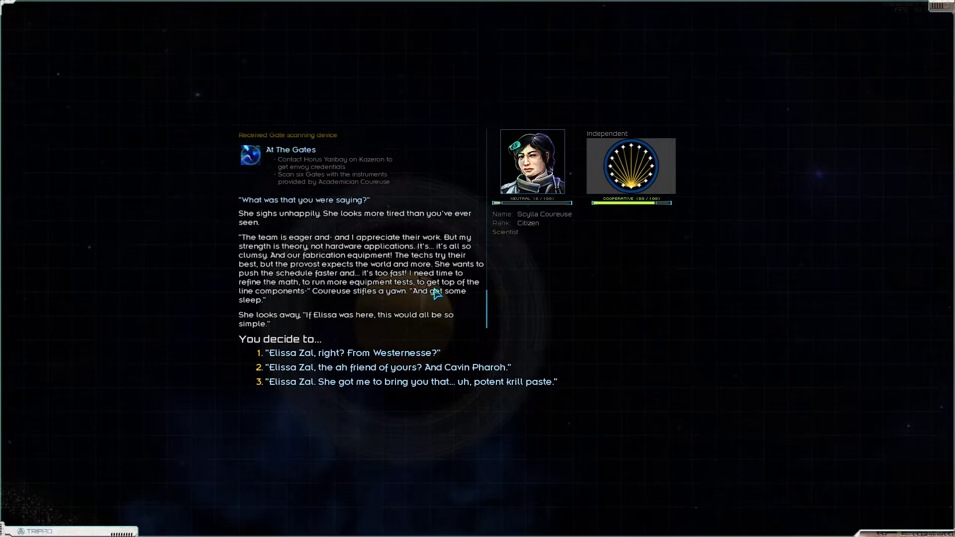
{"action": "mouse_move", "coordinate": [305, 303]}
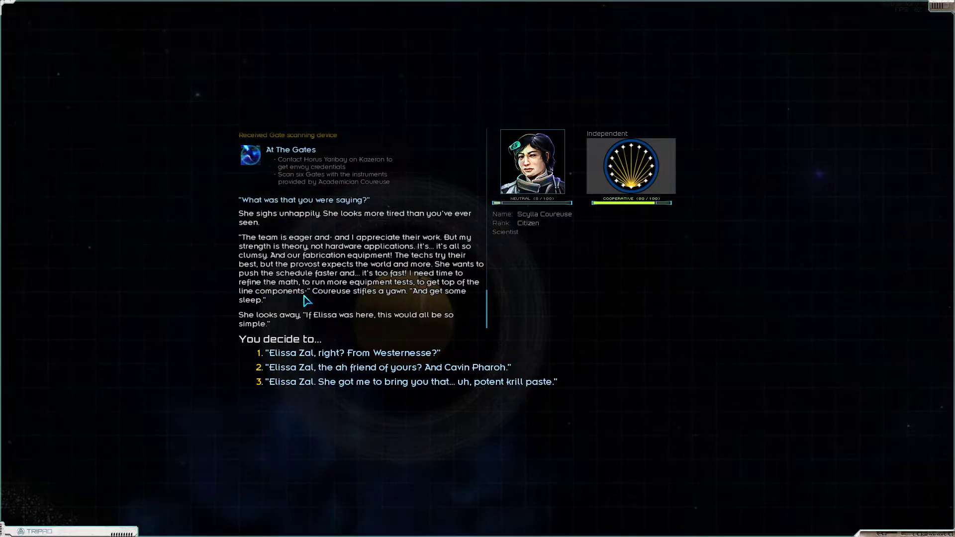
{"action": "mouse_move", "coordinate": [427, 303]}
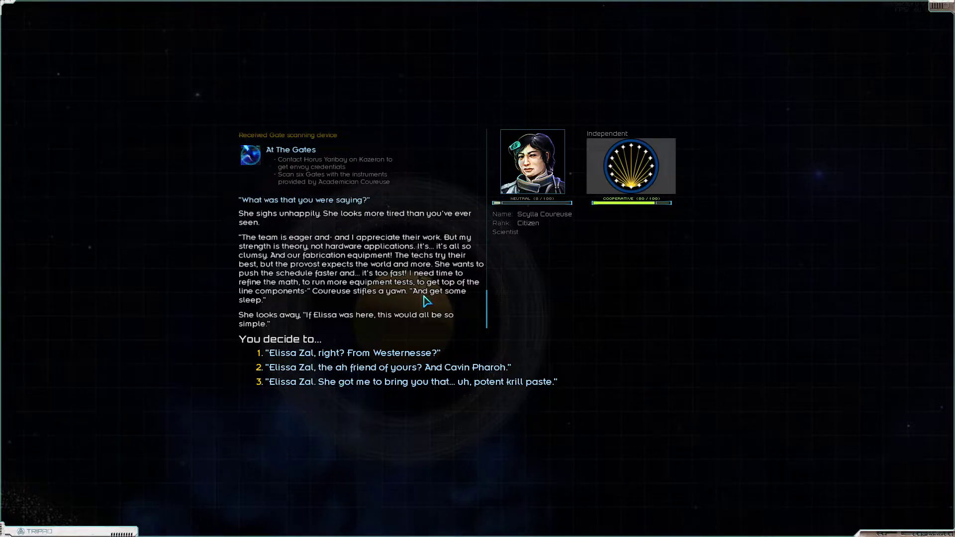
{"action": "mouse_move", "coordinate": [309, 325]}
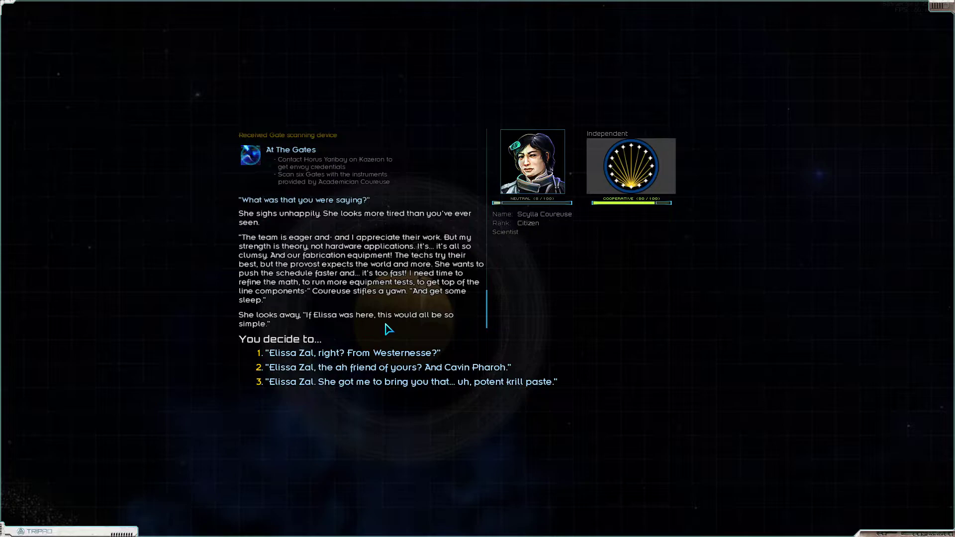
{"action": "mouse_move", "coordinate": [287, 328]}
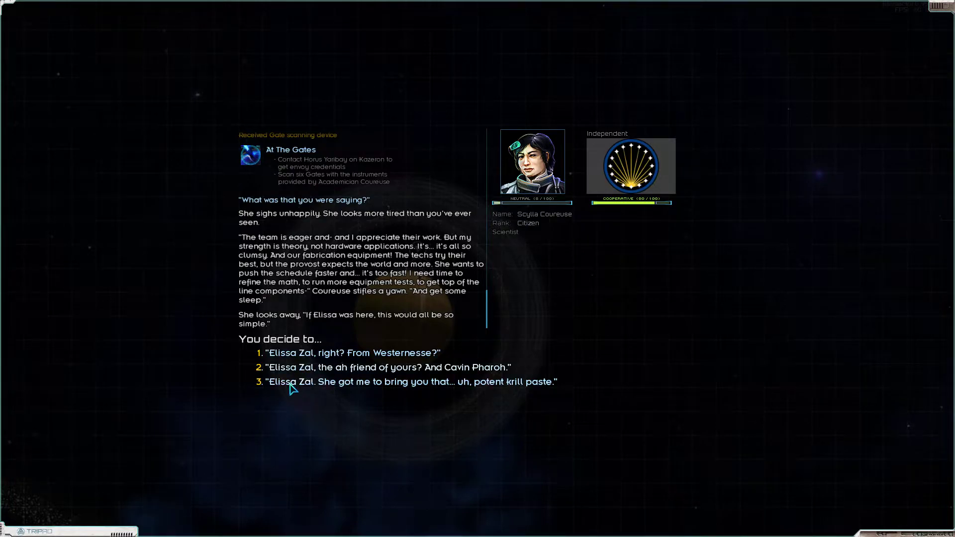
{"action": "mouse_move", "coordinate": [318, 393]}
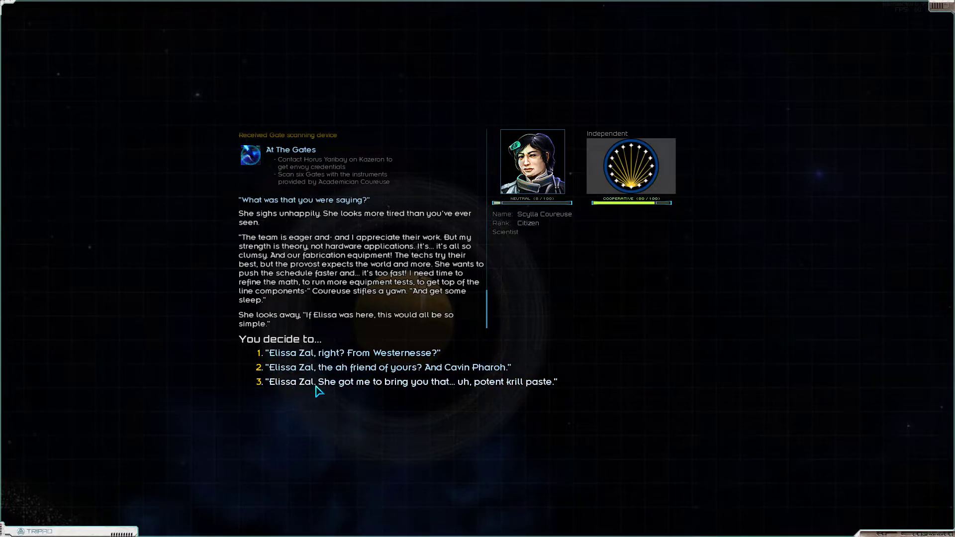
{"action": "mouse_move", "coordinate": [428, 390]}
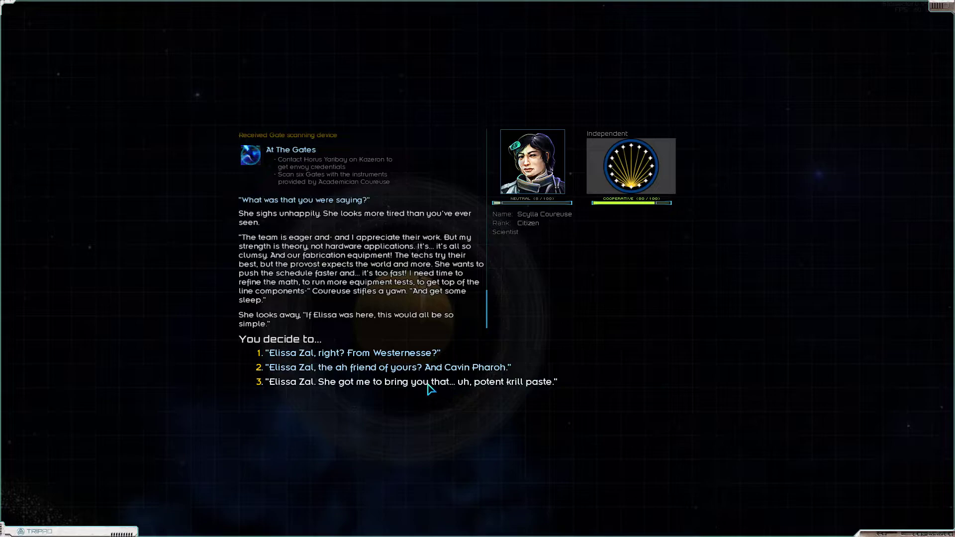
{"action": "mouse_move", "coordinate": [306, 360]}
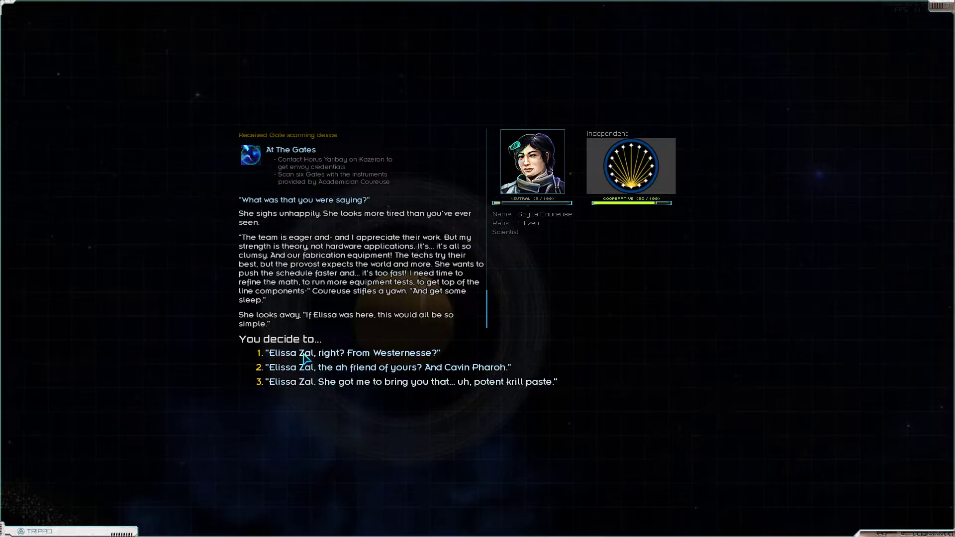
{"action": "mouse_move", "coordinate": [383, 363]}
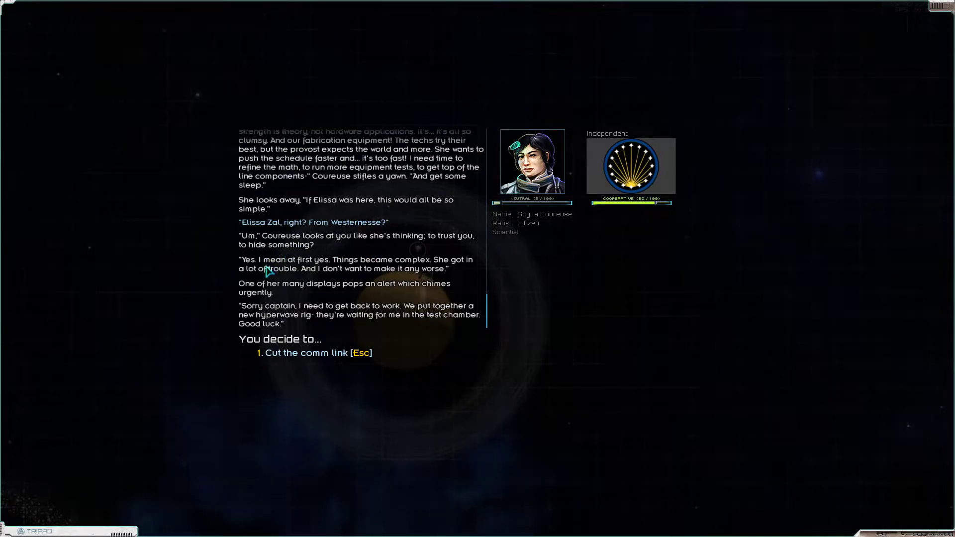
{"action": "mouse_move", "coordinate": [384, 271]}
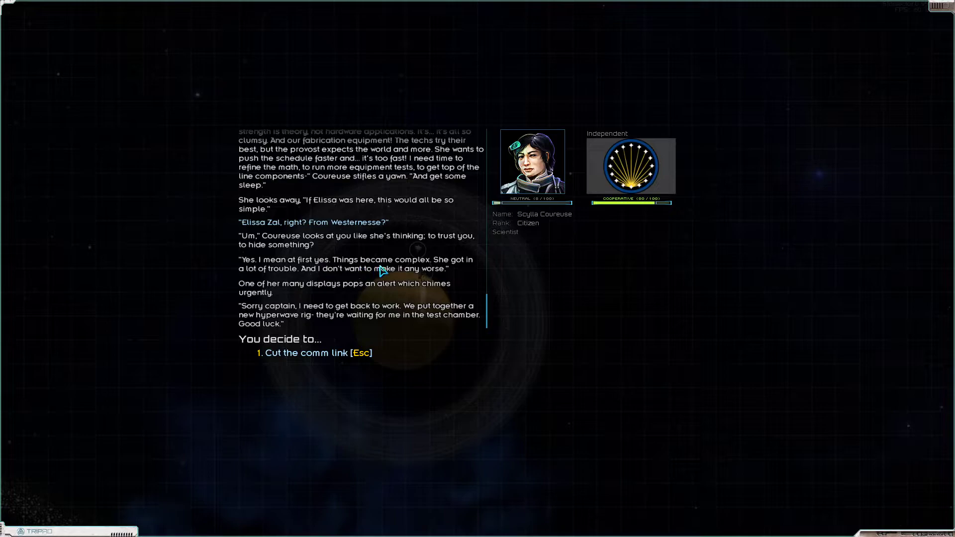
{"action": "mouse_move", "coordinate": [364, 284]}
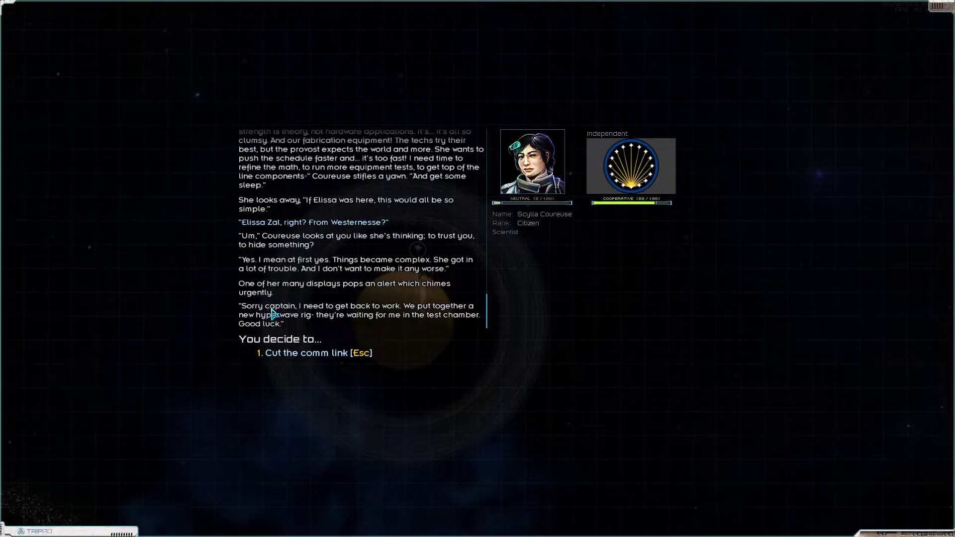
{"action": "mouse_move", "coordinate": [434, 321]}
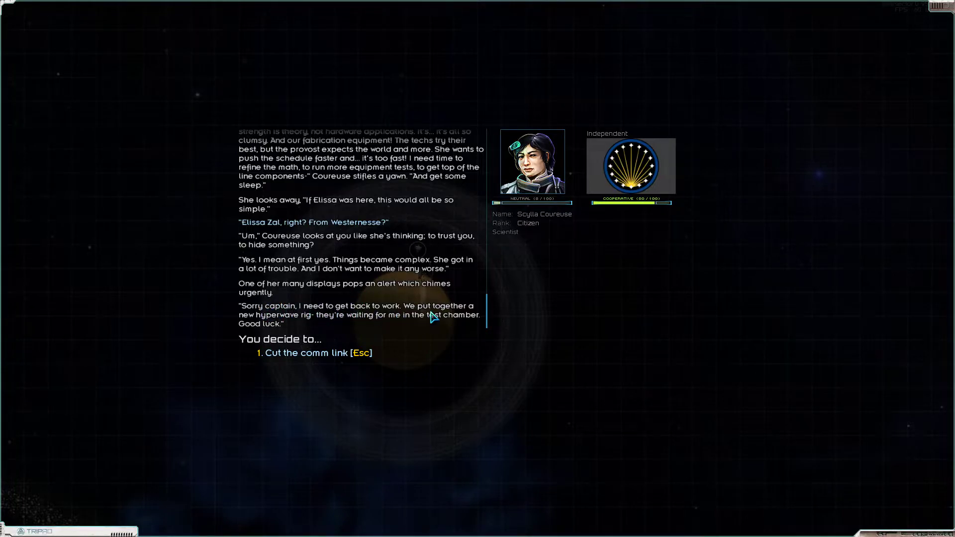
{"action": "mouse_move", "coordinate": [361, 328]}
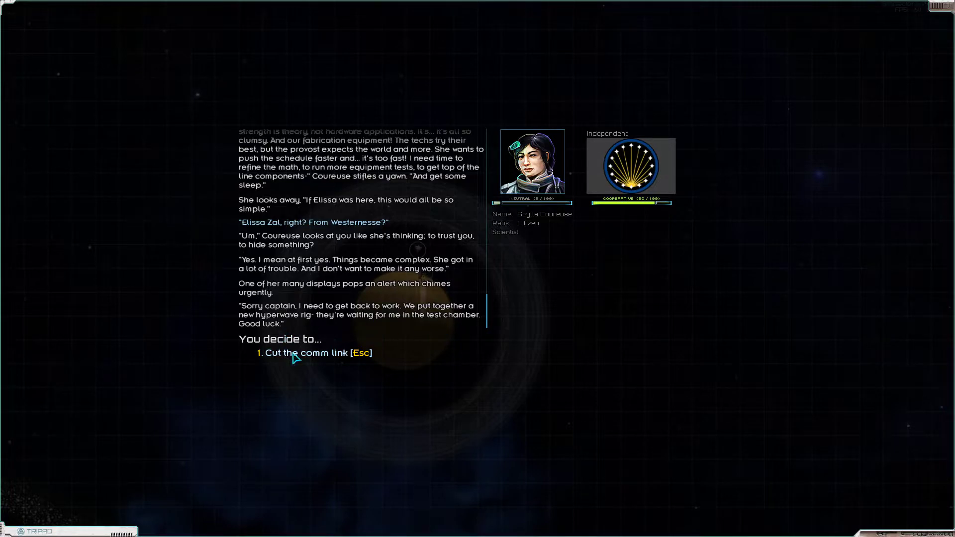
- Cut the comm link with Coureuse and leave Galatia Academy Station
{"action": "left_click", "coordinate": [308, 352]}
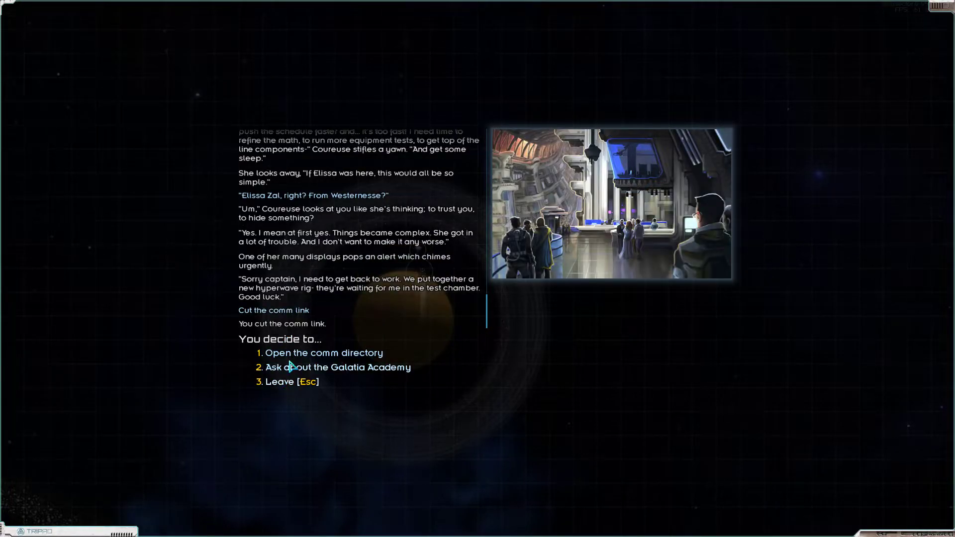
{"action": "left_click", "coordinate": [324, 352]}
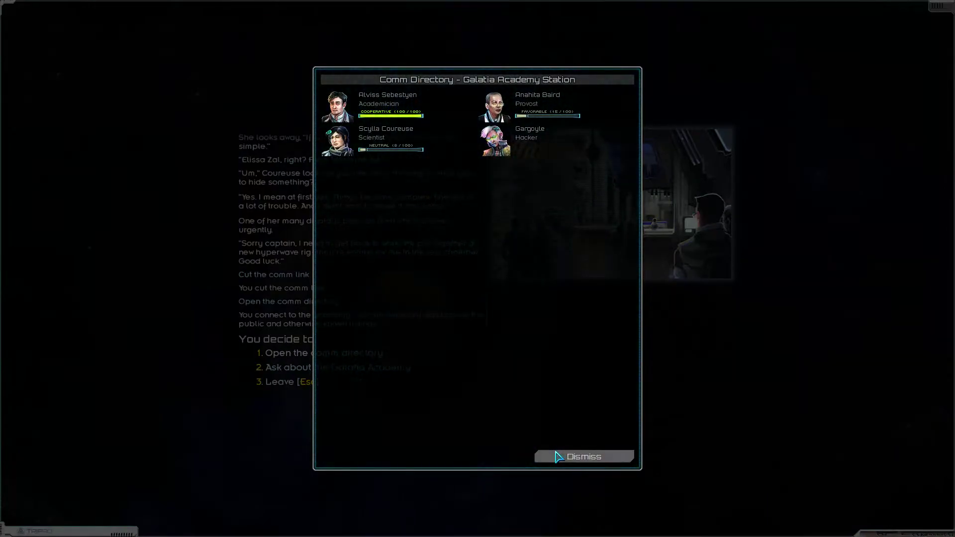
{"action": "left_click", "coordinate": [583, 457]}
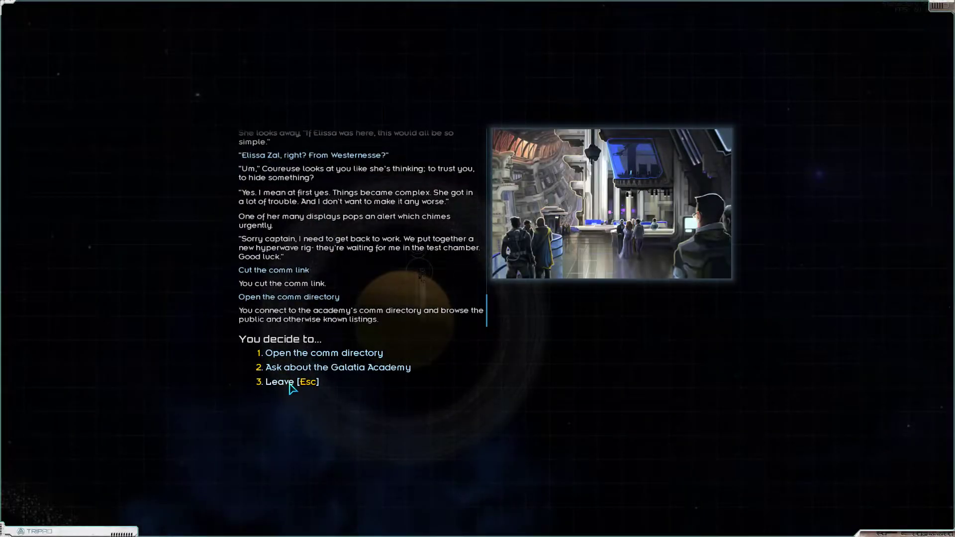
{"action": "left_click", "coordinate": [278, 382]}
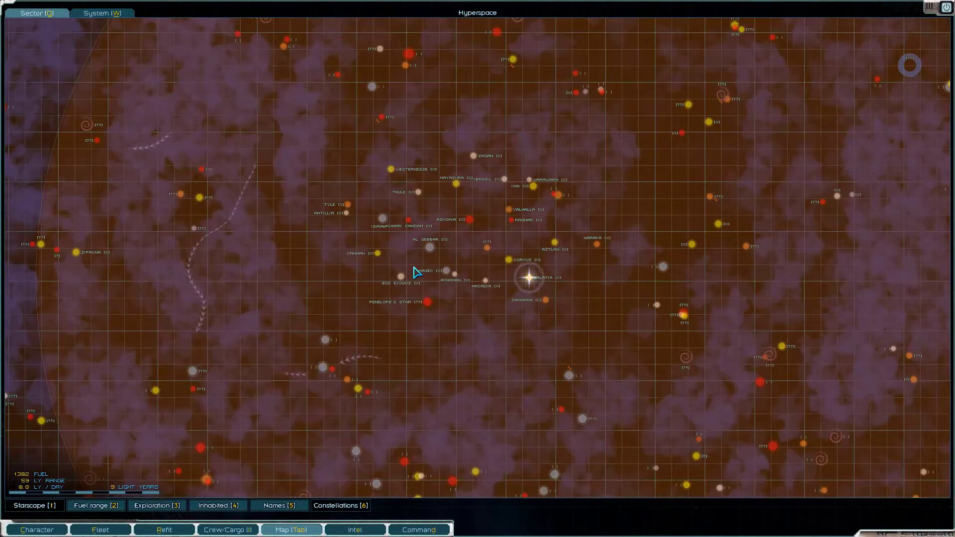
- Lay in a course to Fikenhild in the Westernesse system
{"action": "right_click", "coordinate": [414, 274]}
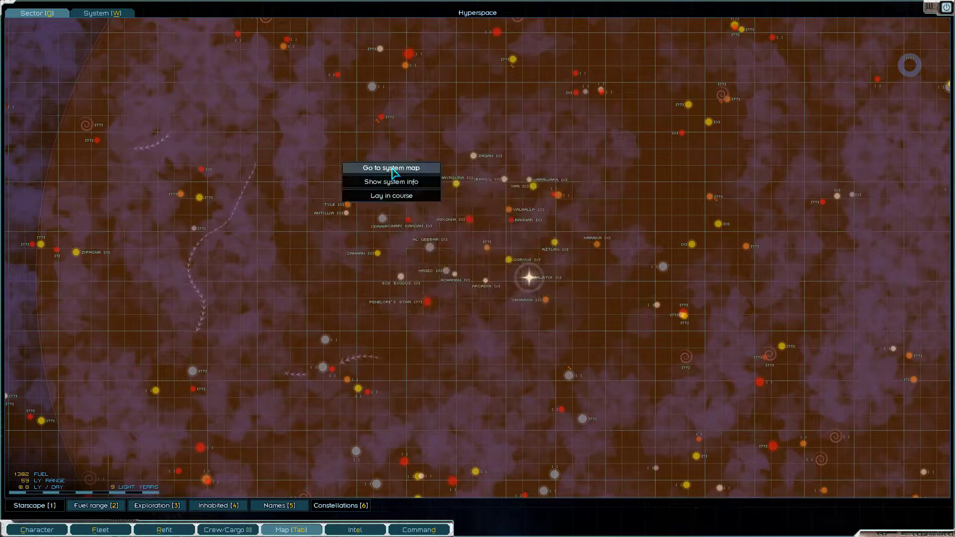
{"action": "mouse_move", "coordinate": [393, 184]}
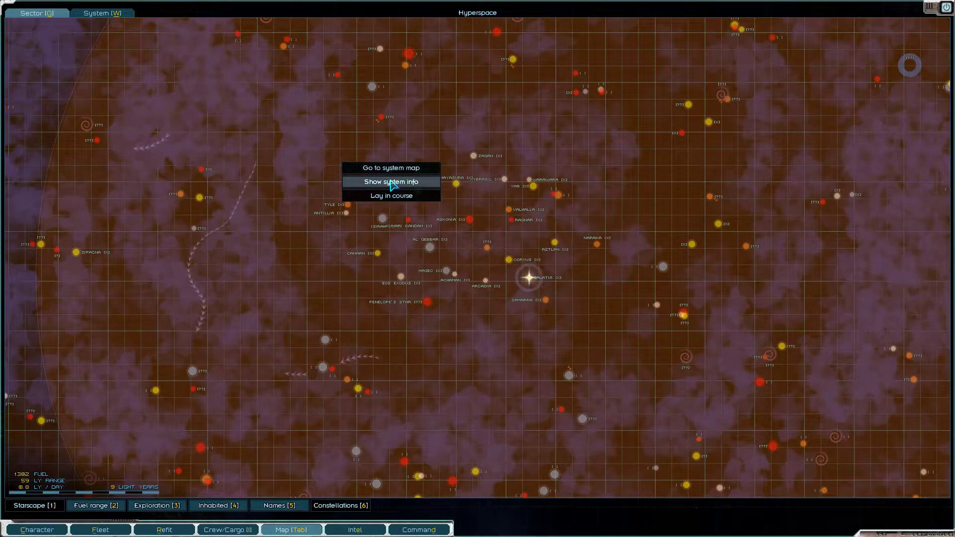
{"action": "left_click", "coordinate": [391, 167]}
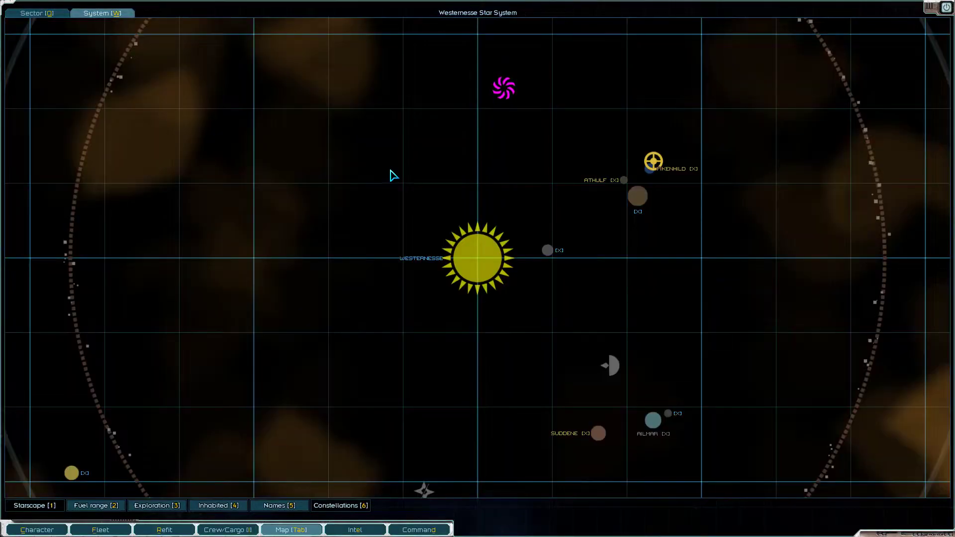
{"action": "mouse_move", "coordinate": [612, 203]}
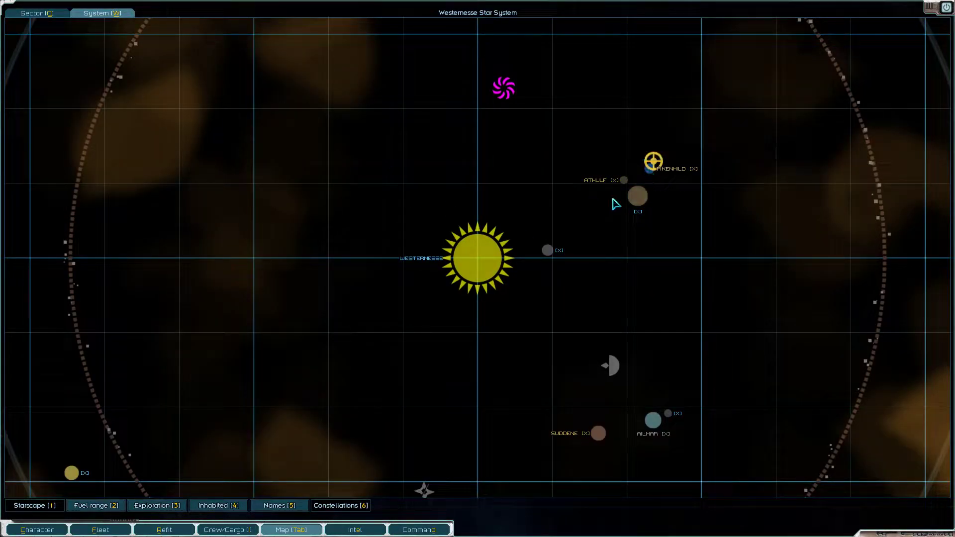
{"action": "mouse_move", "coordinate": [659, 179]}
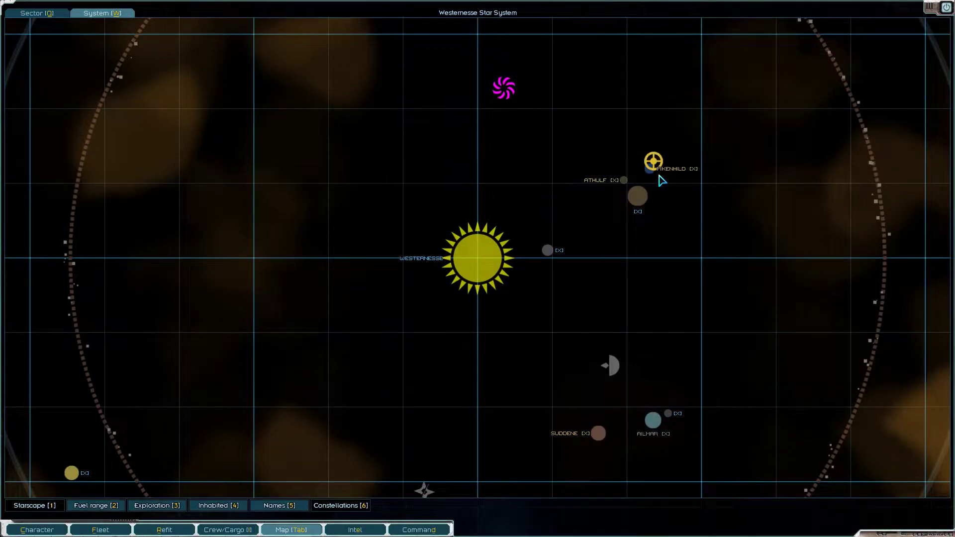
{"action": "left_click", "coordinate": [637, 197]}
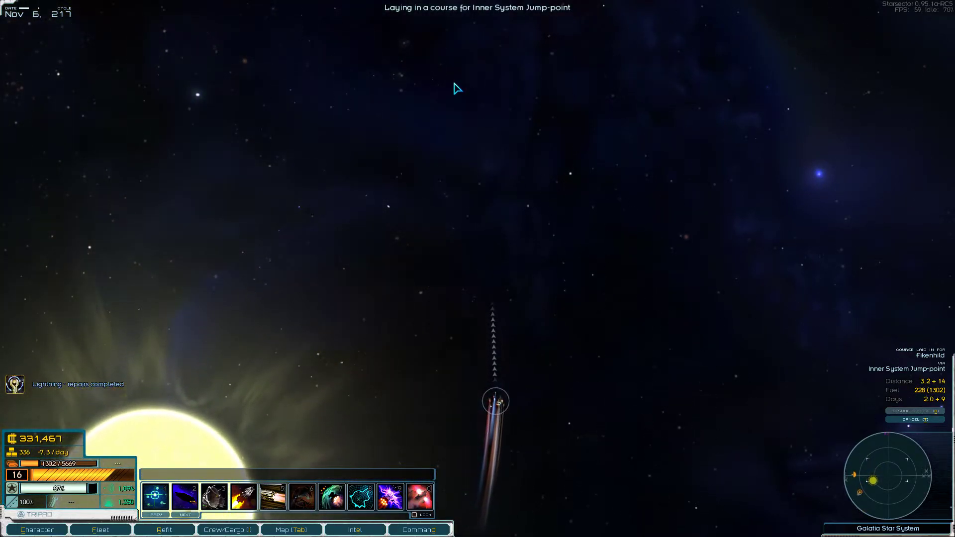
- Cross hyperspace toward Westernesse at sped-up time, pausing beside the unidentified fleet
{"action": "left_click", "coordinate": [292, 529]}
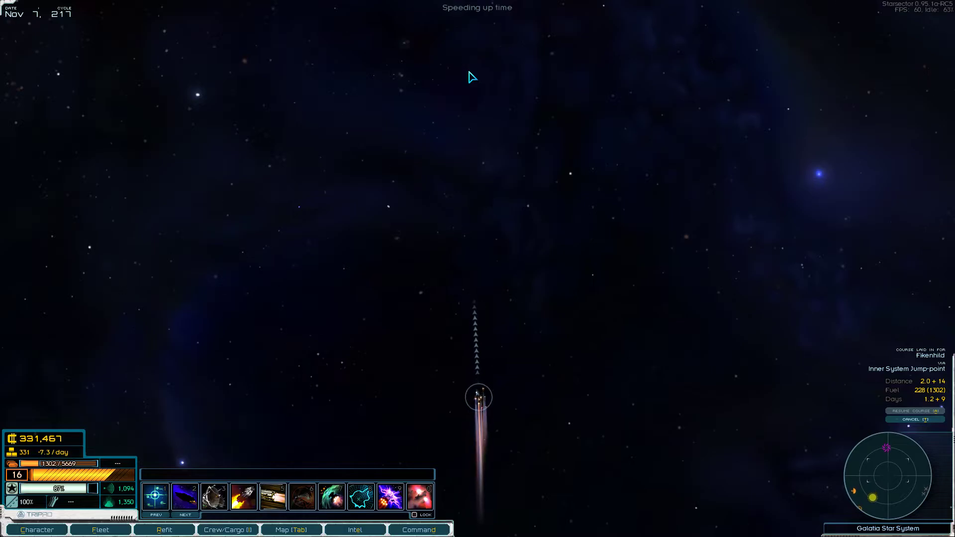
{"action": "left_click", "coordinate": [357, 530]}
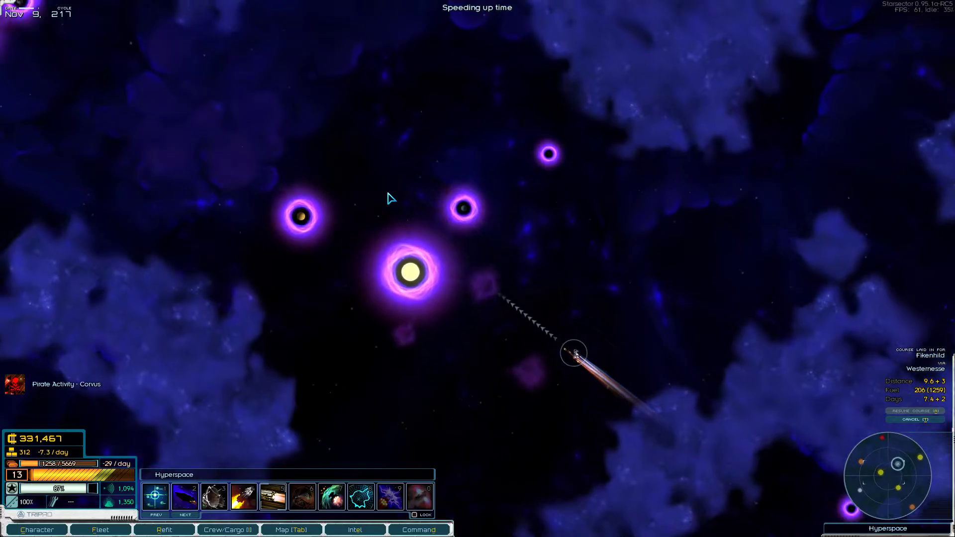
{"action": "left_click", "coordinate": [291, 529]}
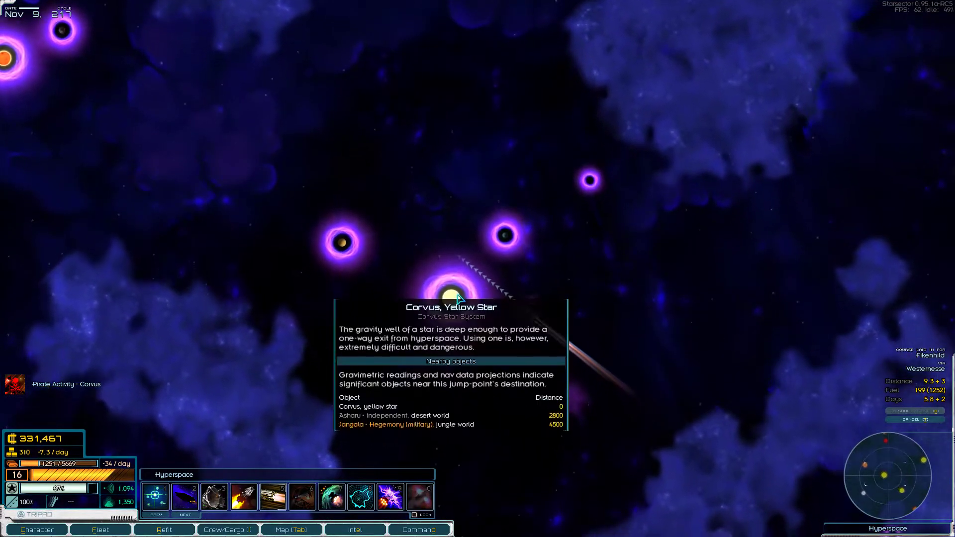
{"action": "left_click", "coordinate": [288, 529]}
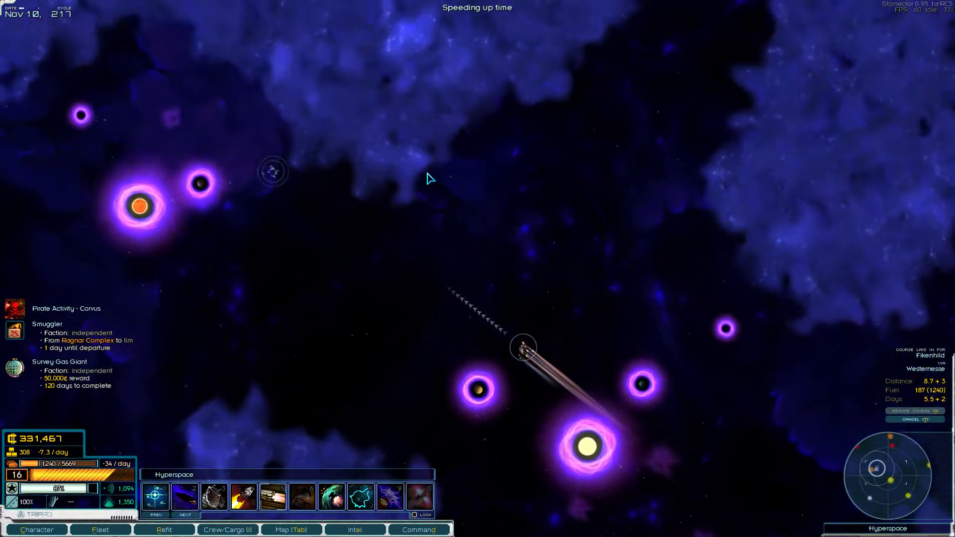
{"action": "key", "text": "SPACE"}
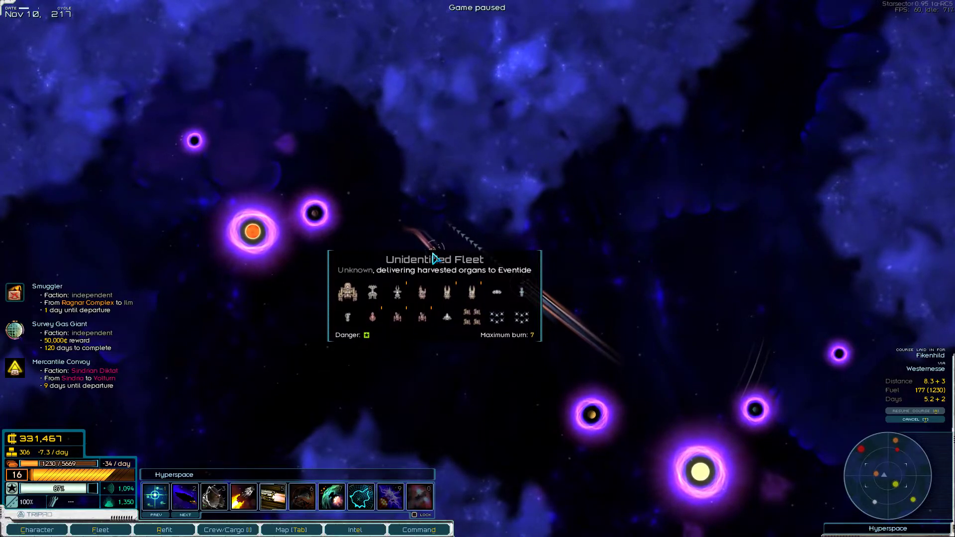
- Lay an intercept course, review fleet, intel and faction standings, then let the fleets meet
{"action": "left_click", "coordinate": [436, 255]}
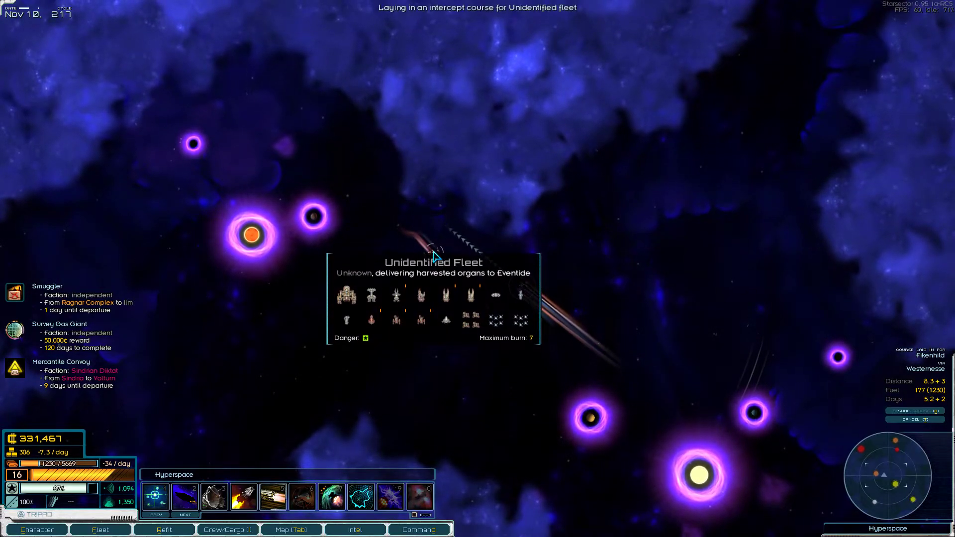
{"action": "left_click", "coordinate": [98, 529]}
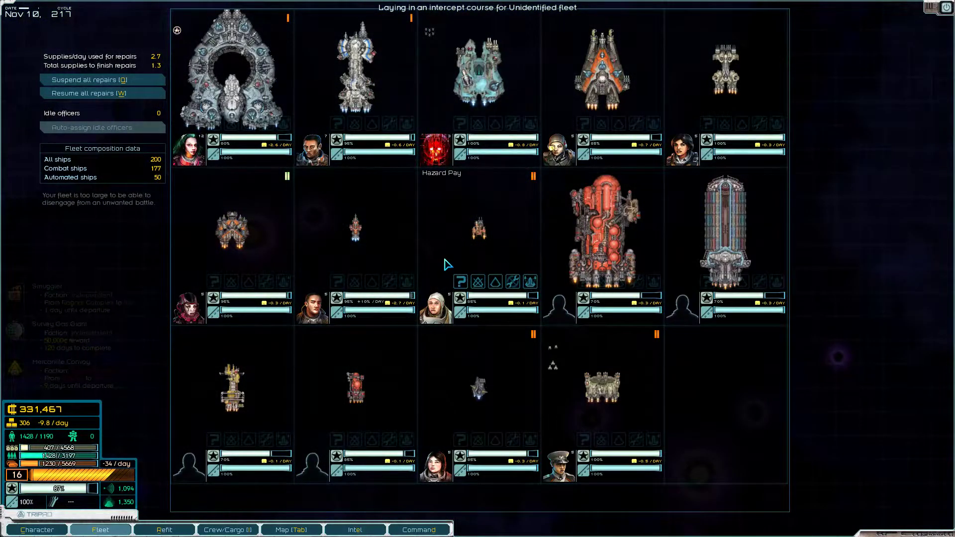
{"action": "left_click", "coordinate": [357, 529]}
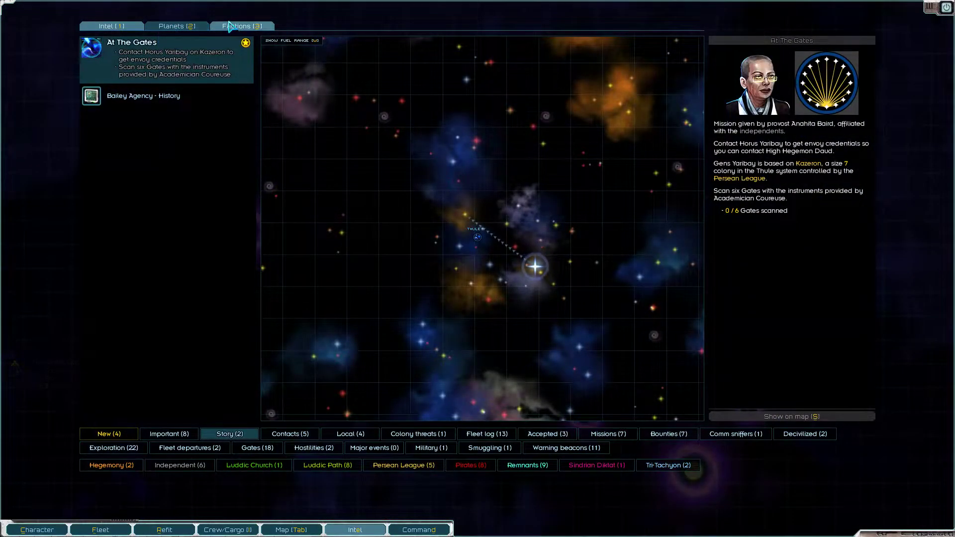
{"action": "left_click", "coordinate": [241, 25]}
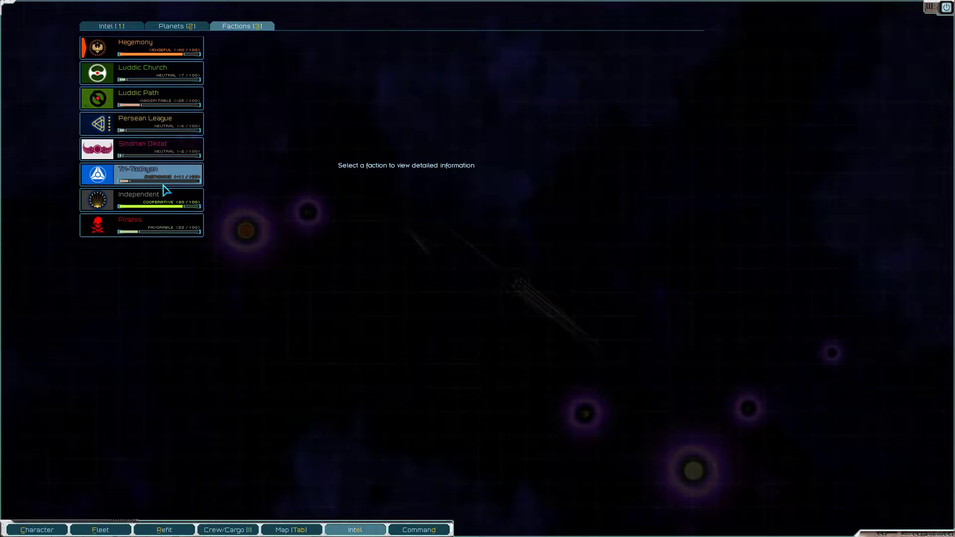
{"action": "left_click", "coordinate": [354, 529]}
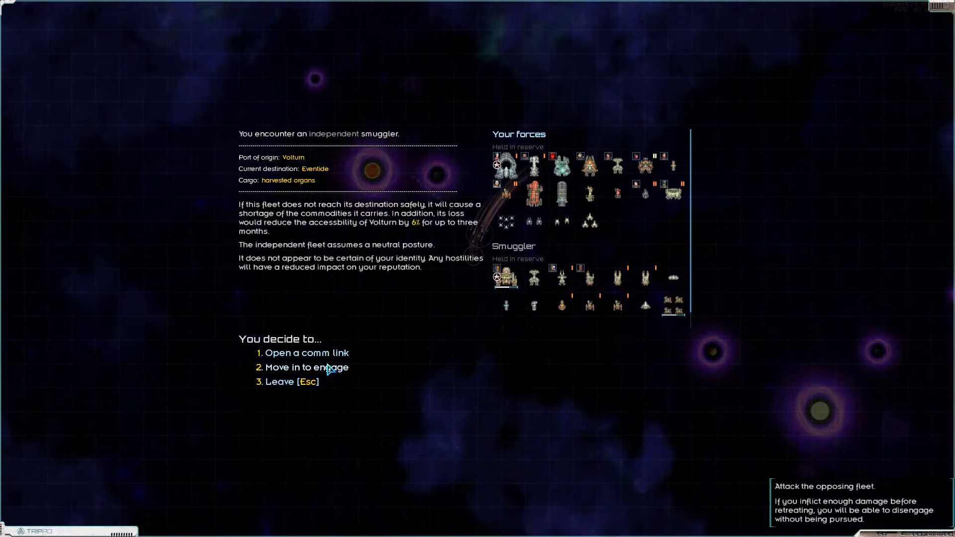
{"action": "mouse_move", "coordinate": [329, 374]}
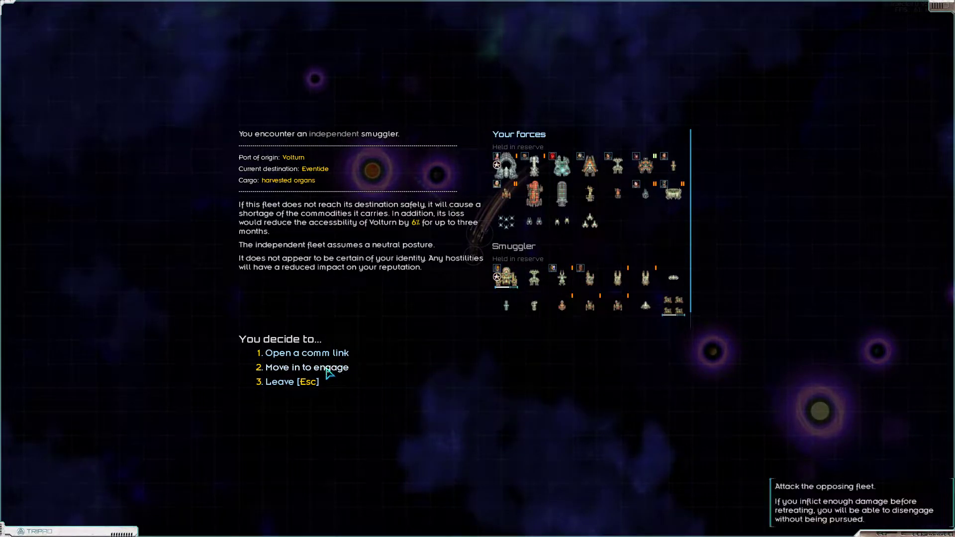
- Choose 'Move in to engage' and continue into the deployment screen
{"action": "left_click", "coordinate": [307, 368]}
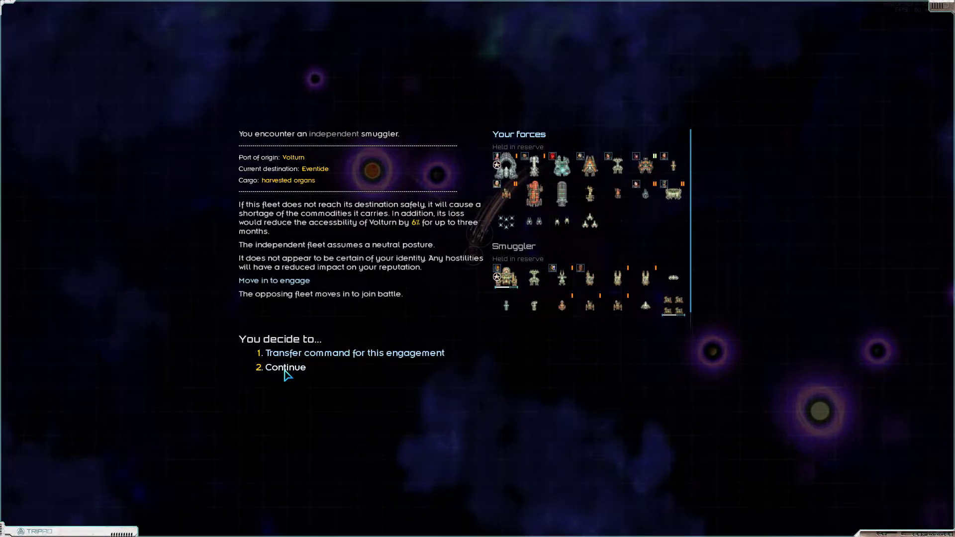
{"action": "left_click", "coordinate": [285, 367]}
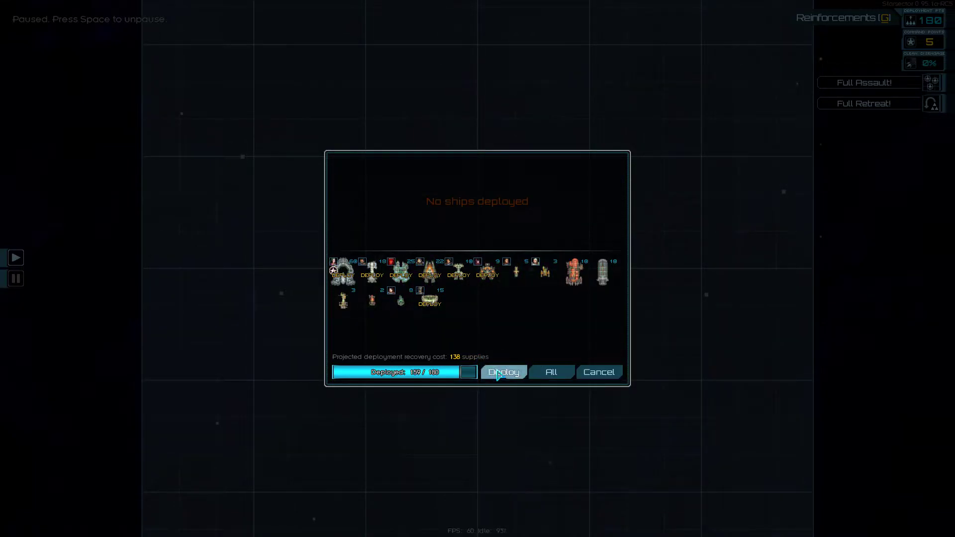
- Deploy the fleet and fight until the smuggler fleet tries to disengage, losing four crew
{"action": "left_click", "coordinate": [503, 372]}
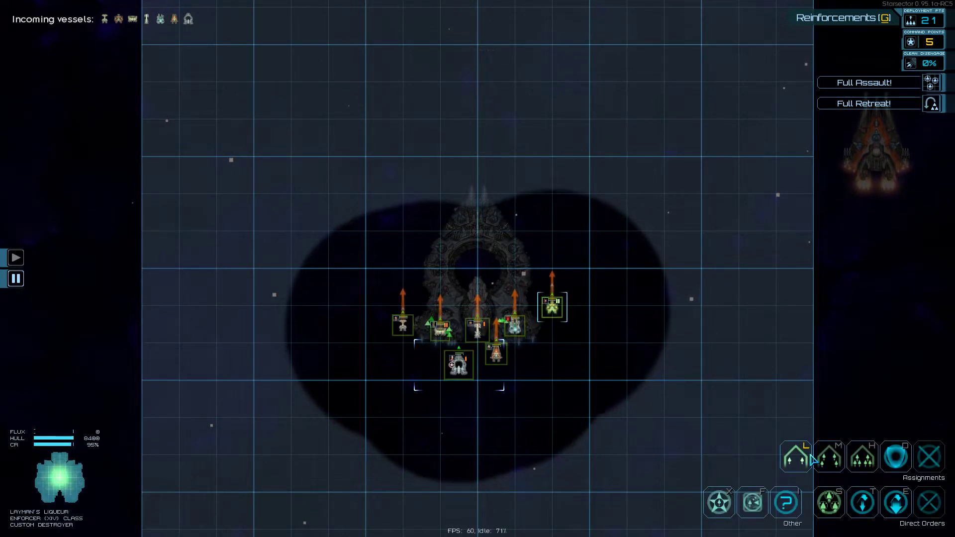
{"action": "left_click", "coordinate": [828, 507]}
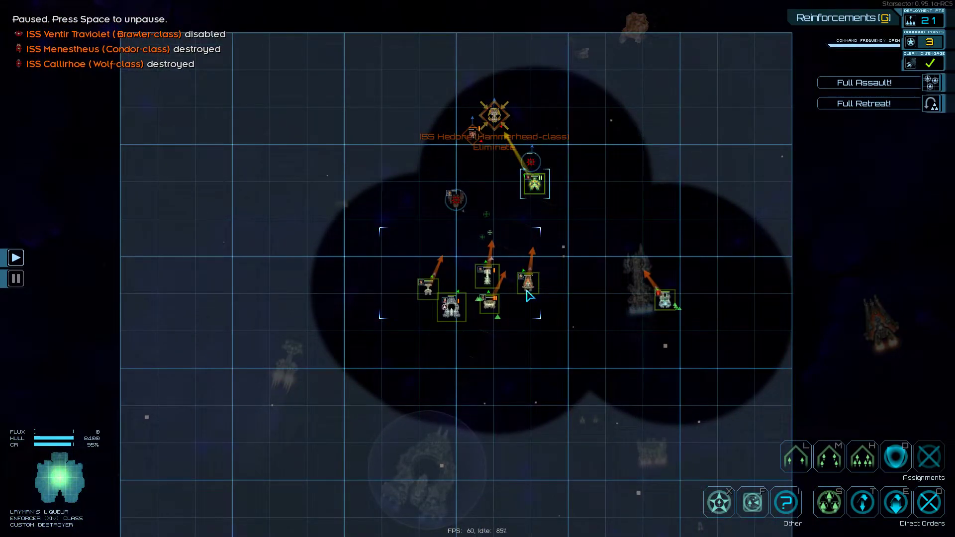
{"action": "left_click", "coordinate": [530, 284]}
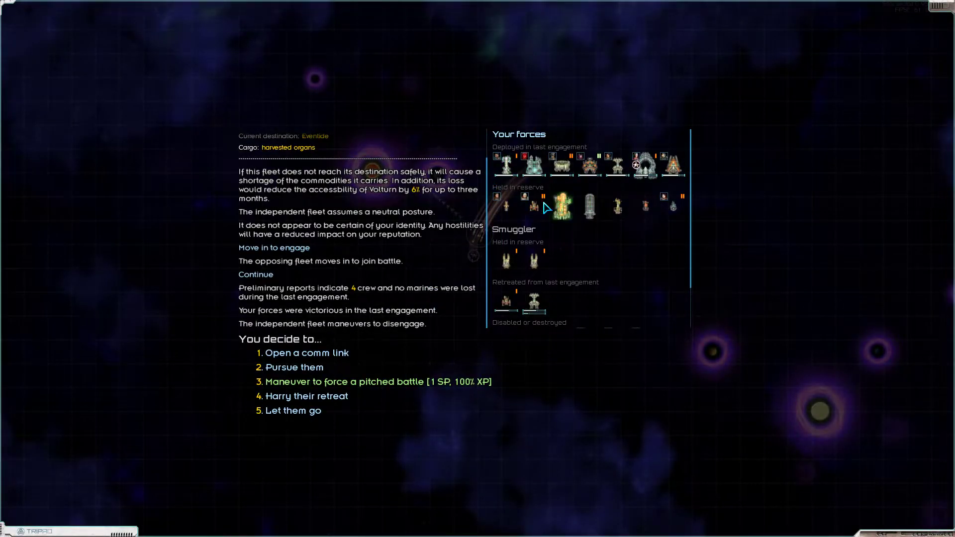
- Pursue the smugglers, back out of transferring command, and take personal command of the battle
{"action": "scroll", "scroll_direction": "down", "scroll_amount": 3}
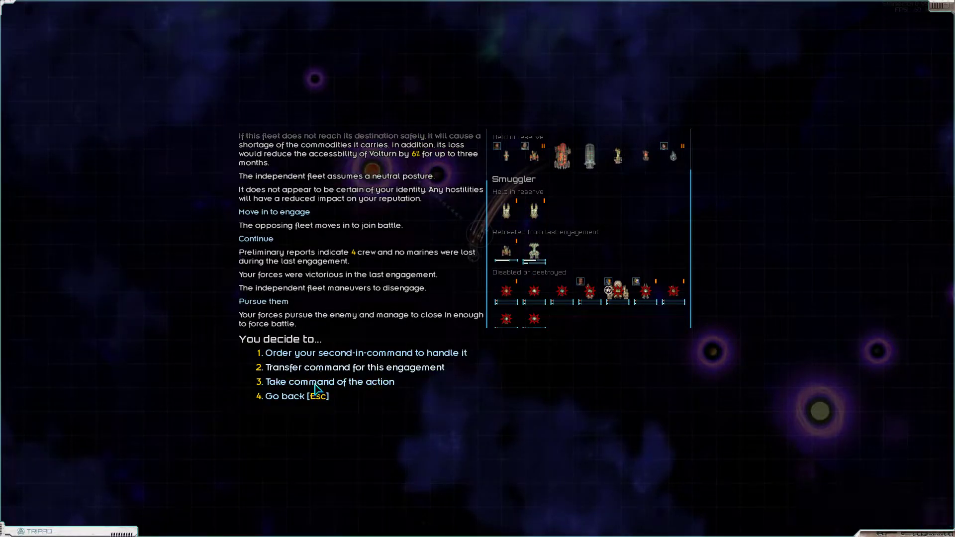
{"action": "mouse_move", "coordinate": [310, 372]}
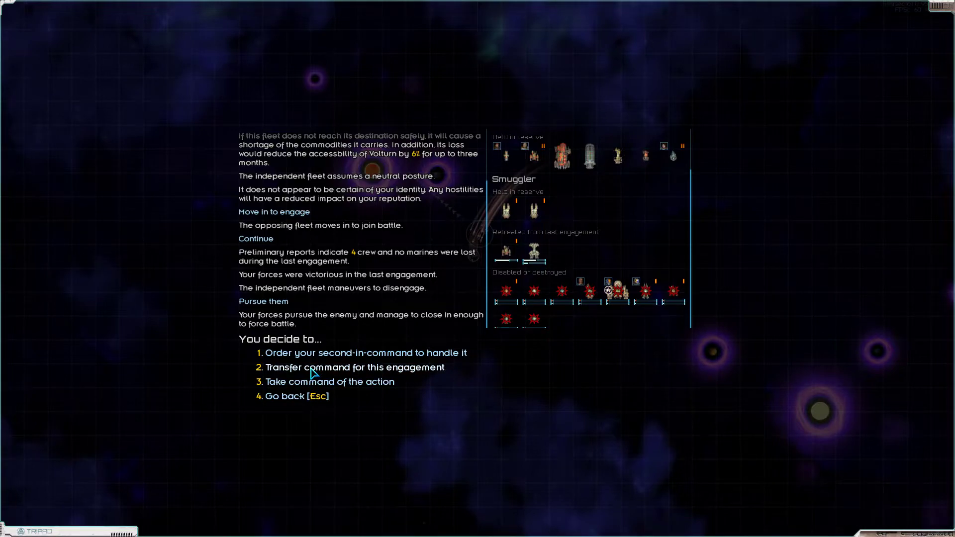
{"action": "left_click", "coordinate": [354, 367]}
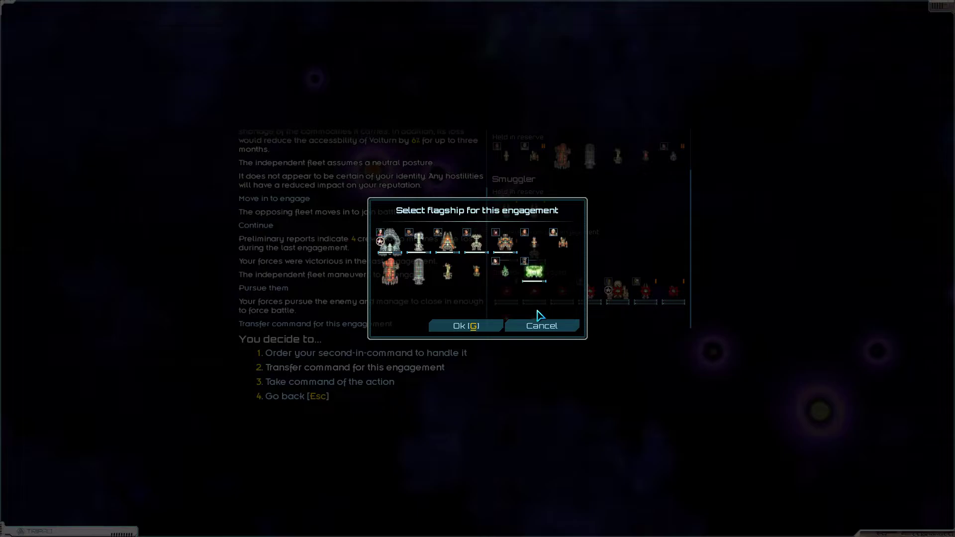
{"action": "left_click", "coordinate": [542, 326]}
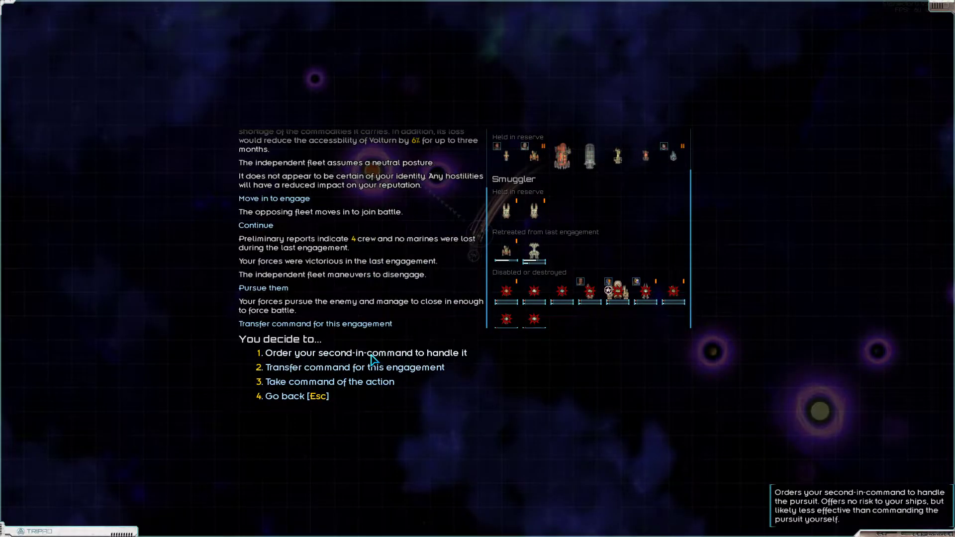
{"action": "left_click", "coordinate": [330, 382]}
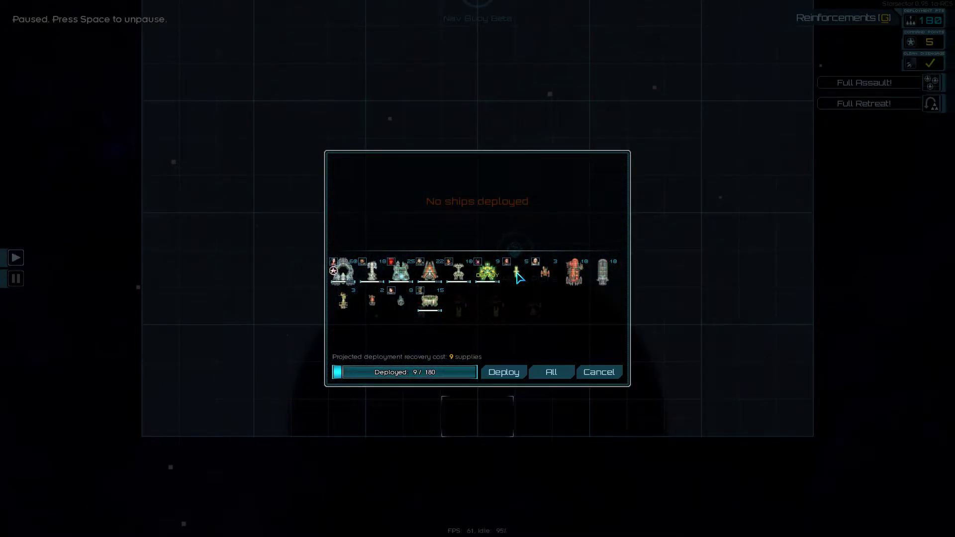
- Deploy a small pursuit force and order it against Nav Buoy Beta and the ISS Mabon
{"action": "left_click", "coordinate": [512, 271]}
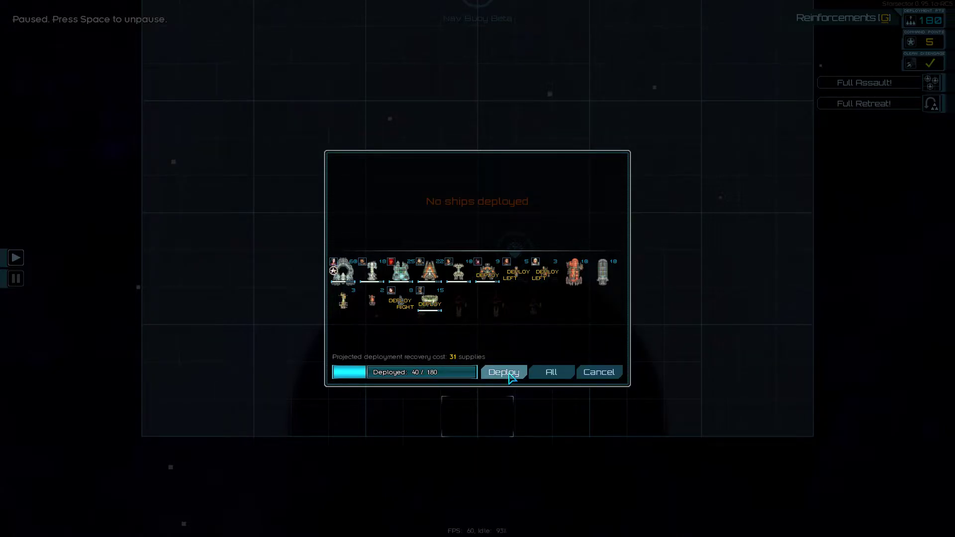
{"action": "left_click", "coordinate": [504, 372]}
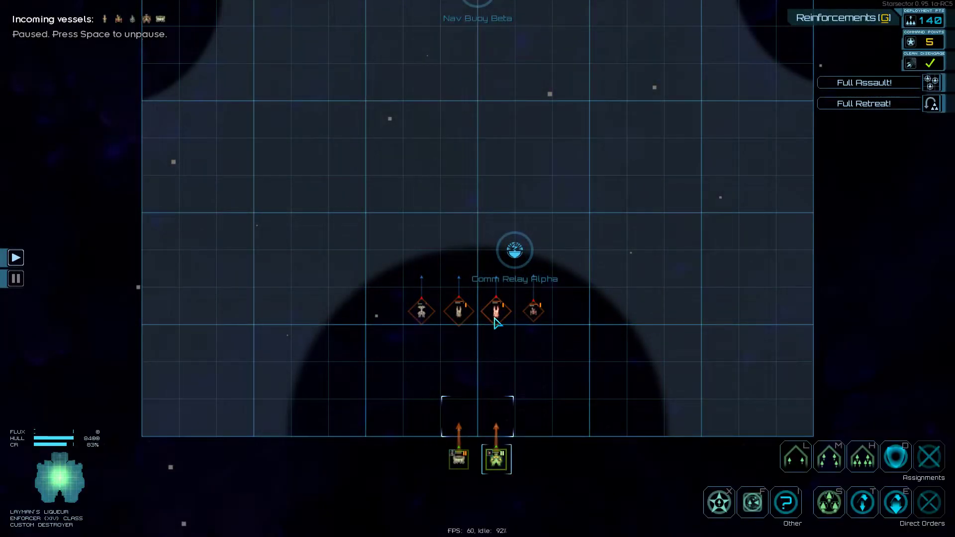
{"action": "left_click", "coordinate": [495, 309]}
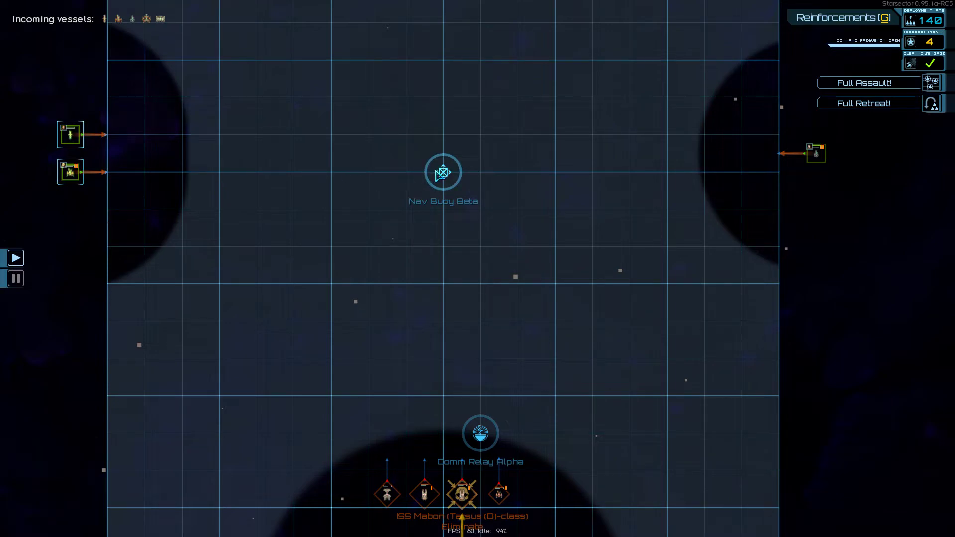
{"action": "left_click", "coordinate": [443, 173]}
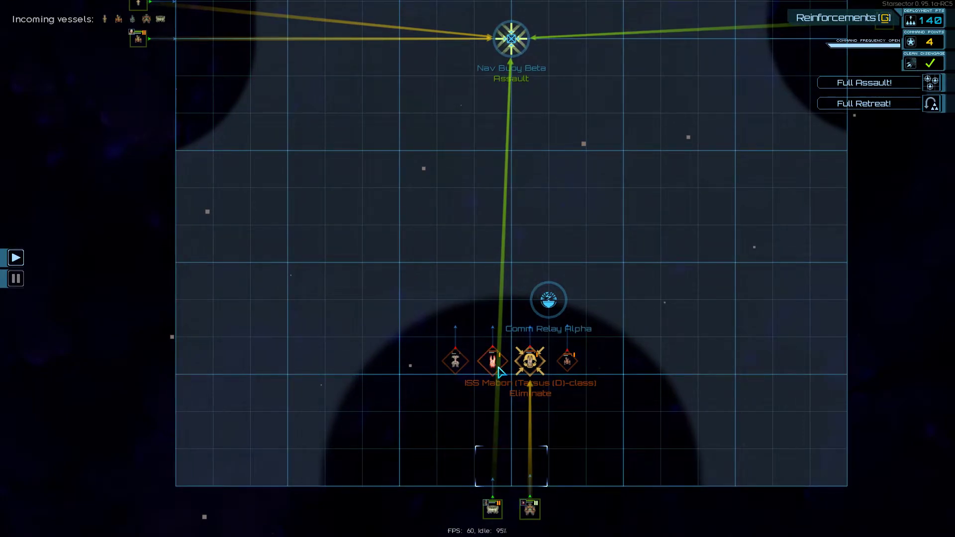
{"action": "left_click", "coordinate": [492, 362]}
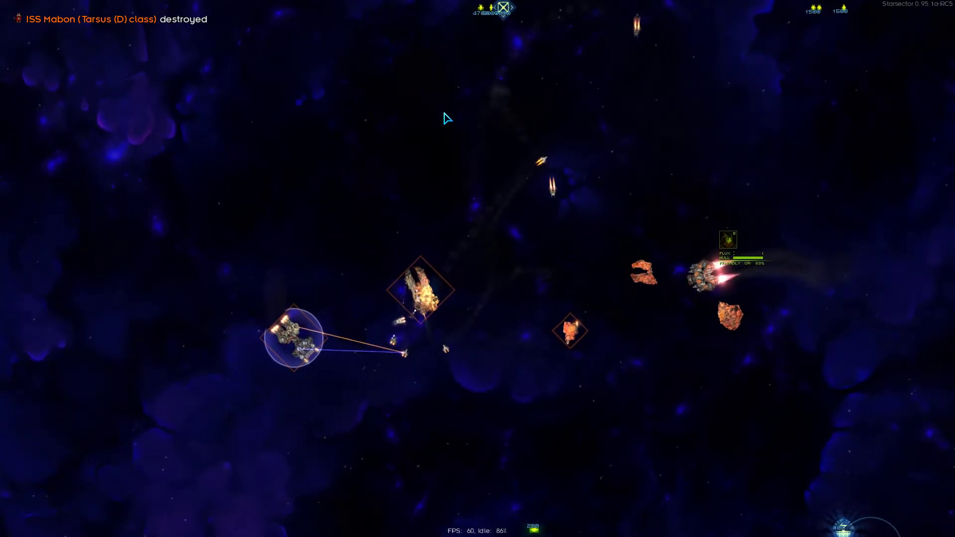
- Fight out the pursuit battle via the tactical map and end it with no enemy escaping
{"action": "key", "text": "TAB"}
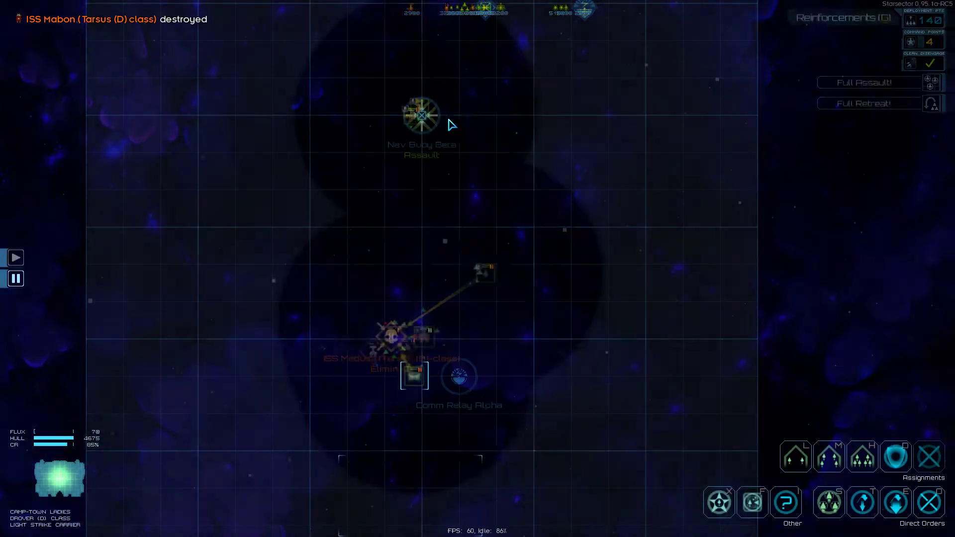
{"action": "key", "text": "Space"}
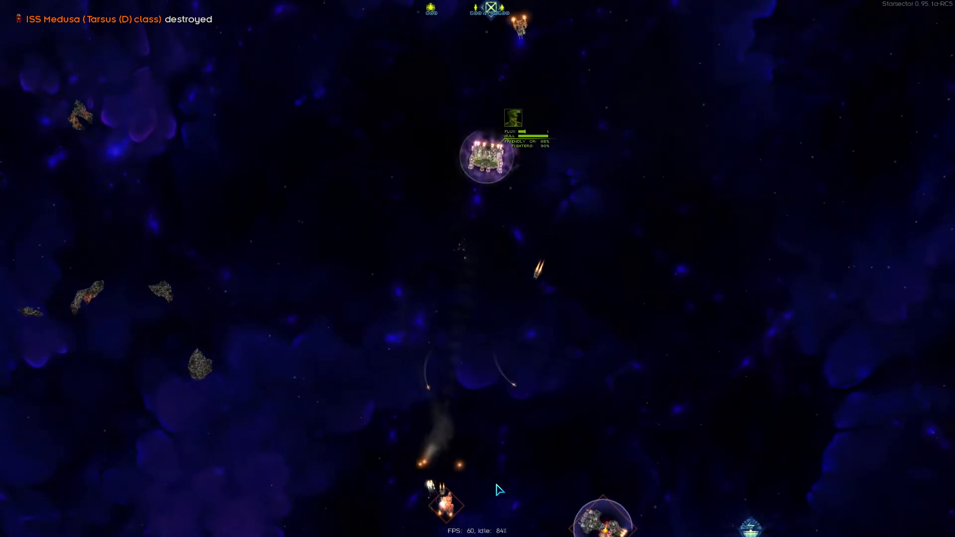
{"action": "key", "text": "TAB"}
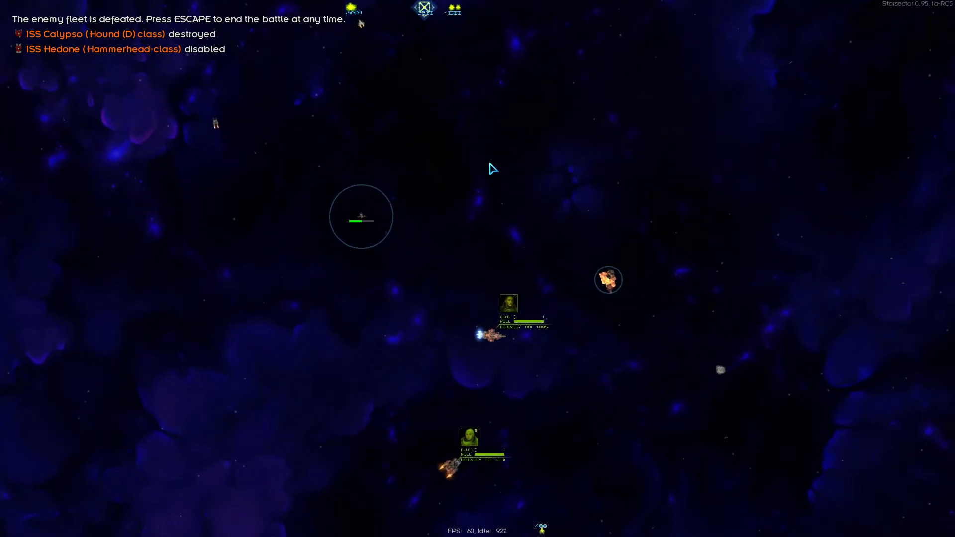
{"action": "key", "text": "Escape"}
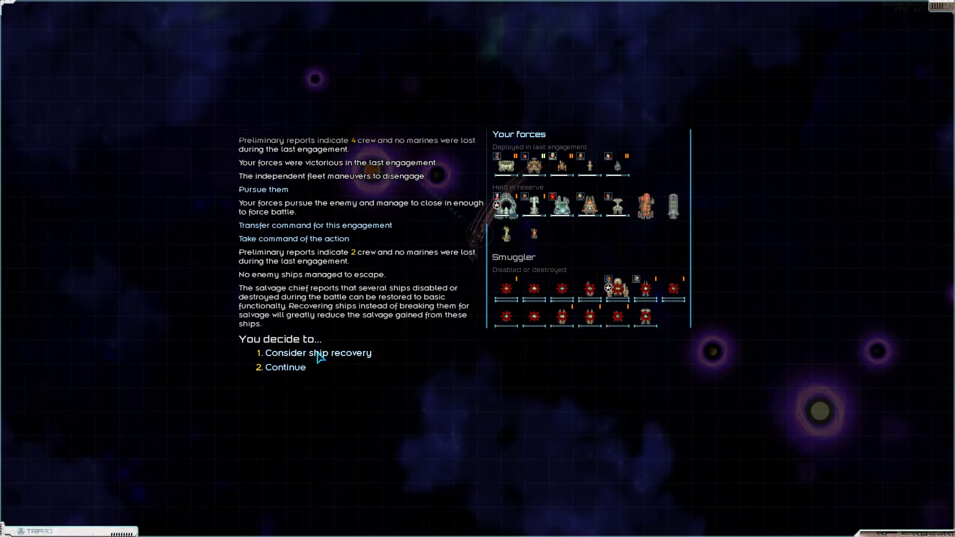
- Skip ship recovery and pick through the smuggler wreckage for 5,106 credits of salvage
{"action": "left_click", "coordinate": [319, 352]}
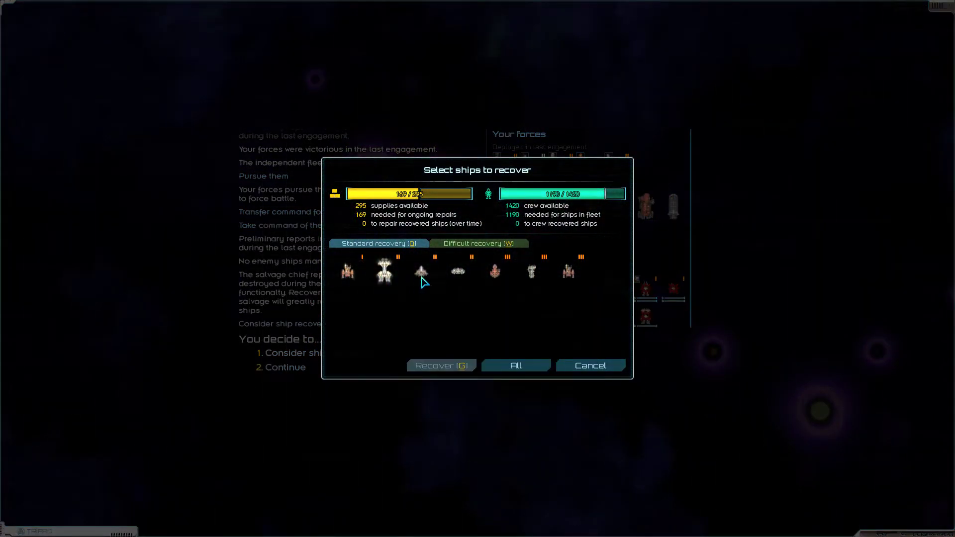
{"action": "mouse_move", "coordinate": [458, 271]}
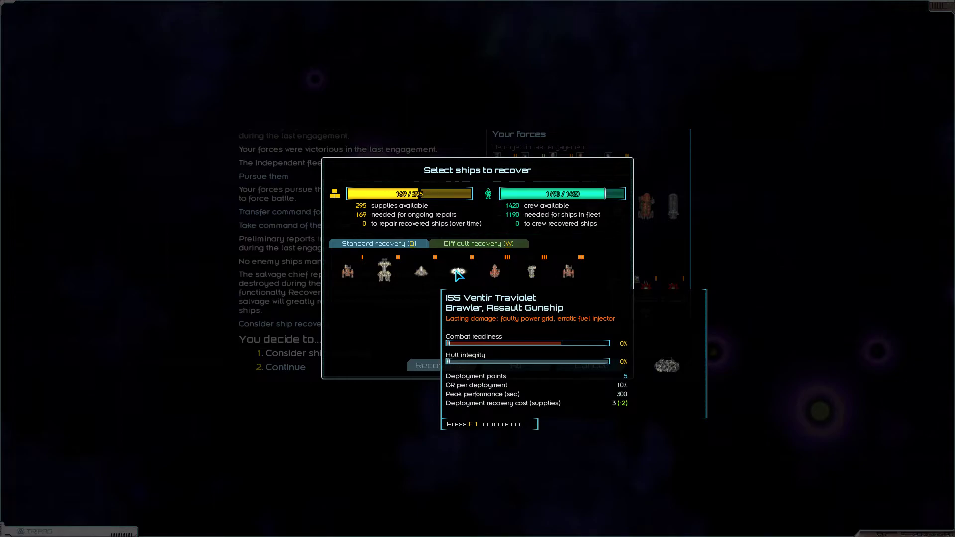
{"action": "mouse_move", "coordinate": [459, 278]}
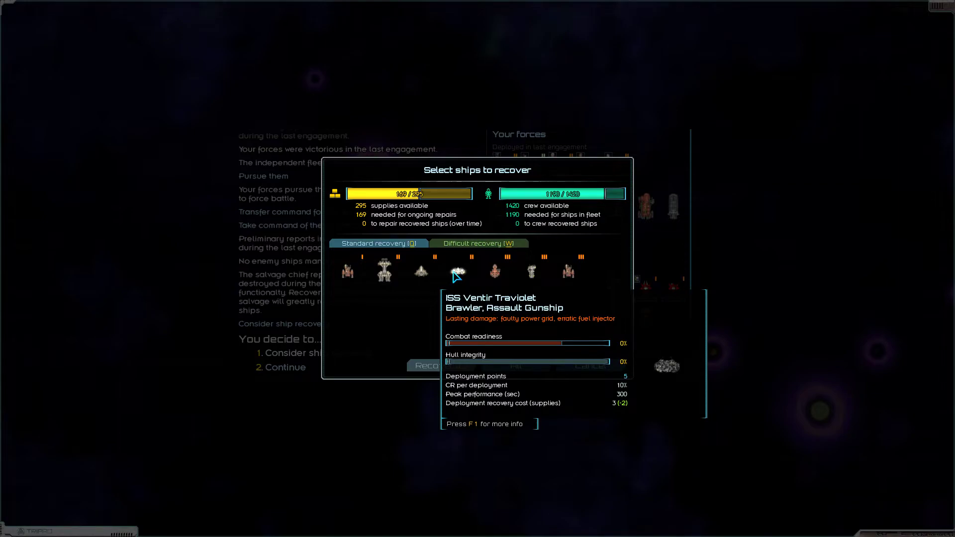
{"action": "mouse_move", "coordinate": [460, 285]}
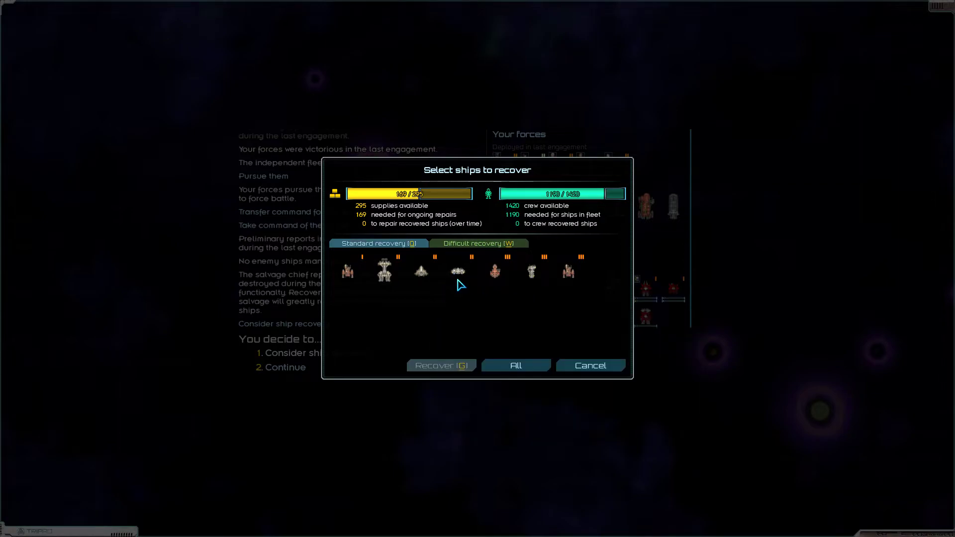
{"action": "mouse_move", "coordinate": [489, 300]}
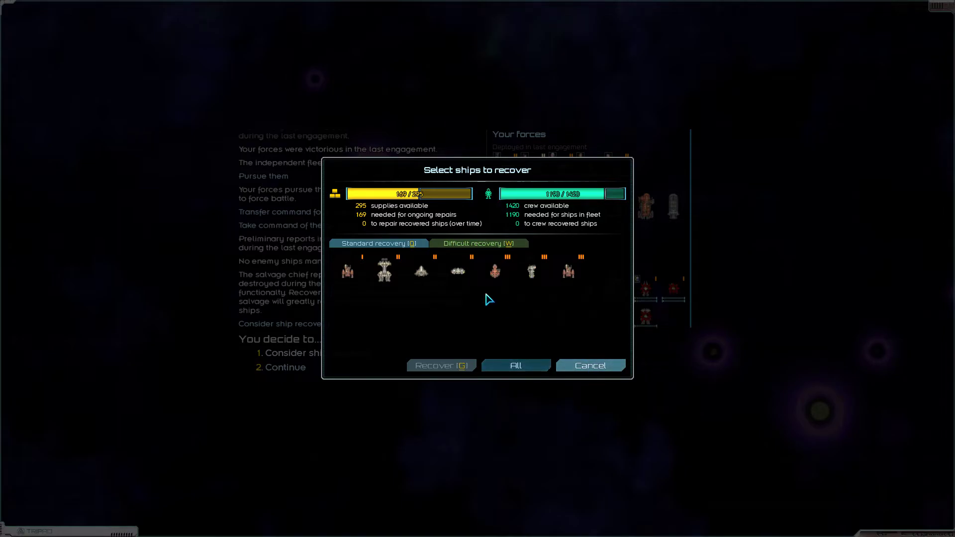
{"action": "left_click", "coordinate": [591, 366]}
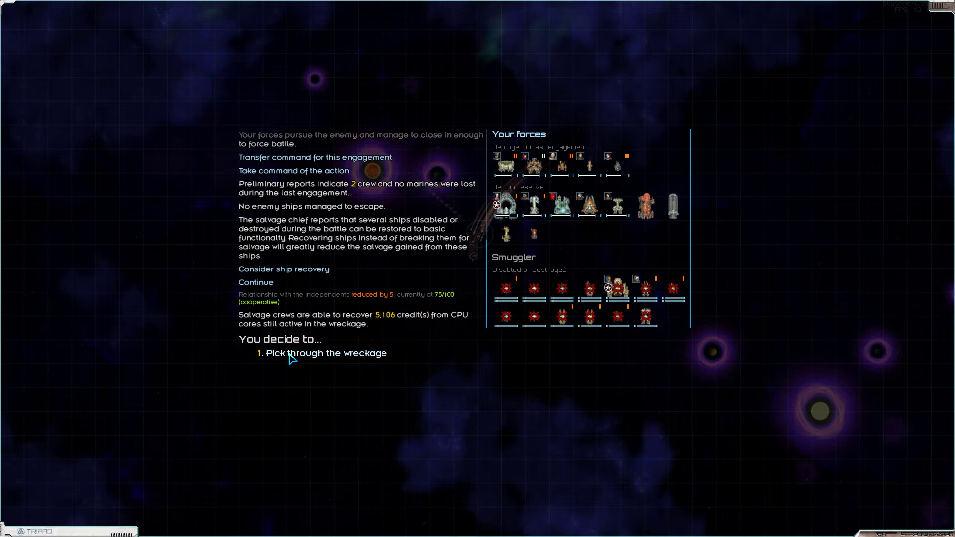
{"action": "left_click", "coordinate": [326, 352]}
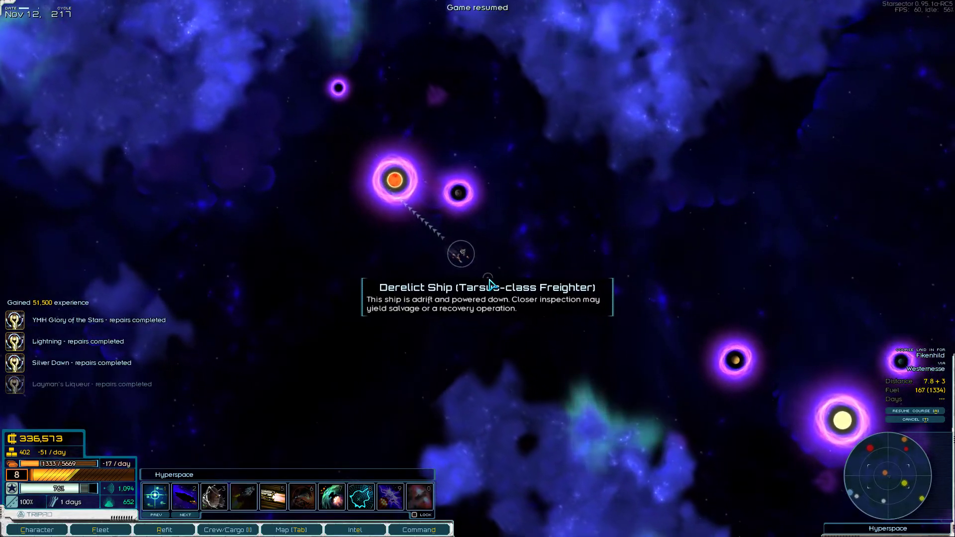
- Approach the derelict Tarsus-class freighter and consider recovering it
{"action": "left_click", "coordinate": [459, 254]}
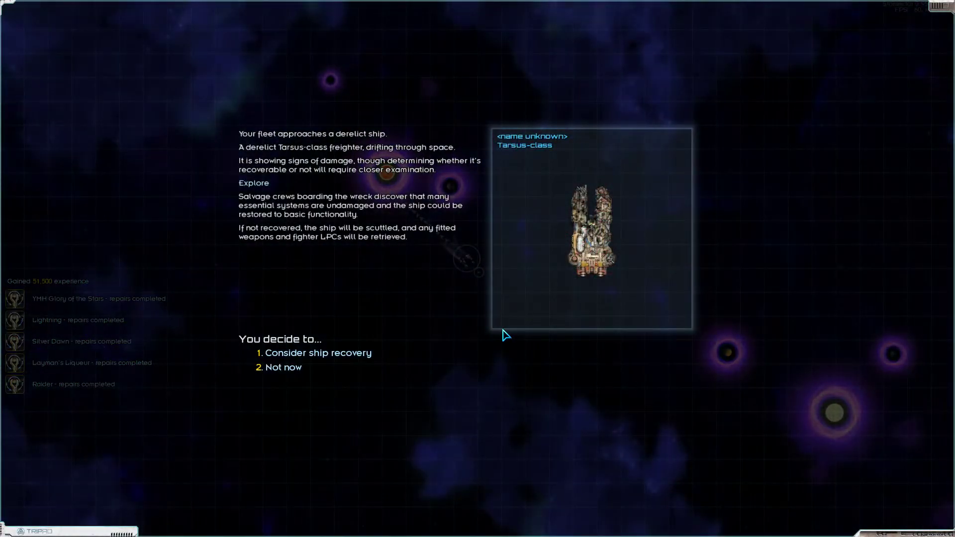
{"action": "left_click", "coordinate": [319, 352]}
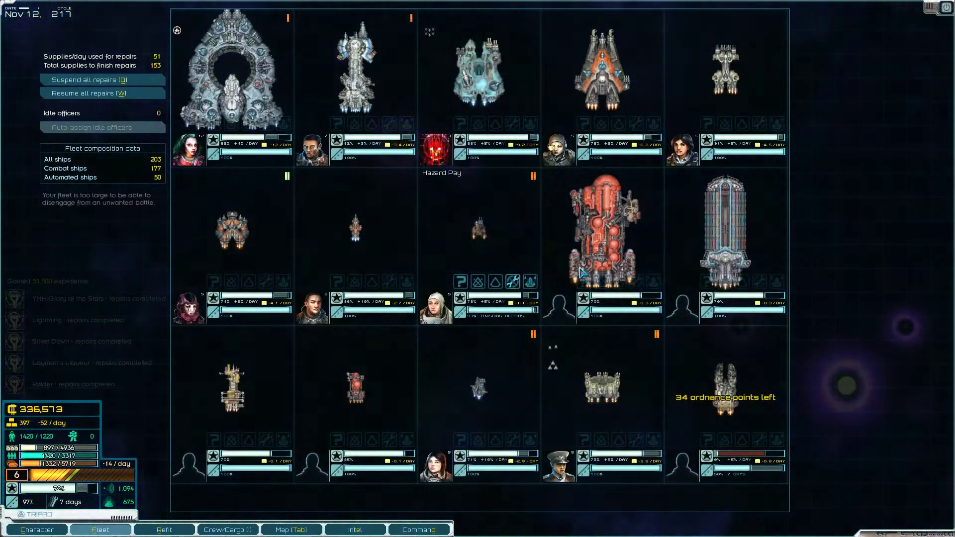
- Inspect the new freighter's and another ship's loadouts in the Refit screen
{"action": "left_click", "coordinate": [166, 529]}
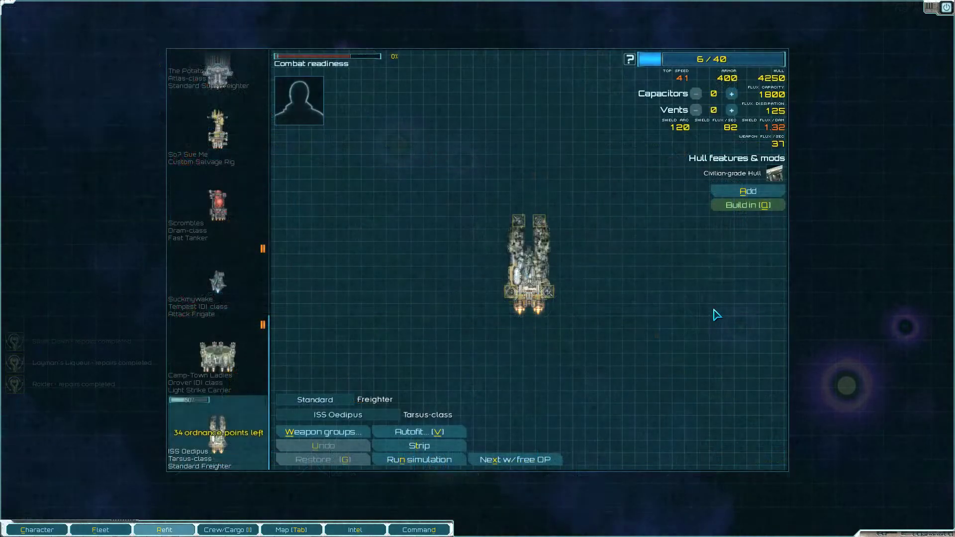
{"action": "mouse_move", "coordinate": [539, 221]}
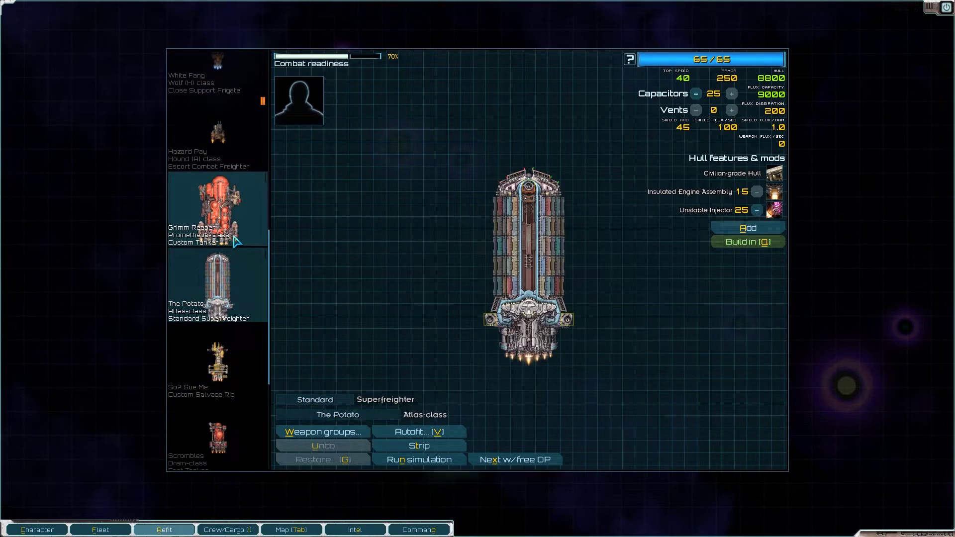
{"action": "left_click", "coordinate": [213, 144]}
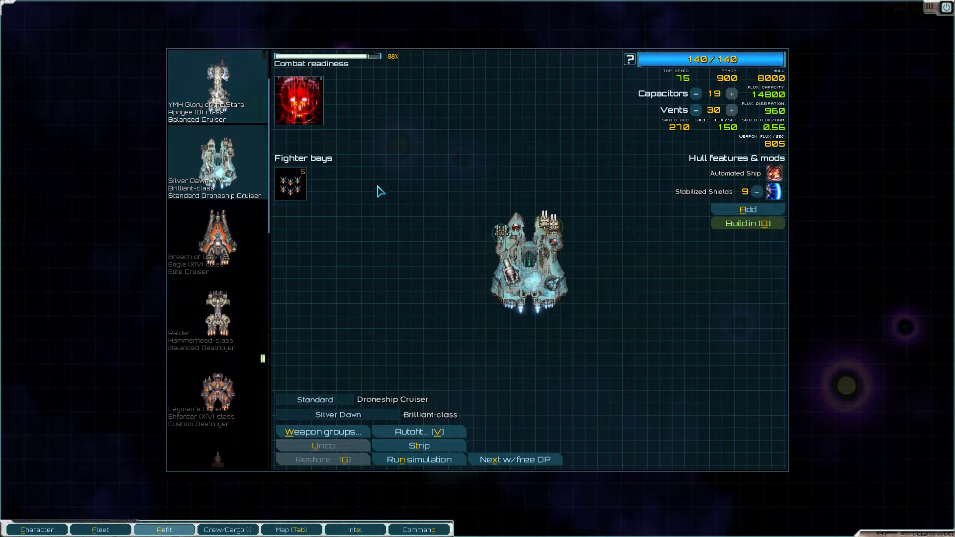
{"action": "left_click", "coordinate": [216, 88]}
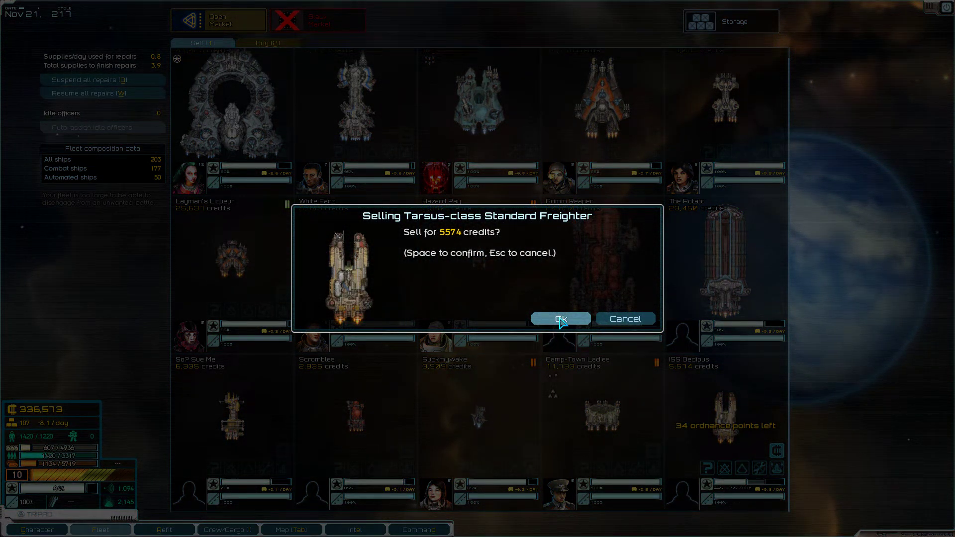
- Confirm selling the Tarsus freighter for 5,574 credits, glance at Open Market goods, return to ship sales
{"action": "left_click", "coordinate": [561, 318]}
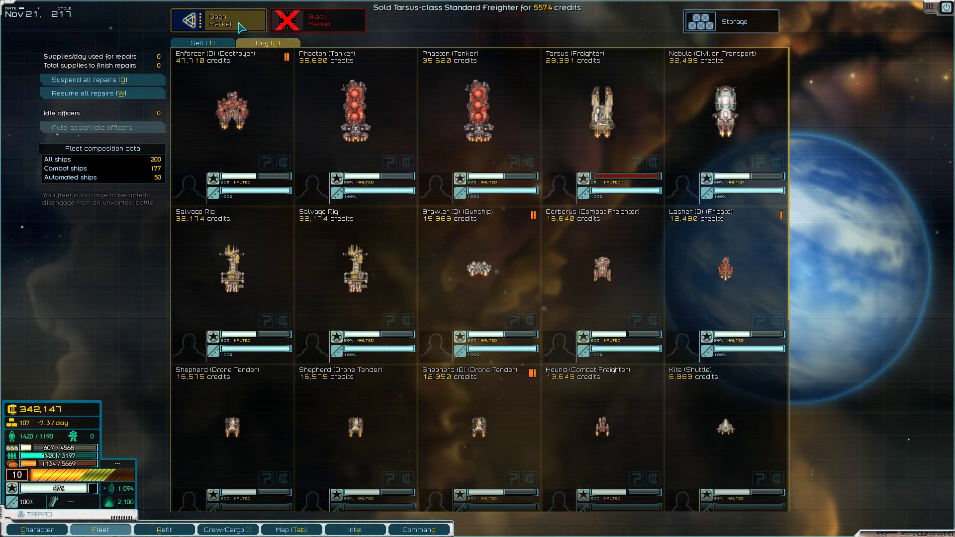
{"action": "mouse_move", "coordinate": [237, 26]}
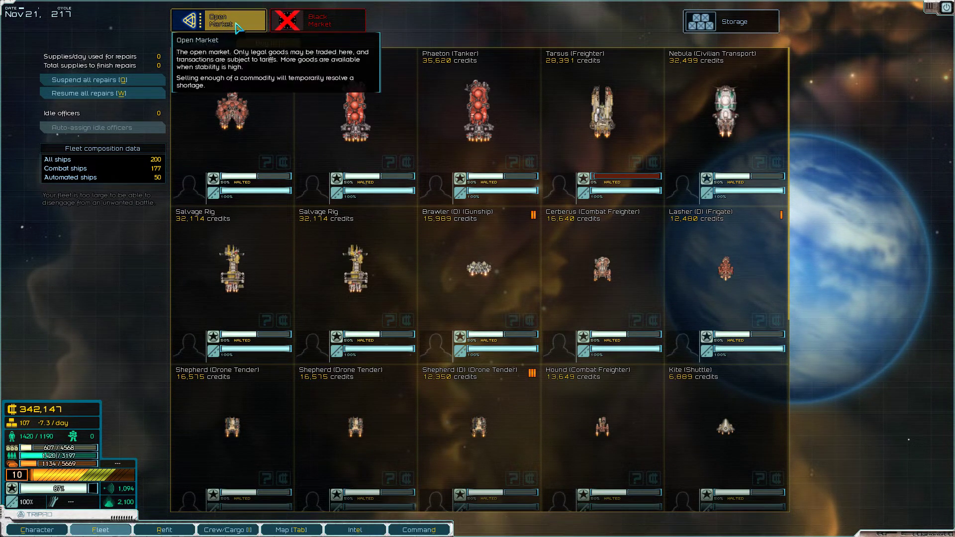
{"action": "left_click", "coordinate": [223, 18]}
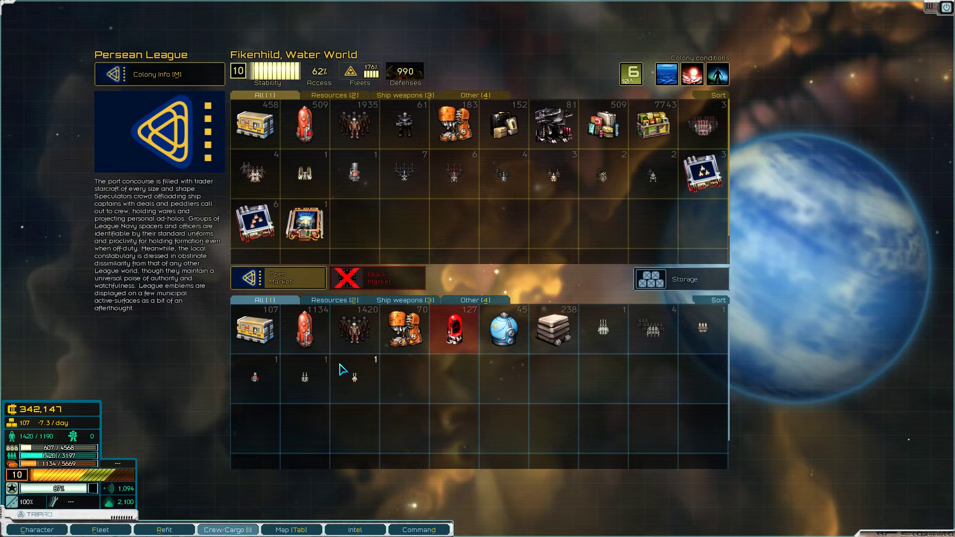
{"action": "mouse_move", "coordinate": [418, 380]}
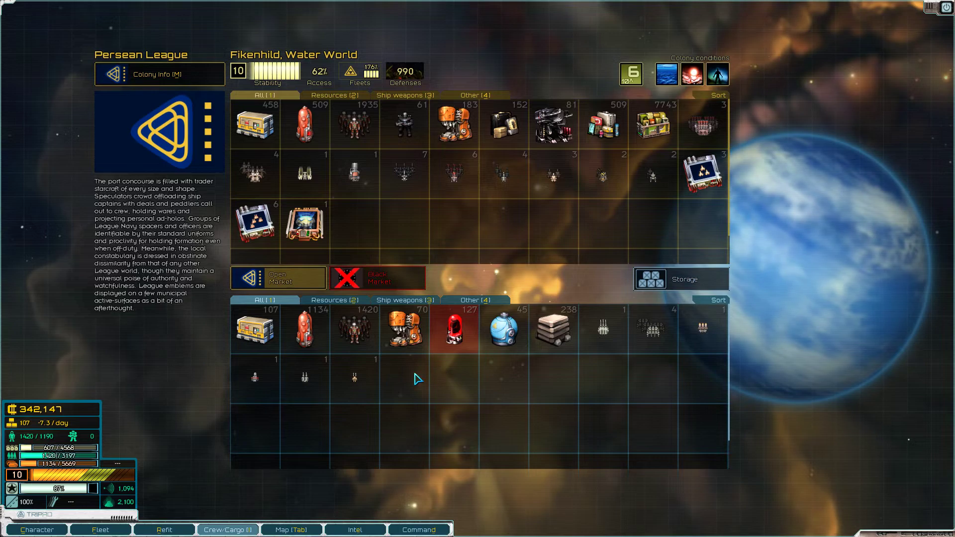
{"action": "left_click", "coordinate": [98, 529]}
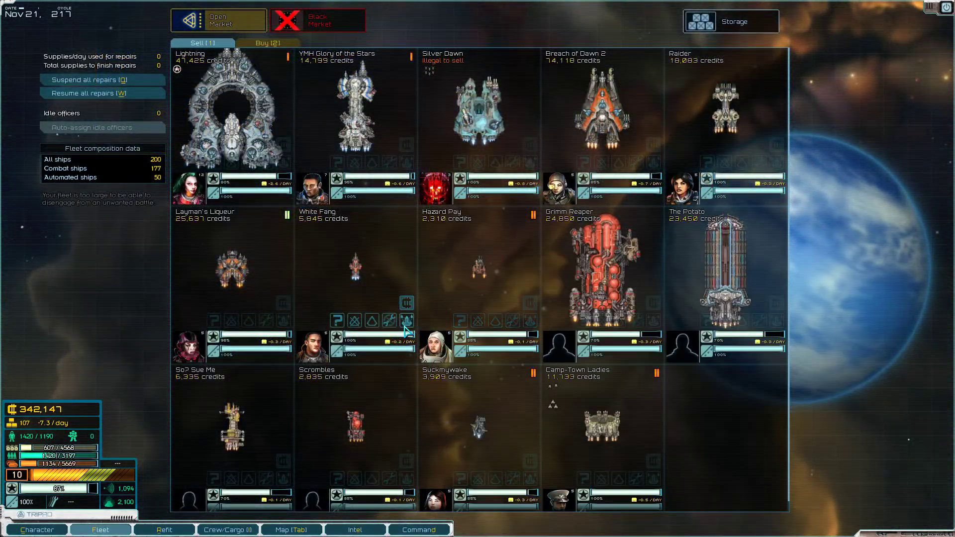
- Refit White Fang, swapping Hardened Subsystems for an extra LR PD Laser
{"action": "left_click", "coordinate": [167, 530]}
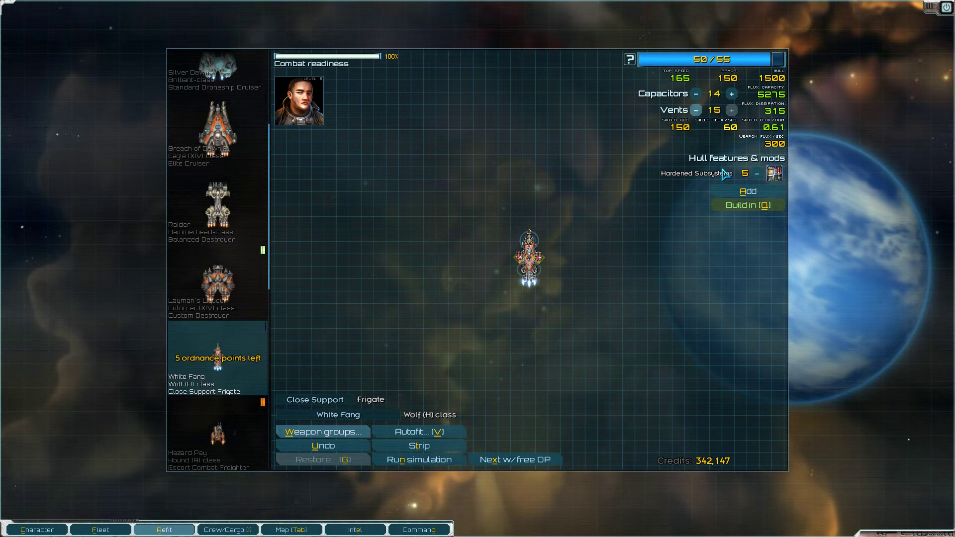
{"action": "left_click", "coordinate": [533, 261]}
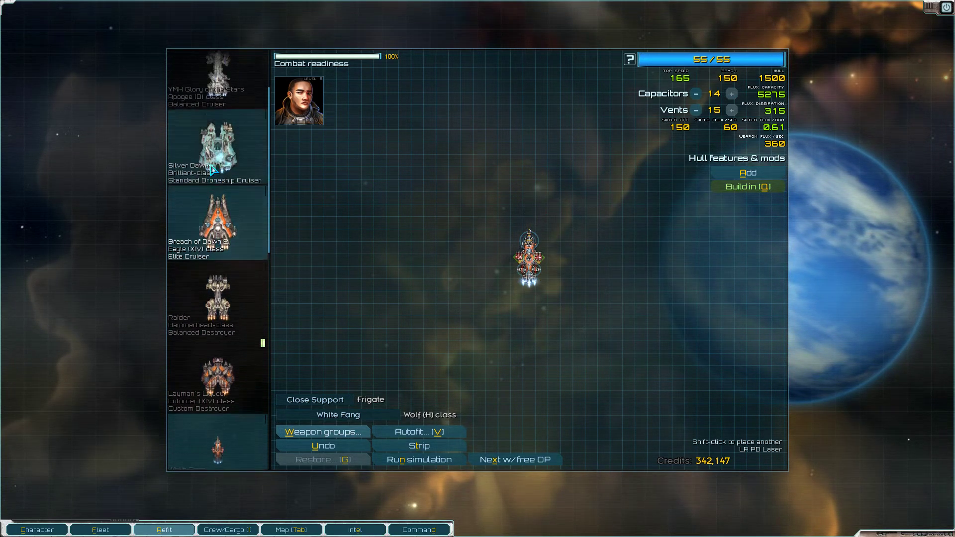
- Review the Lightning and Breach of Dawn 2 loadouts, then leave refit for docking options
{"action": "left_click", "coordinate": [214, 100]}
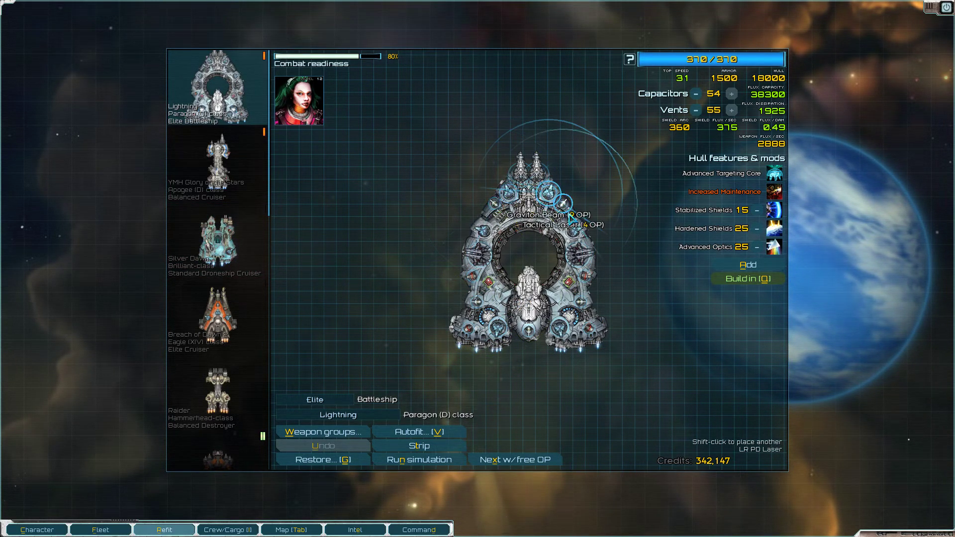
{"action": "mouse_move", "coordinate": [491, 326]}
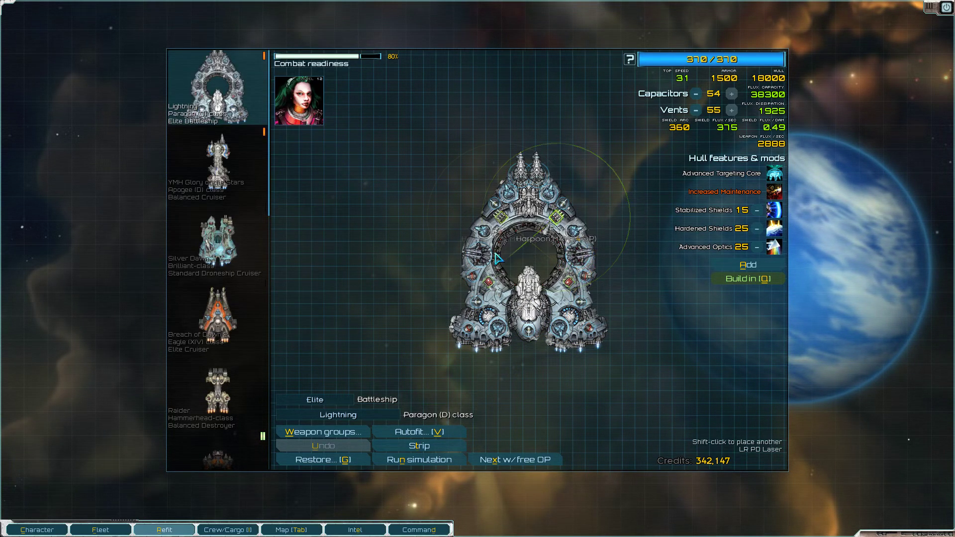
{"action": "left_click", "coordinate": [216, 322]}
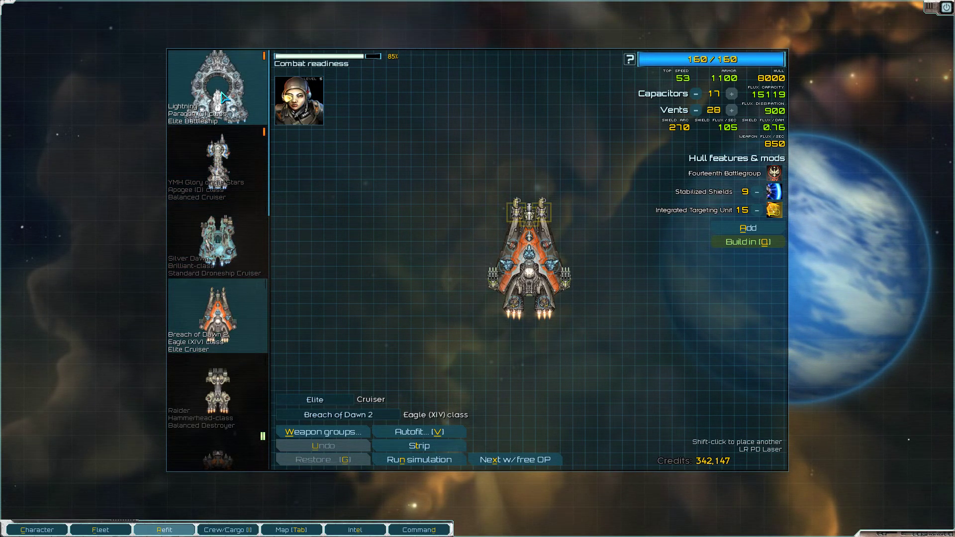
{"action": "left_click", "coordinate": [217, 169]}
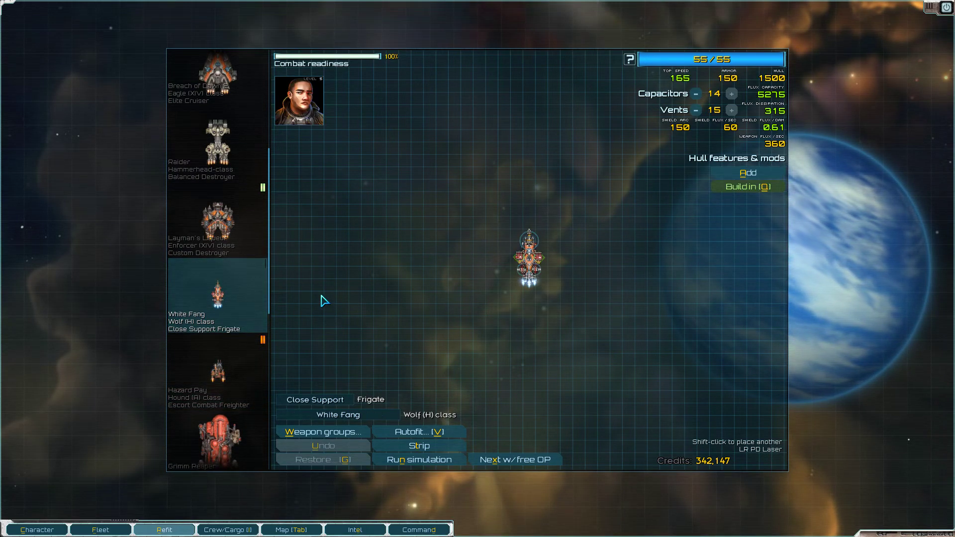
{"action": "mouse_move", "coordinate": [519, 266]}
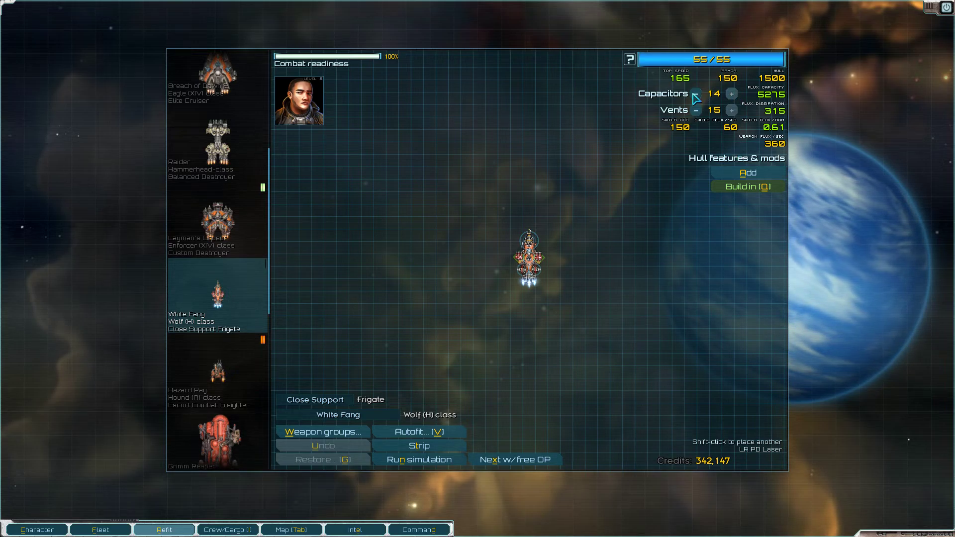
{"action": "left_click", "coordinate": [98, 529]}
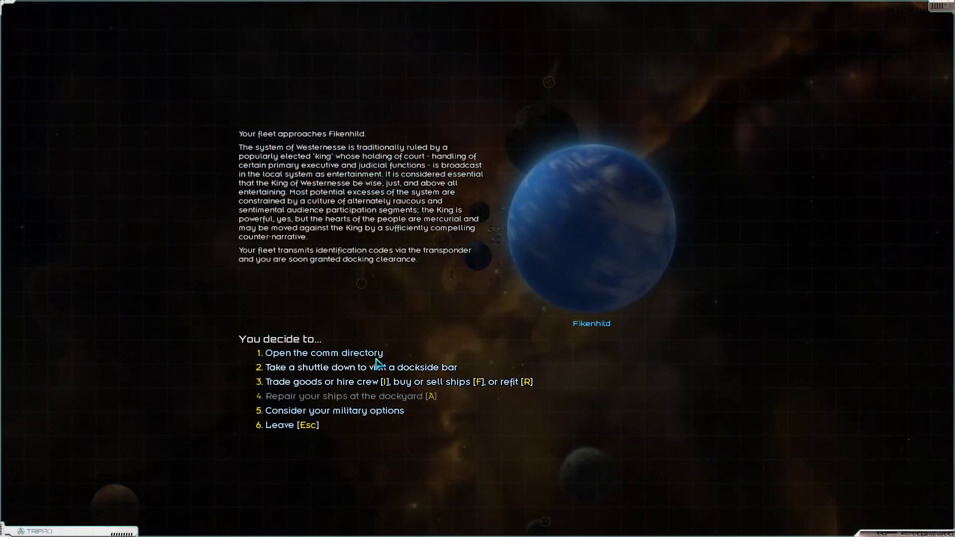
- Call Duke Ganbold from the comm directory, ask what he can do, and decline hiring him
{"action": "left_click", "coordinate": [325, 352]}
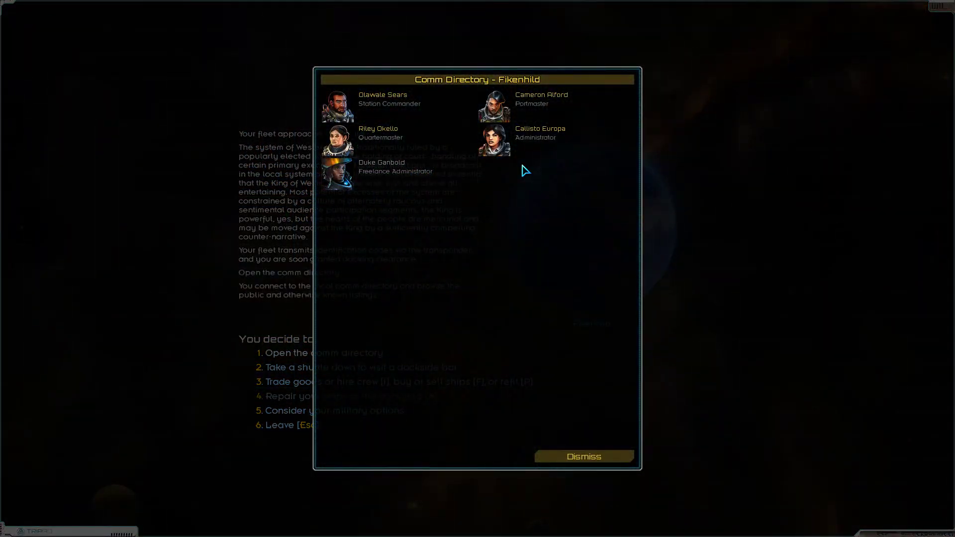
{"action": "mouse_move", "coordinate": [356, 185]}
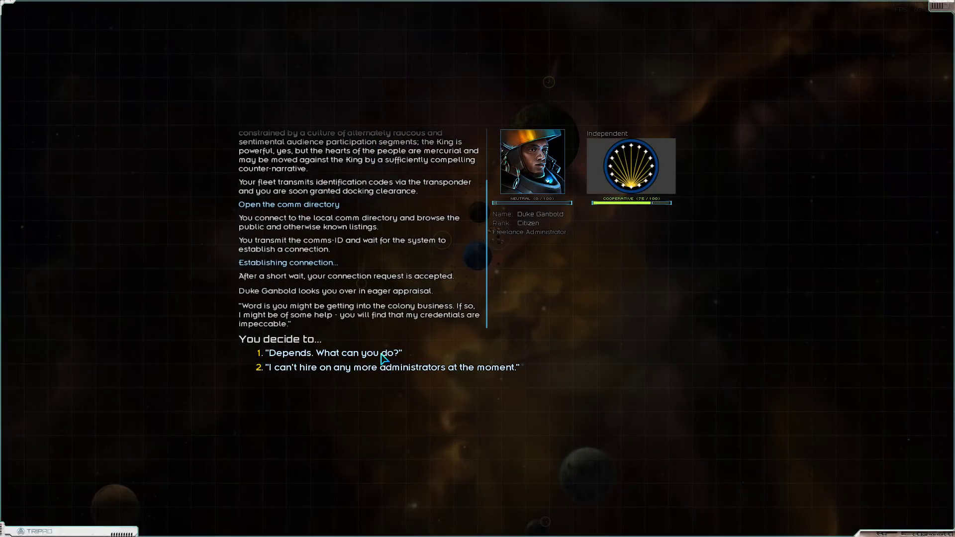
{"action": "left_click", "coordinate": [332, 352]}
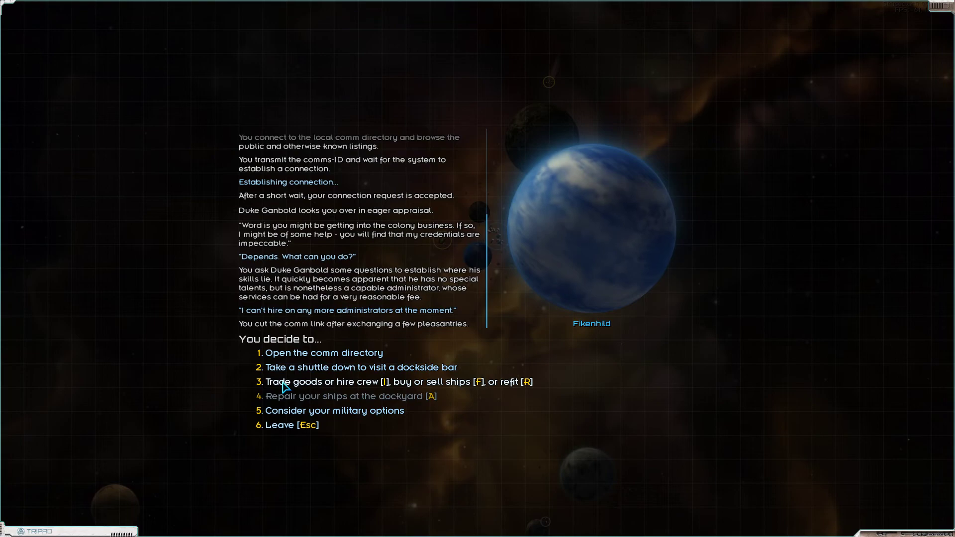
- Visit the dockside bar, hear Kali Callisto's 76,000-credit raid offer, decline it and leave
{"action": "left_click", "coordinate": [361, 368]}
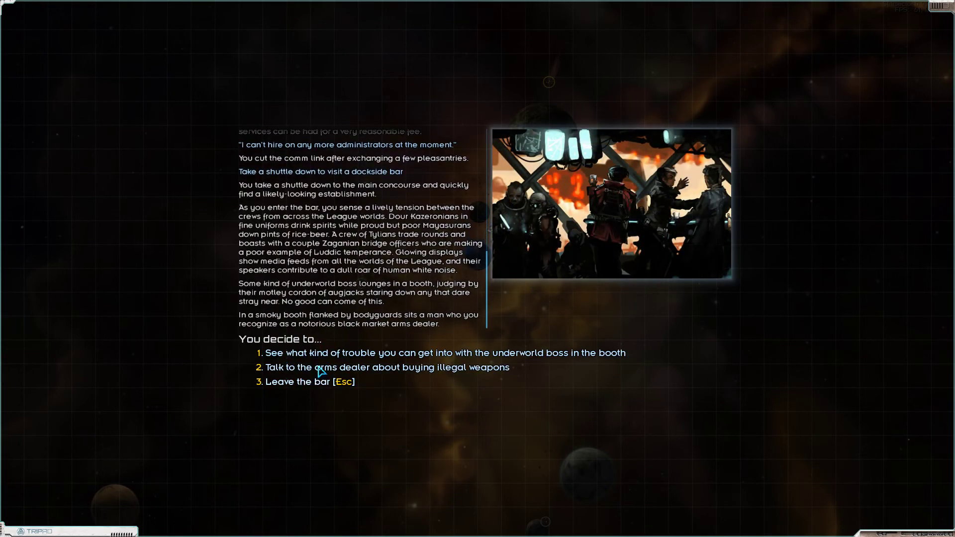
{"action": "mouse_move", "coordinate": [320, 354]}
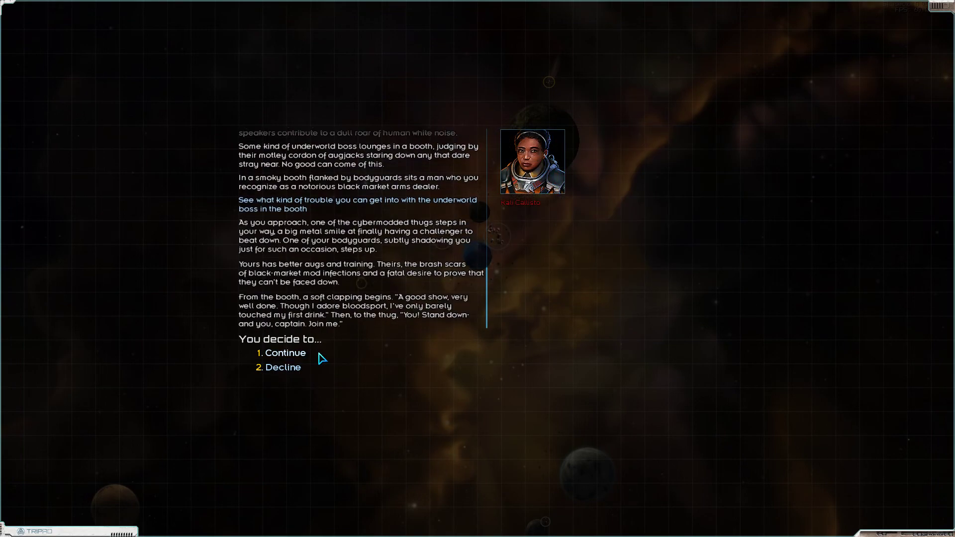
{"action": "mouse_move", "coordinate": [281, 356]}
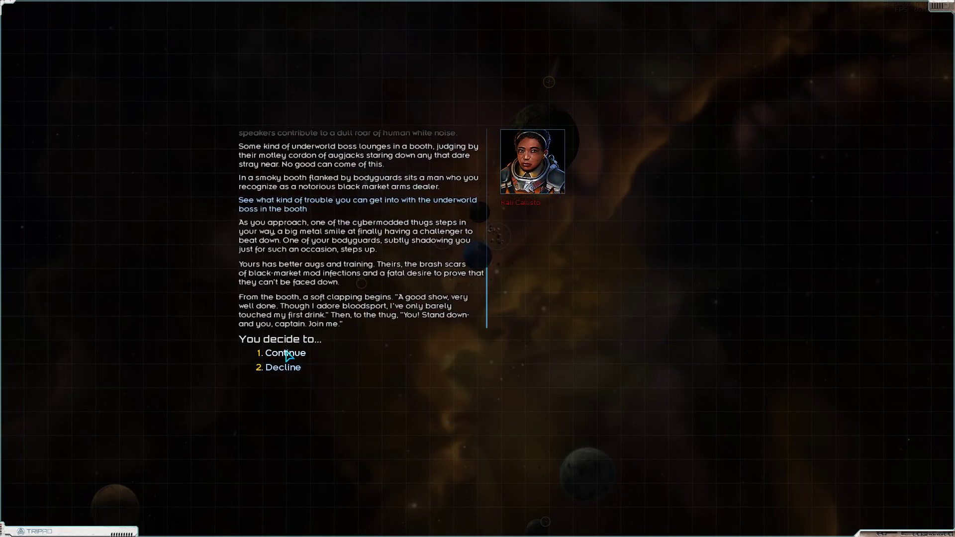
{"action": "left_click", "coordinate": [285, 353]}
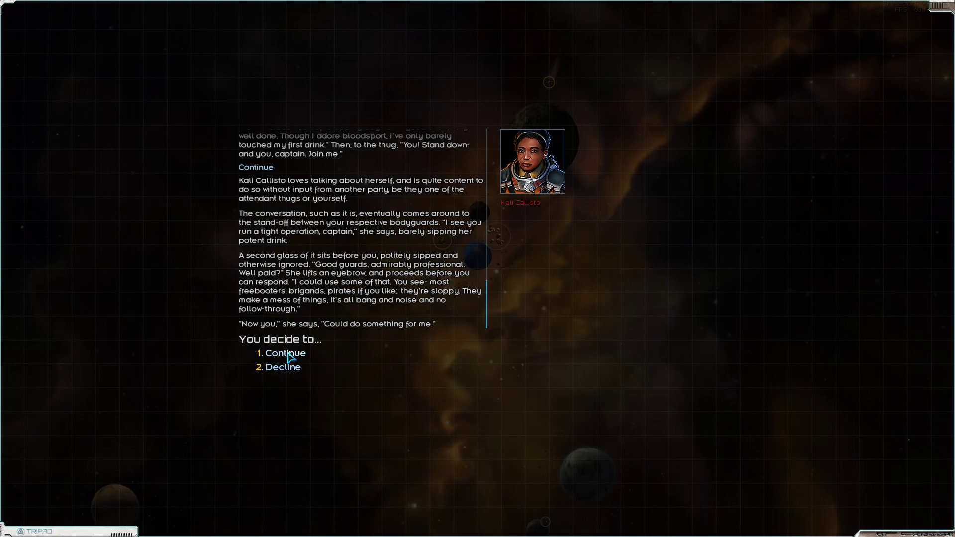
{"action": "left_click", "coordinate": [285, 353]}
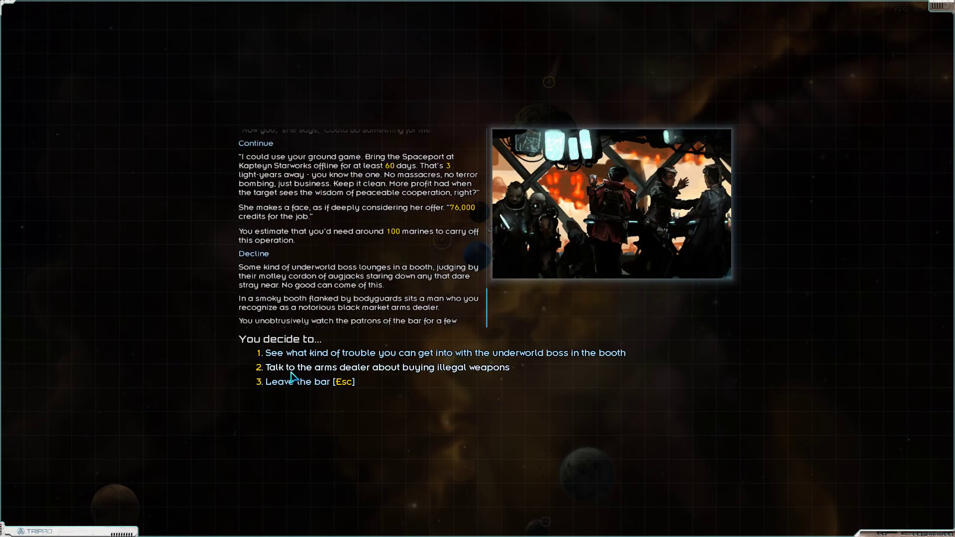
{"action": "left_click", "coordinate": [302, 382]}
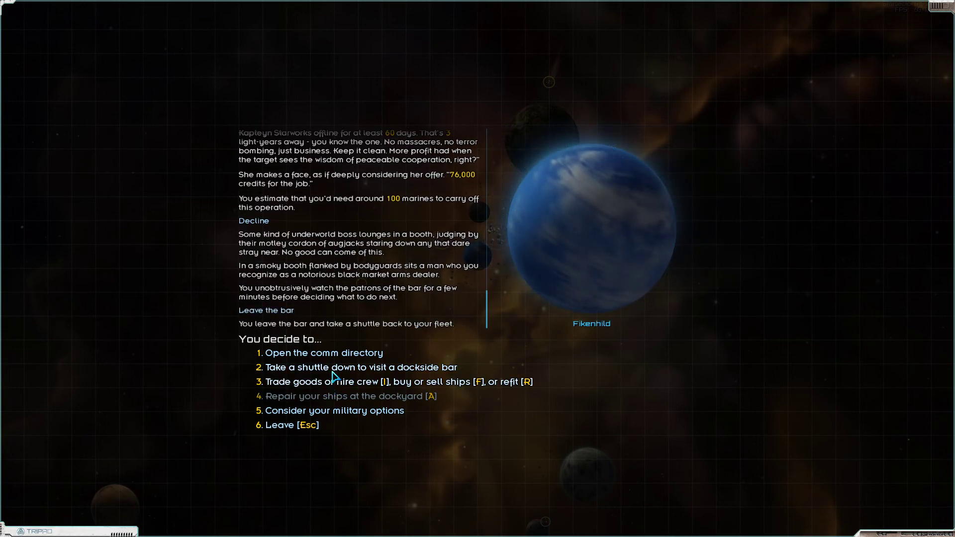